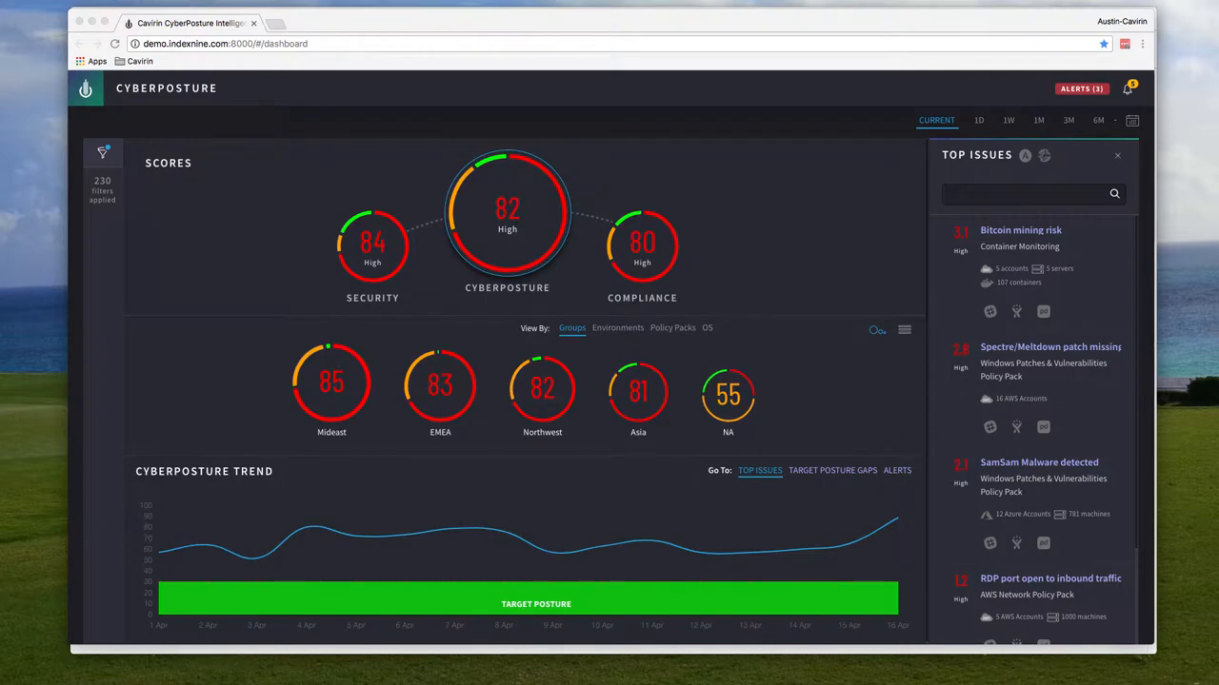
{"action": "mouse_move", "coordinate": [455, 315]}
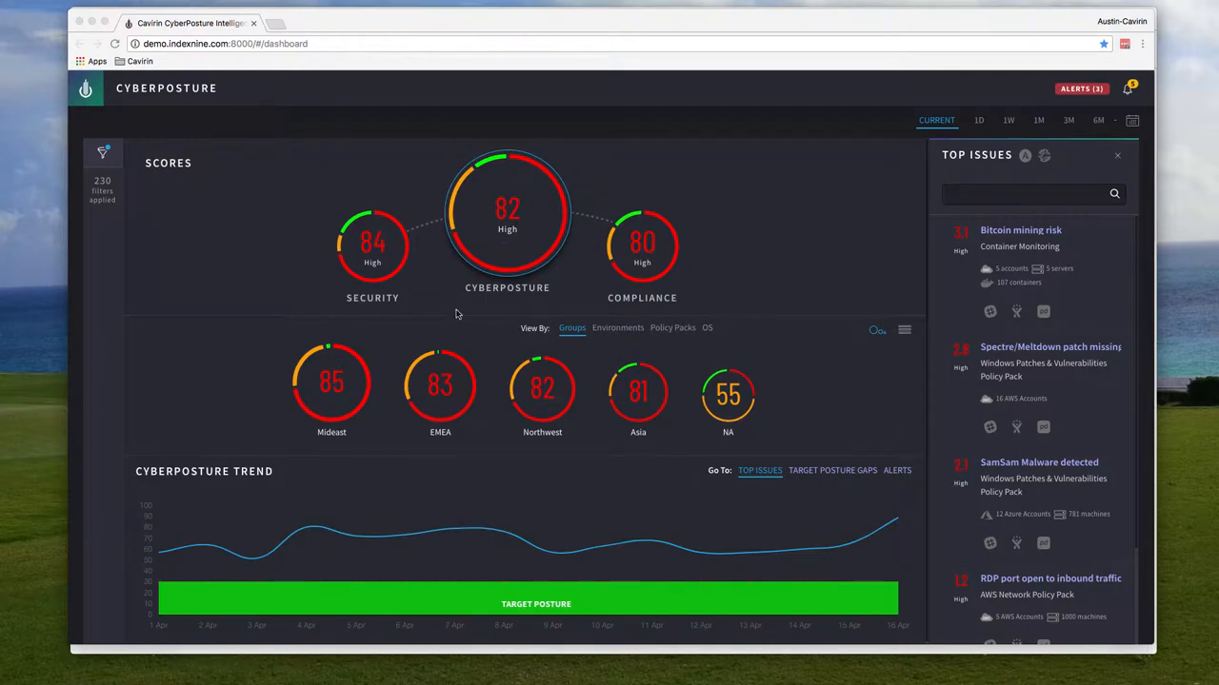
{"action": "mouse_move", "coordinate": [335, 399]}
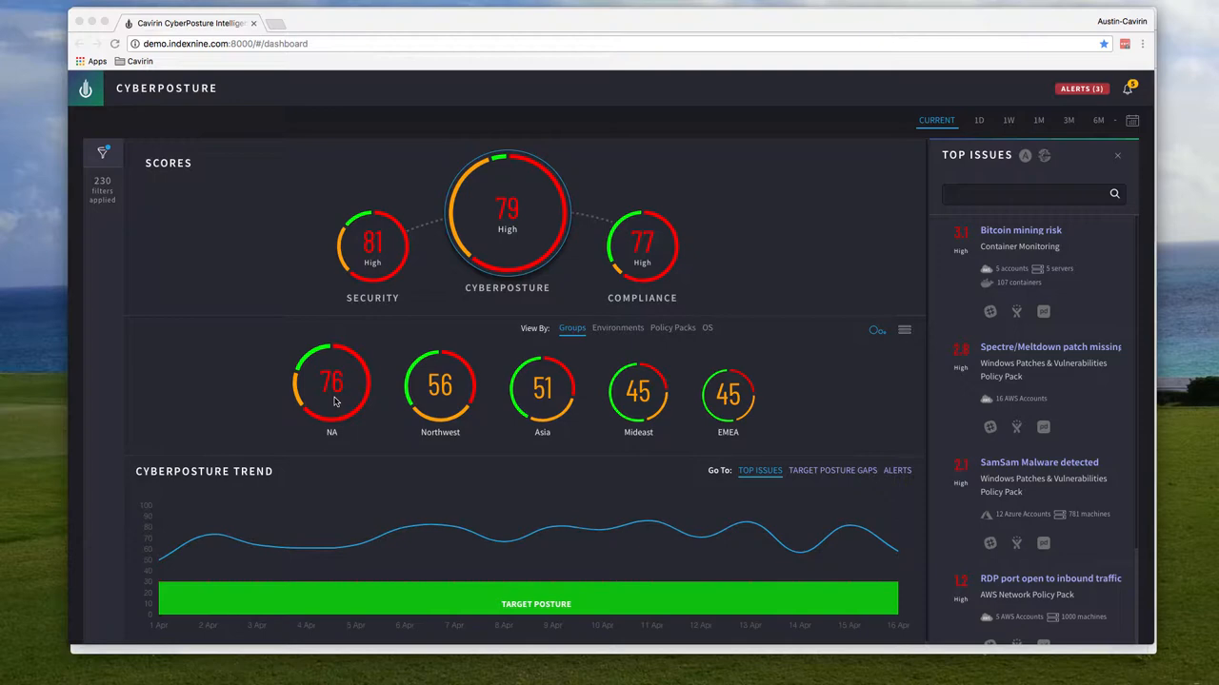
{"action": "mouse_move", "coordinate": [367, 420]}
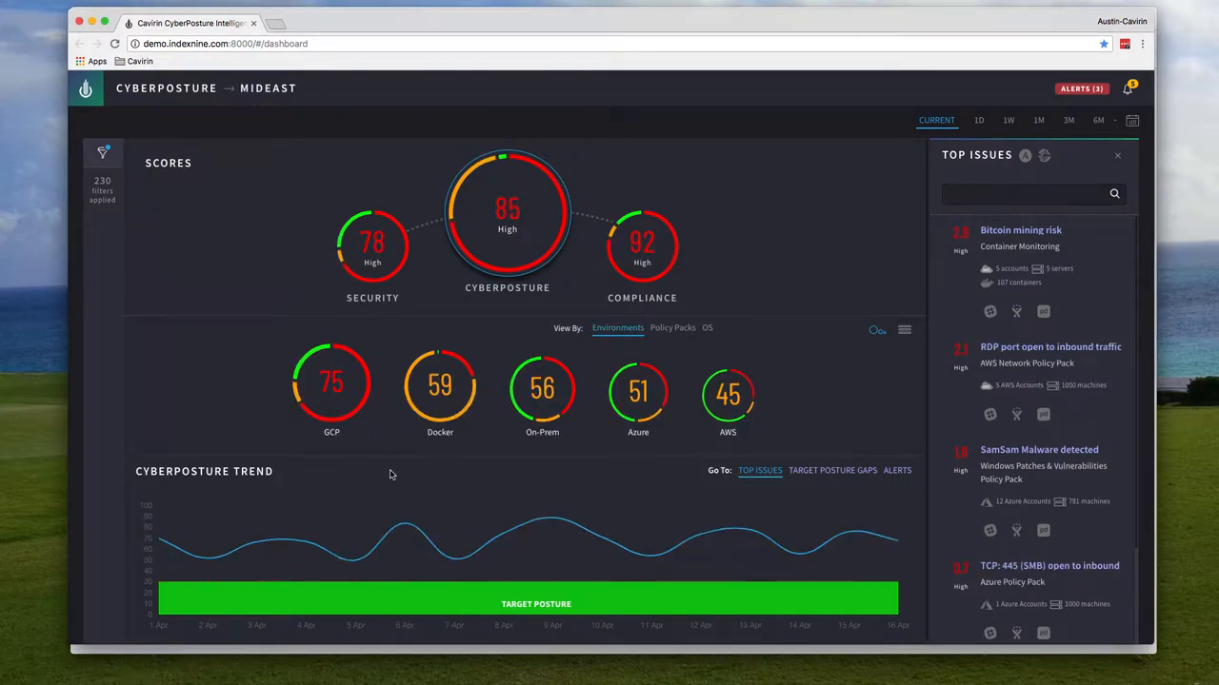
{"action": "mouse_move", "coordinate": [384, 471]}
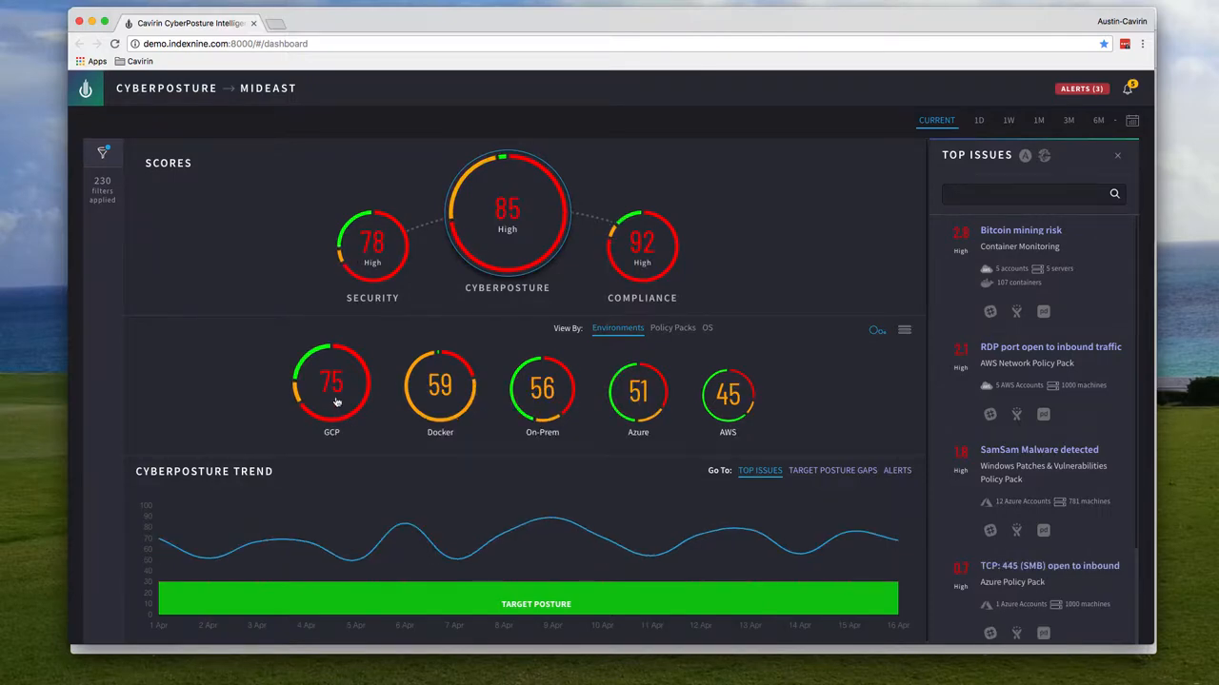
- Drill into the GCP gauge to see Mideast GCP posture scores
{"action": "left_click", "coordinate": [331, 384]}
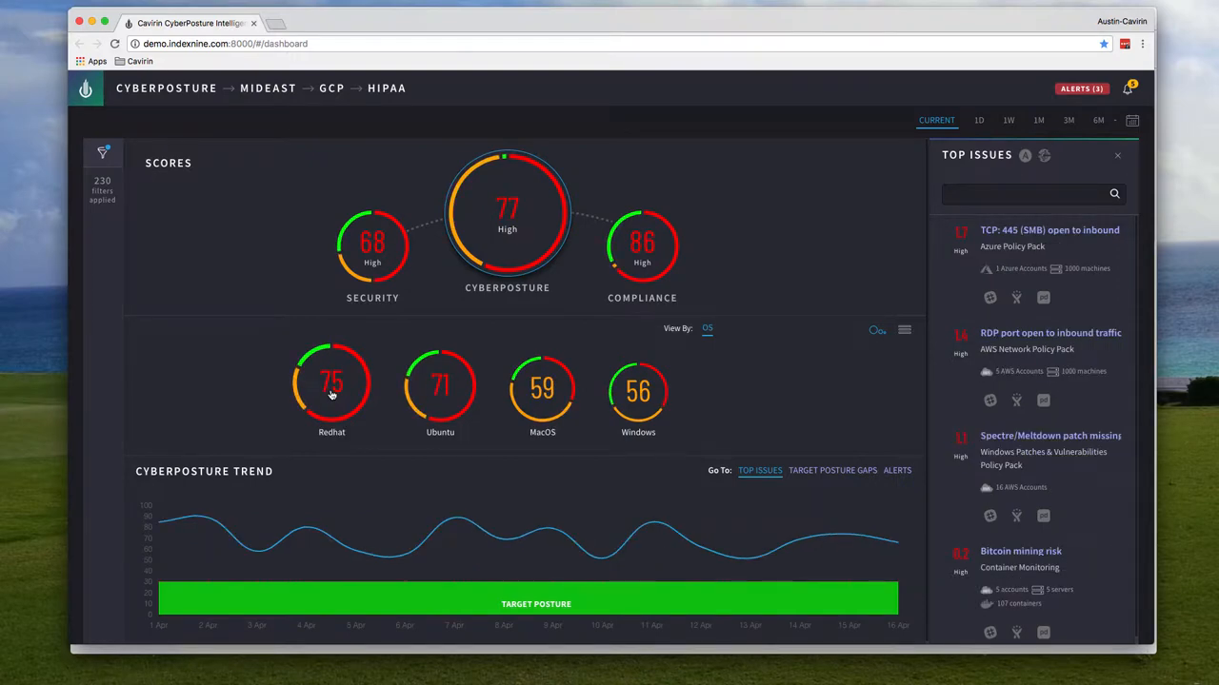
{"action": "mouse_move", "coordinate": [463, 372]}
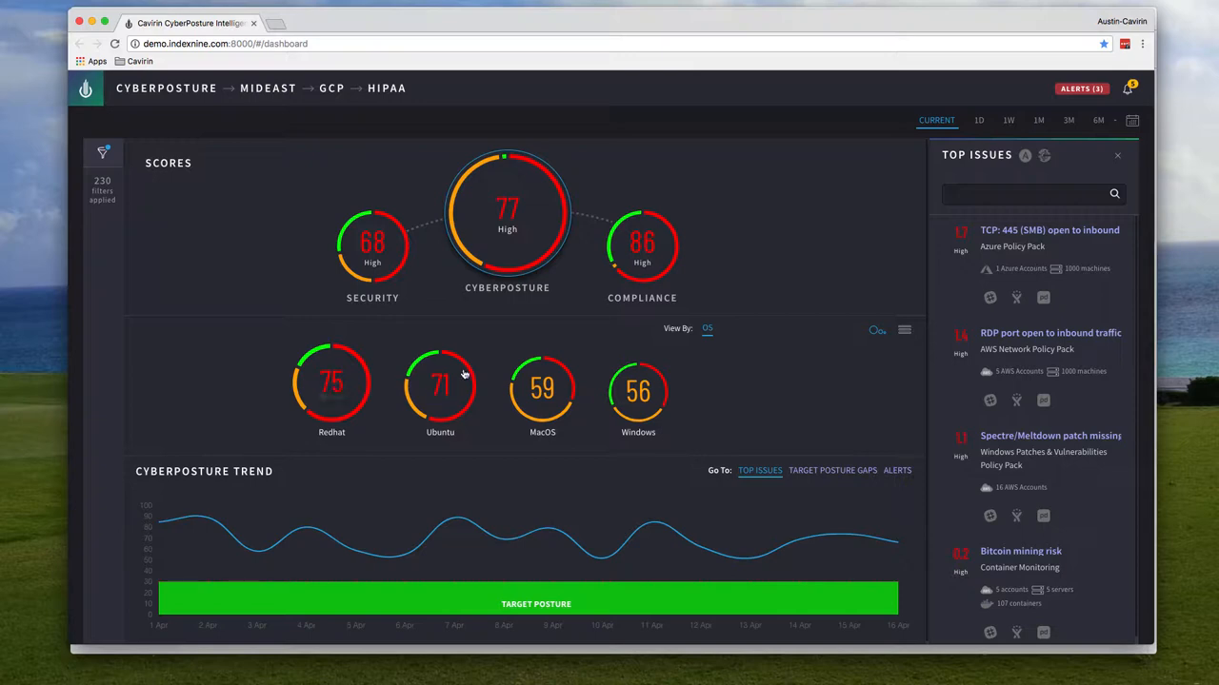
{"action": "mouse_move", "coordinate": [487, 23]}
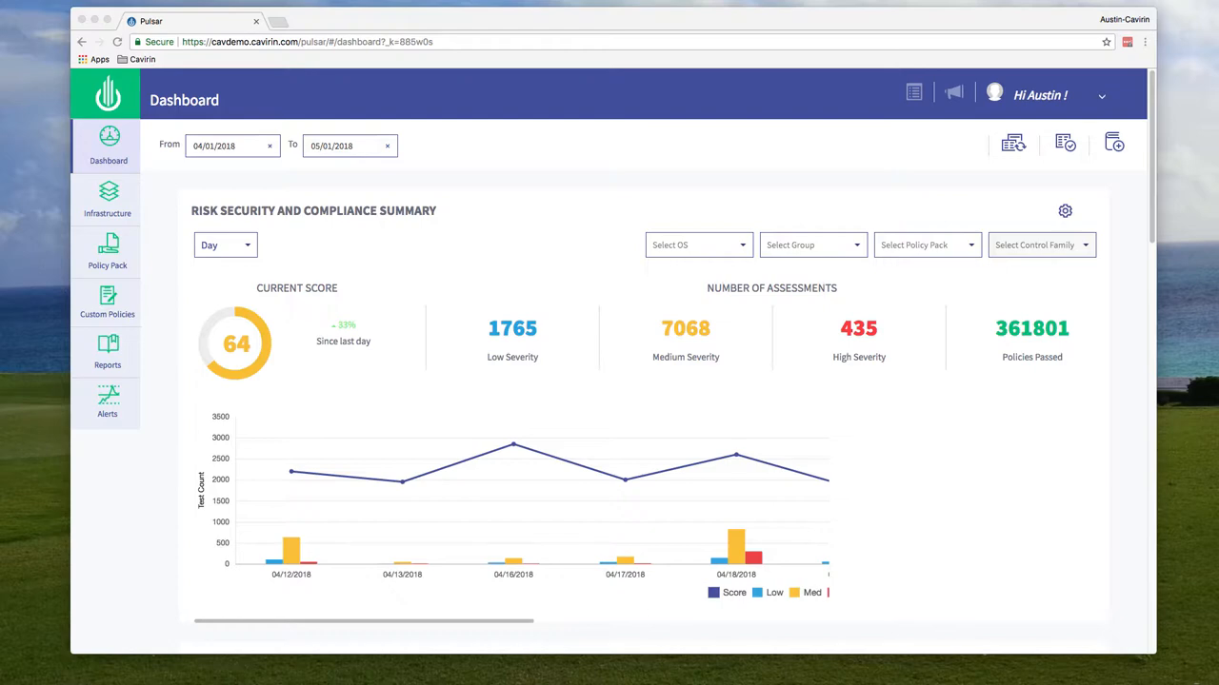
{"action": "mouse_move", "coordinate": [1101, 113]}
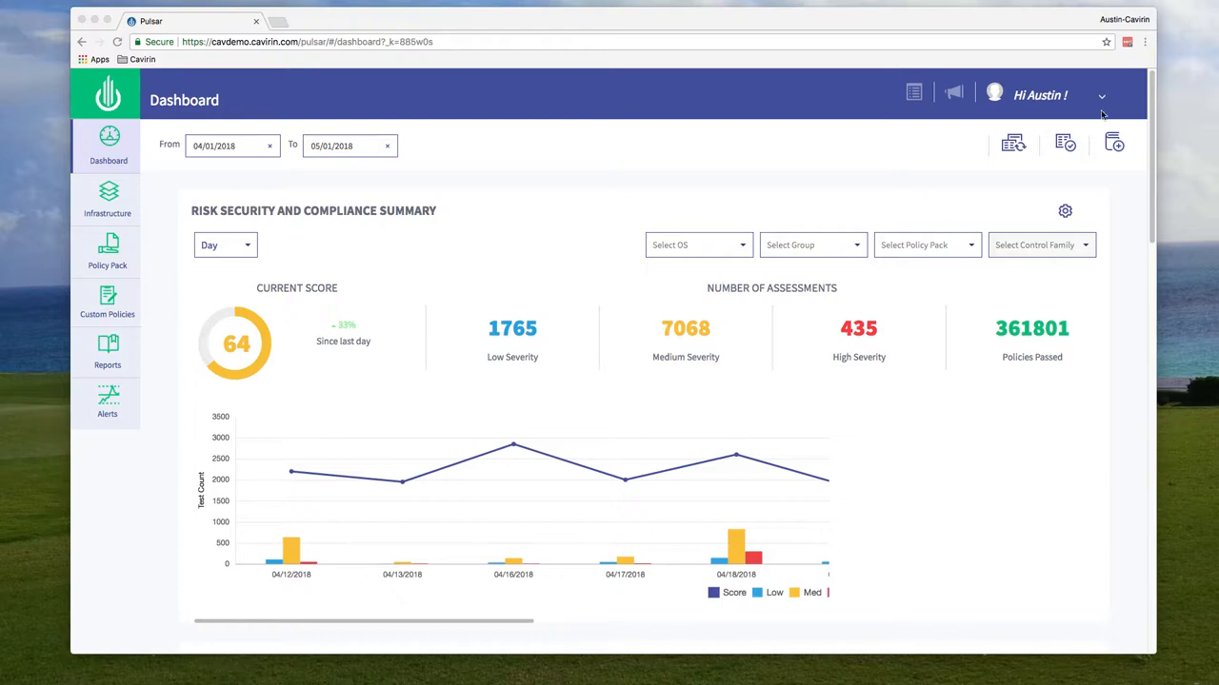
{"action": "mouse_move", "coordinate": [508, 272]}
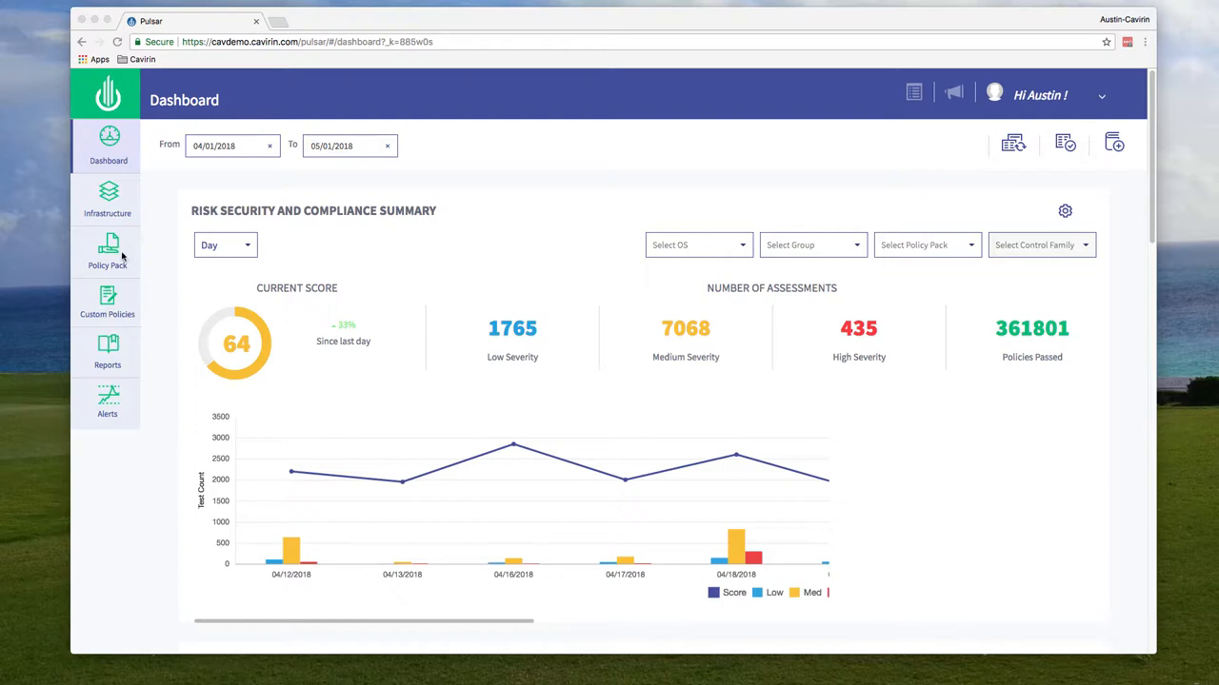
{"action": "mouse_move", "coordinate": [391, 451]}
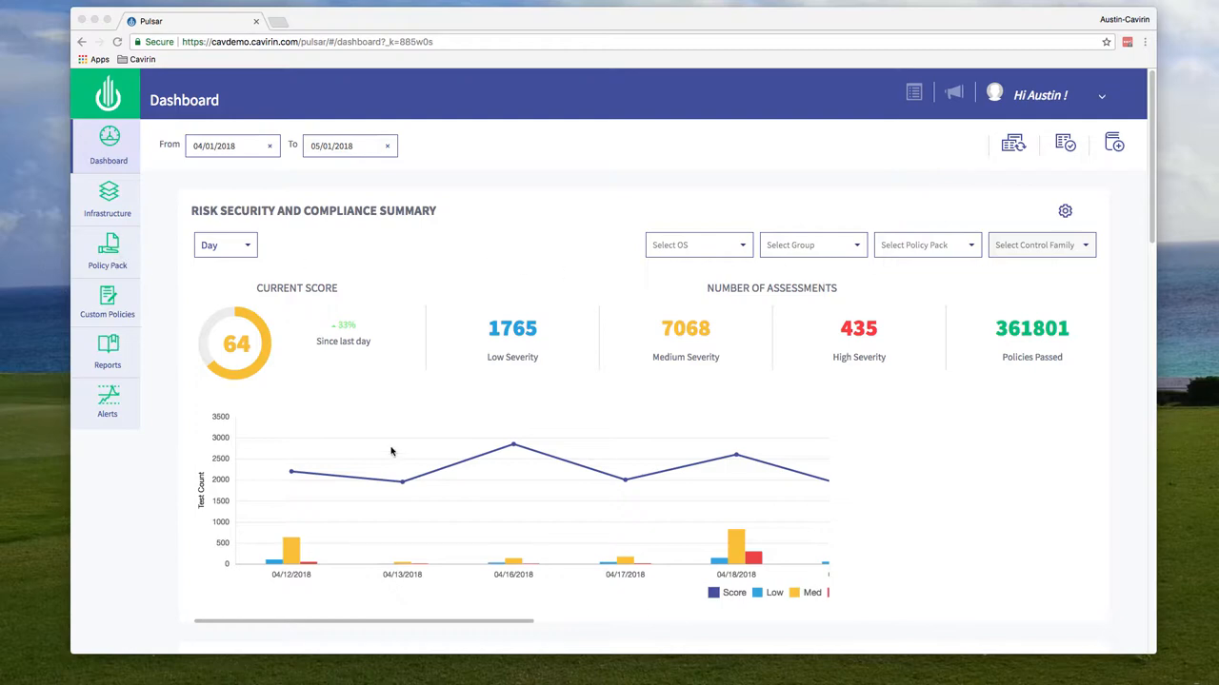
{"action": "mouse_move", "coordinate": [746, 382]}
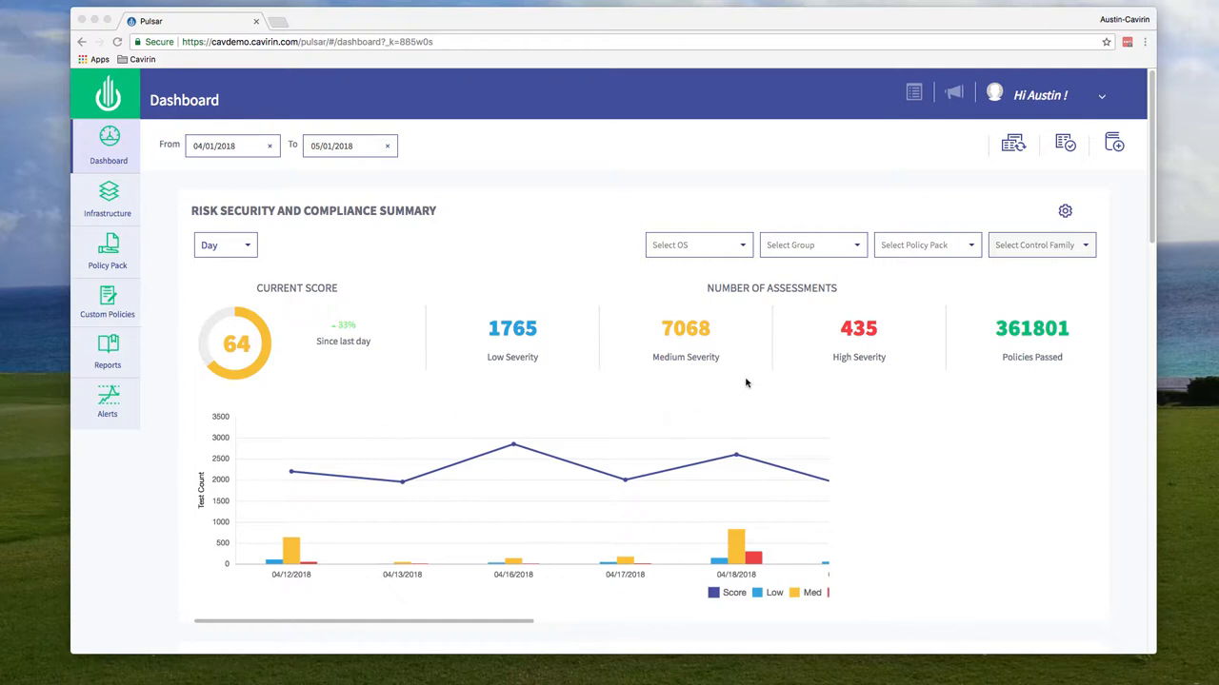
{"action": "mouse_move", "coordinate": [734, 384]}
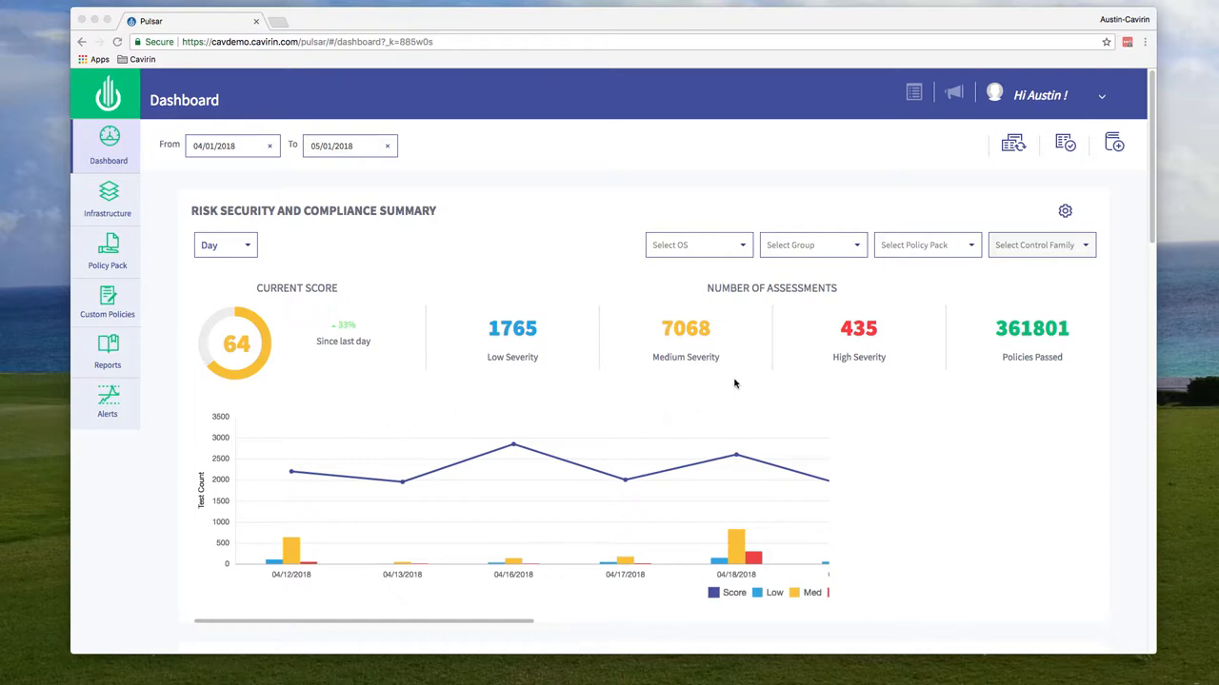
{"action": "mouse_move", "coordinate": [339, 305]}
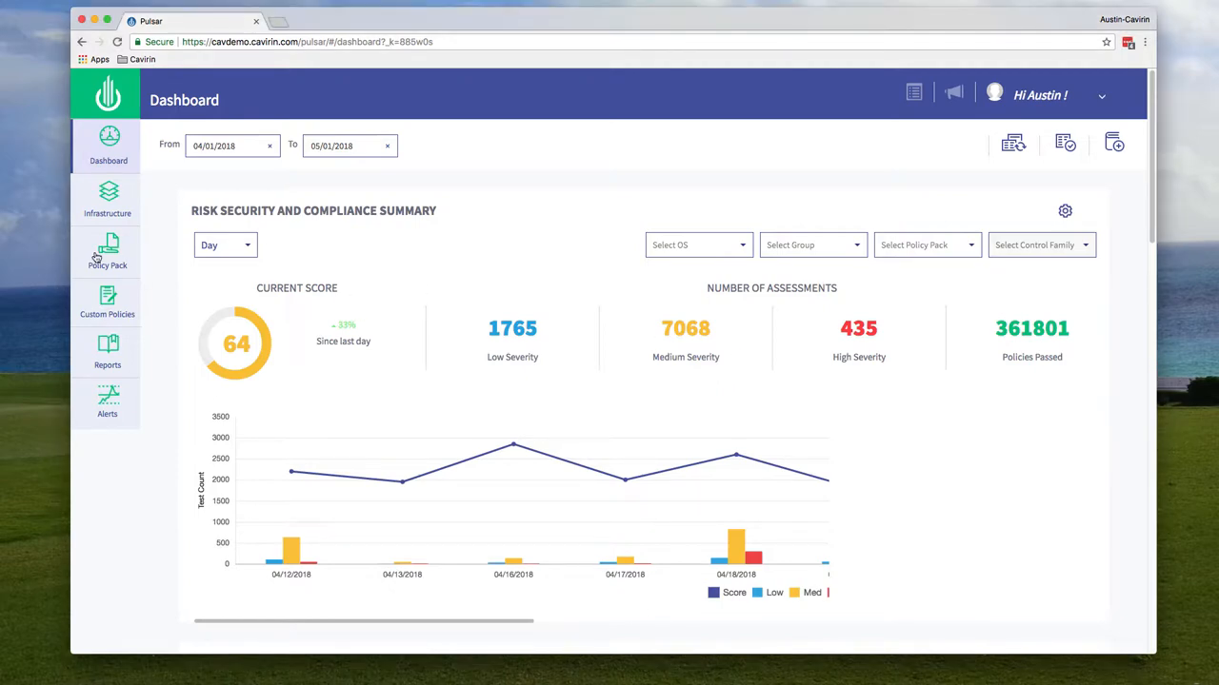
- Open the Policy Packs section and start browsing the full pack list
{"action": "left_click", "coordinate": [107, 251]}
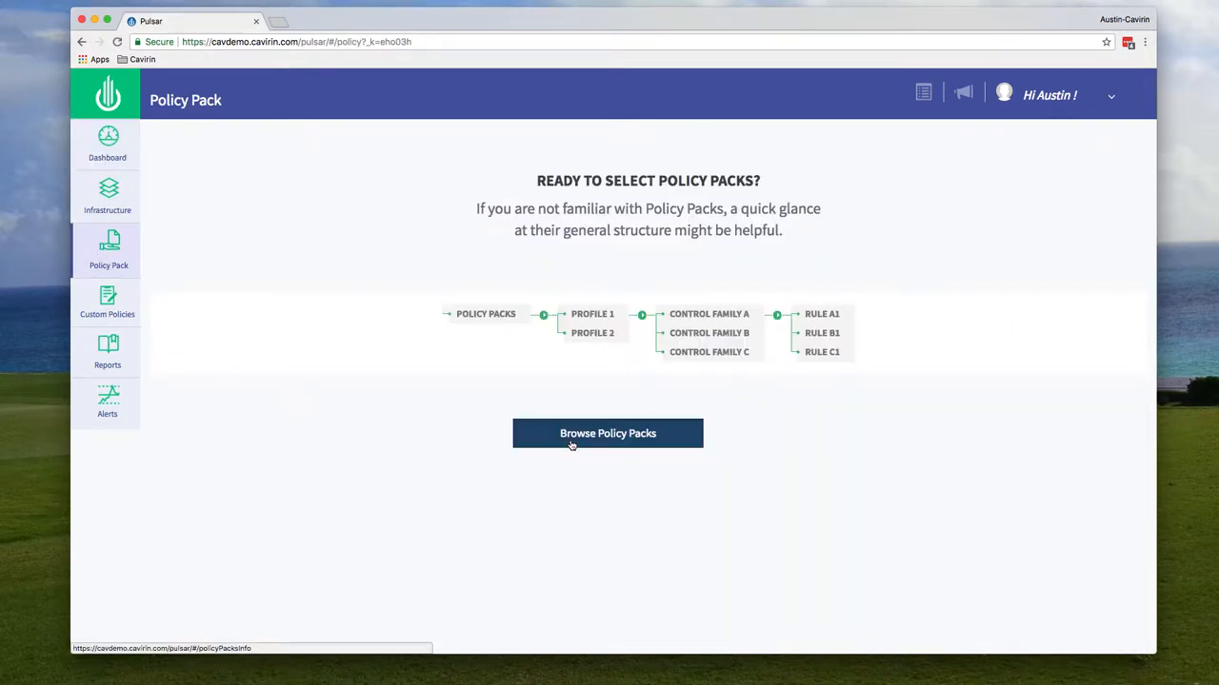
{"action": "left_click", "coordinate": [607, 433]}
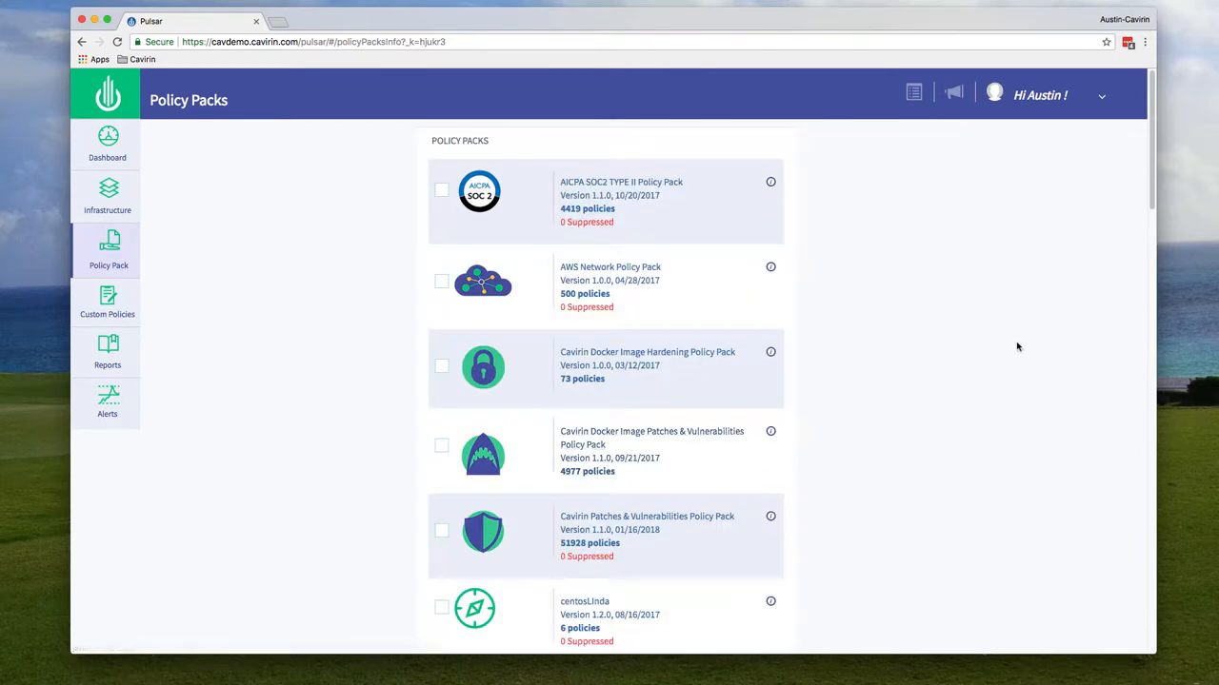
{"action": "mouse_move", "coordinate": [1115, 201]}
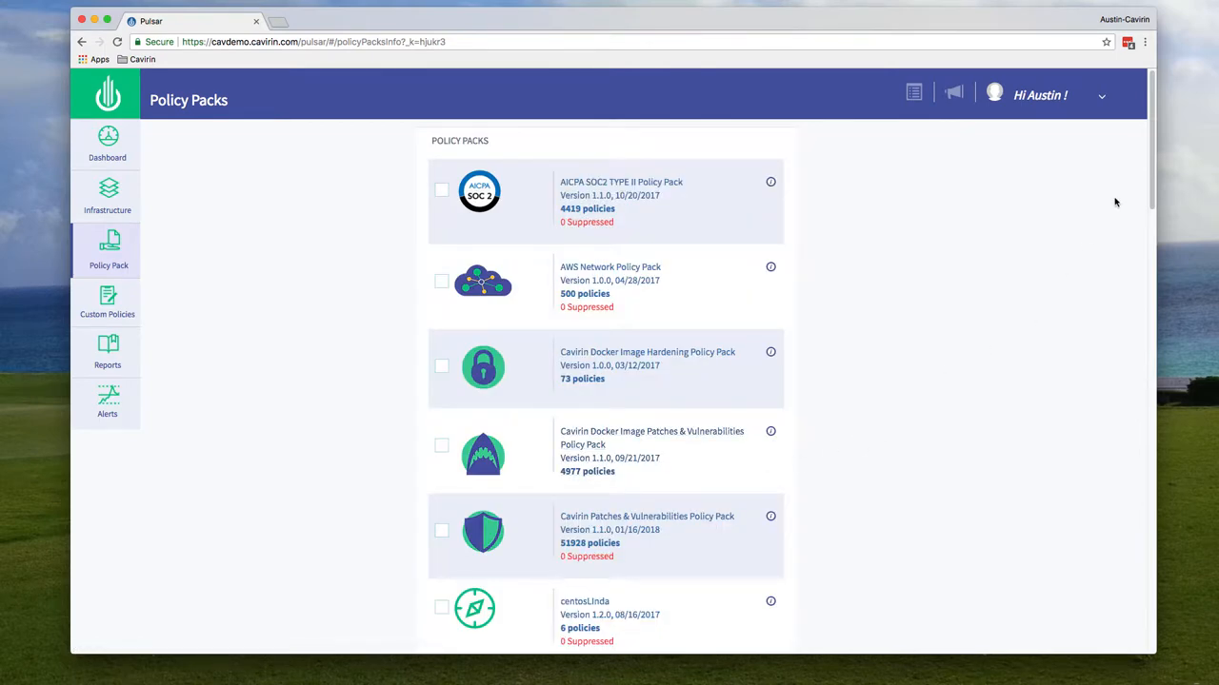
{"action": "mouse_move", "coordinate": [1119, 207]}
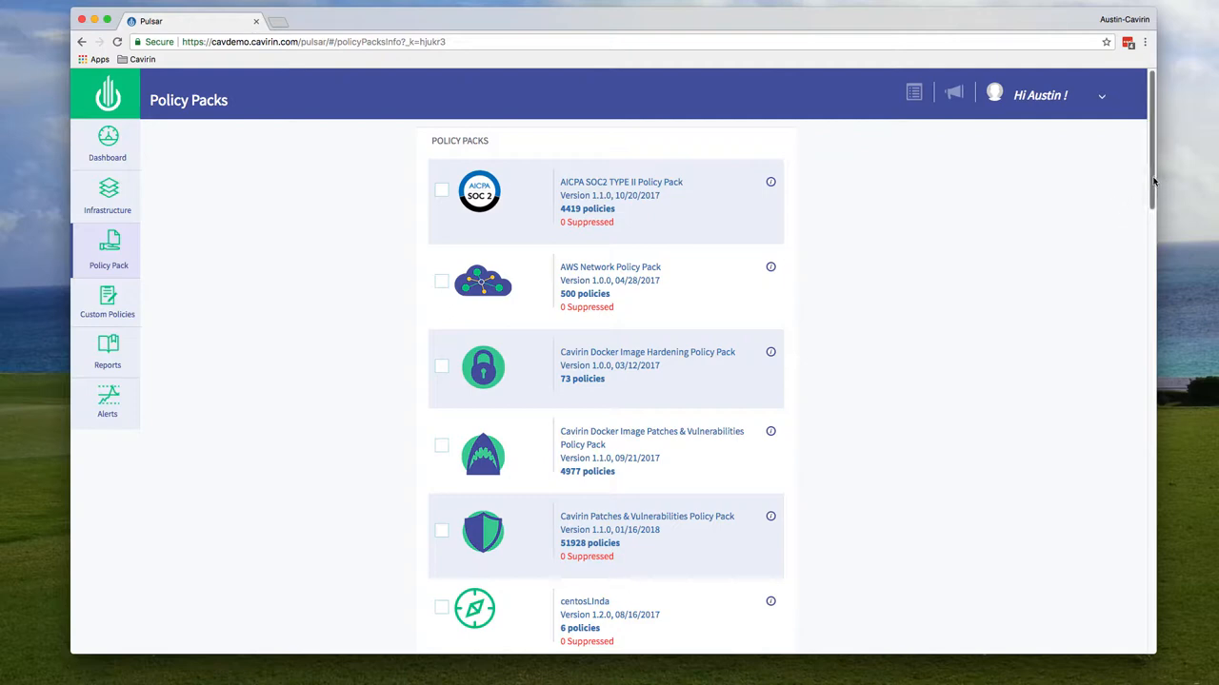
{"action": "scroll", "scroll_direction": "down", "scroll_amount": 3}
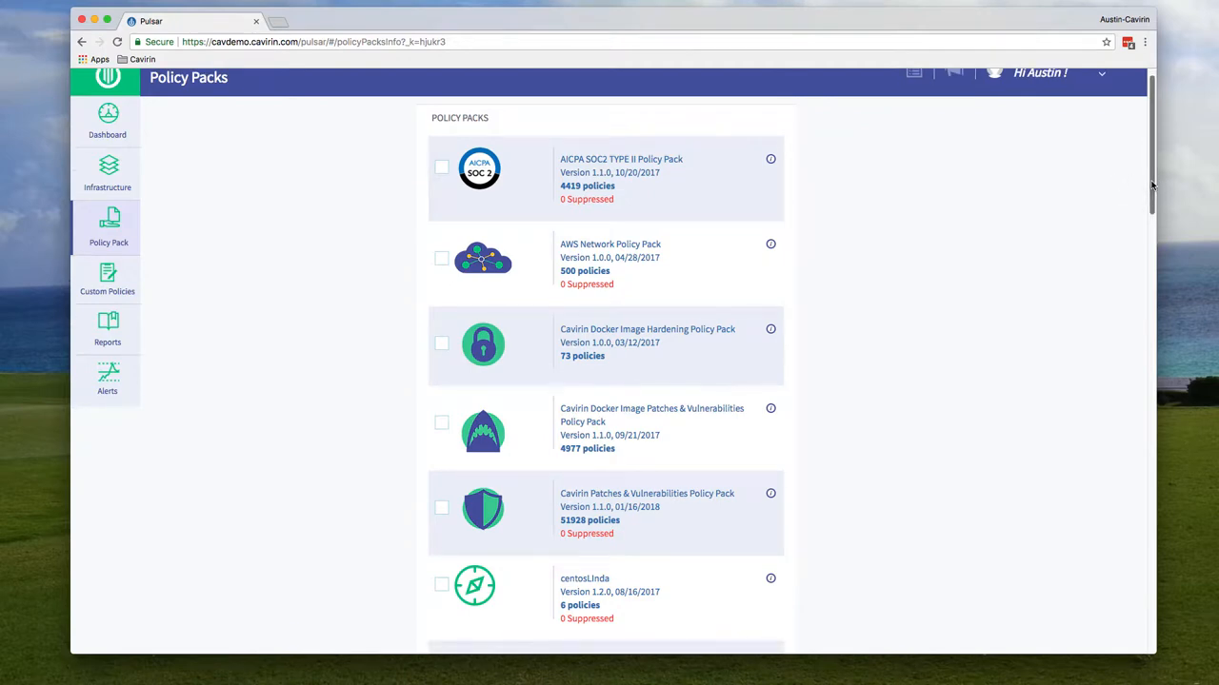
{"action": "scroll", "scroll_direction": "down", "scroll_amount": 3}
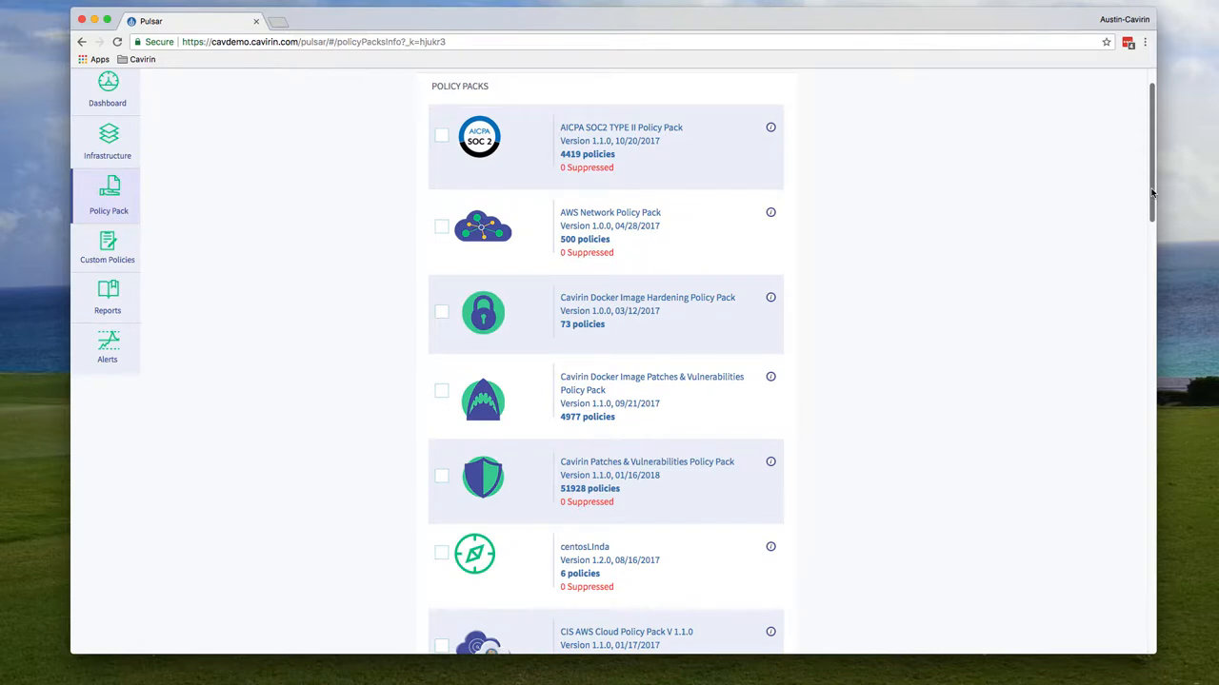
{"action": "scroll", "scroll_direction": "down", "scroll_amount": 3}
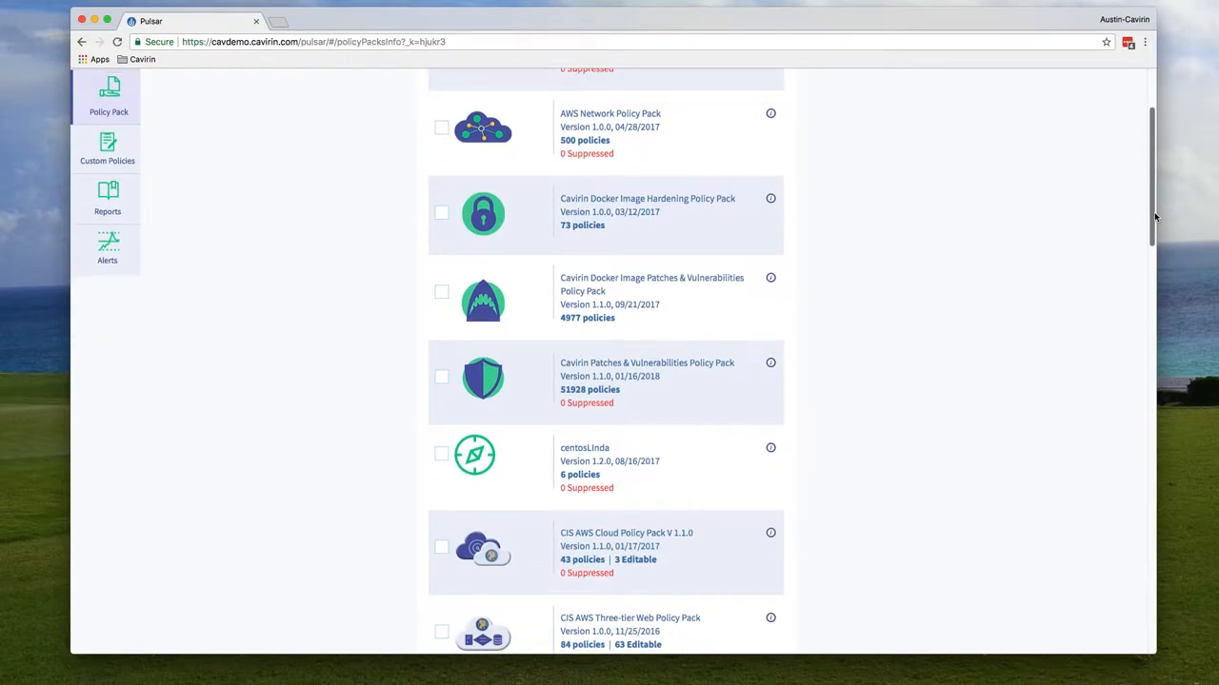
{"action": "scroll", "scroll_direction": "down", "scroll_amount": 3}
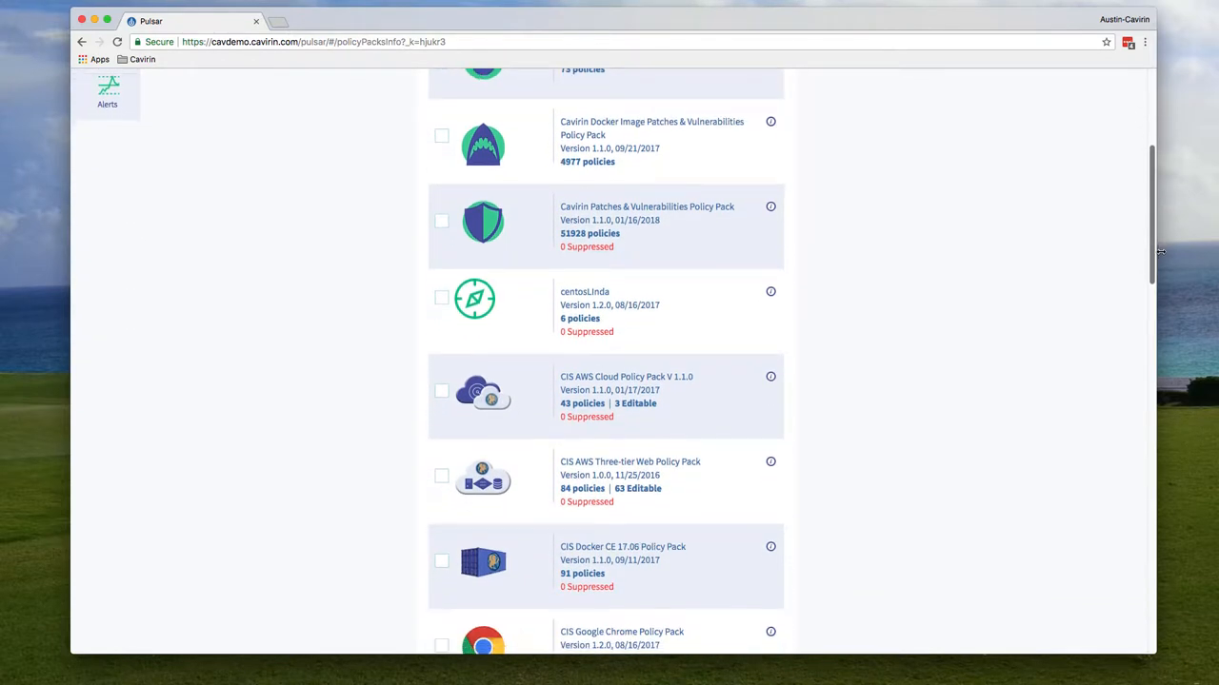
- Scroll through the remaining packs to show the GDPR Policy Pack description
{"action": "scroll", "scroll_direction": "down", "scroll_amount": 3}
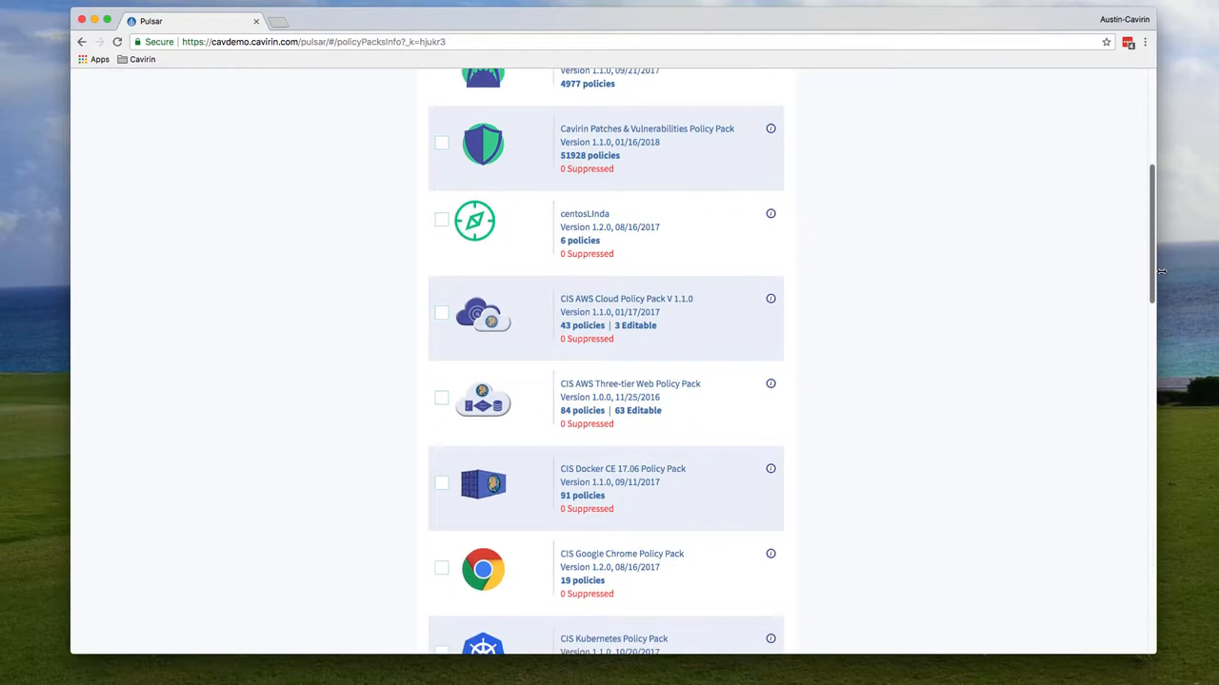
{"action": "scroll", "scroll_direction": "down", "scroll_amount": 3}
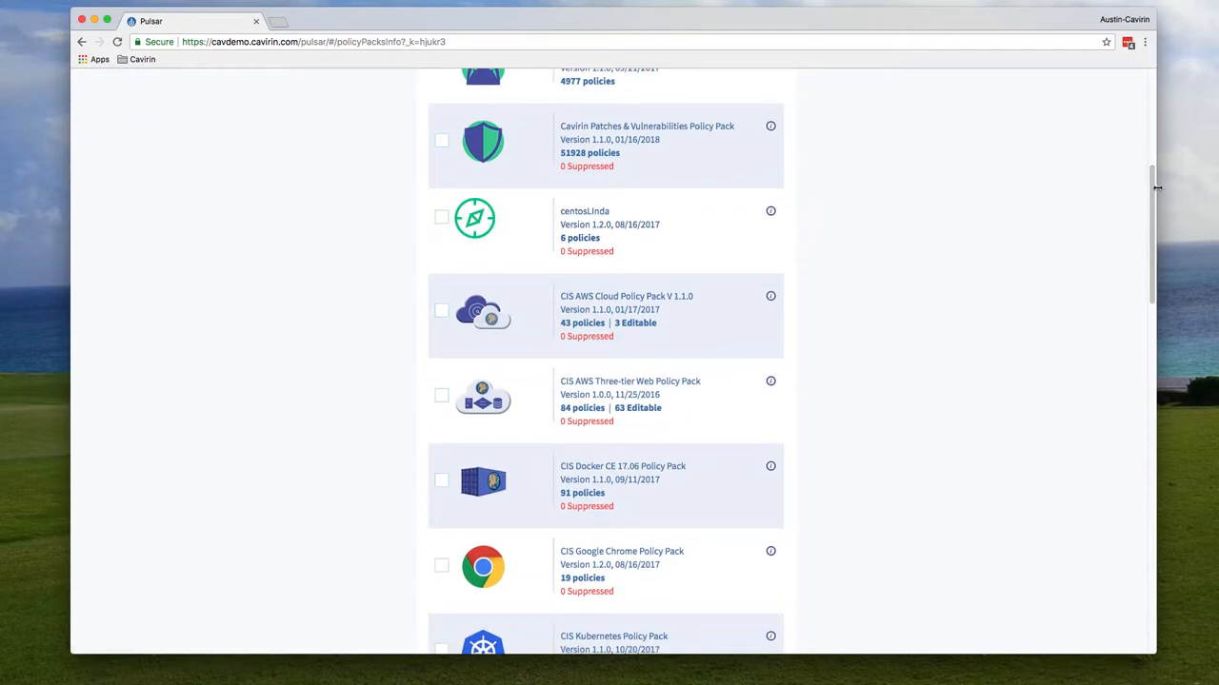
{"action": "scroll", "scroll_direction": "down", "scroll_amount": 3}
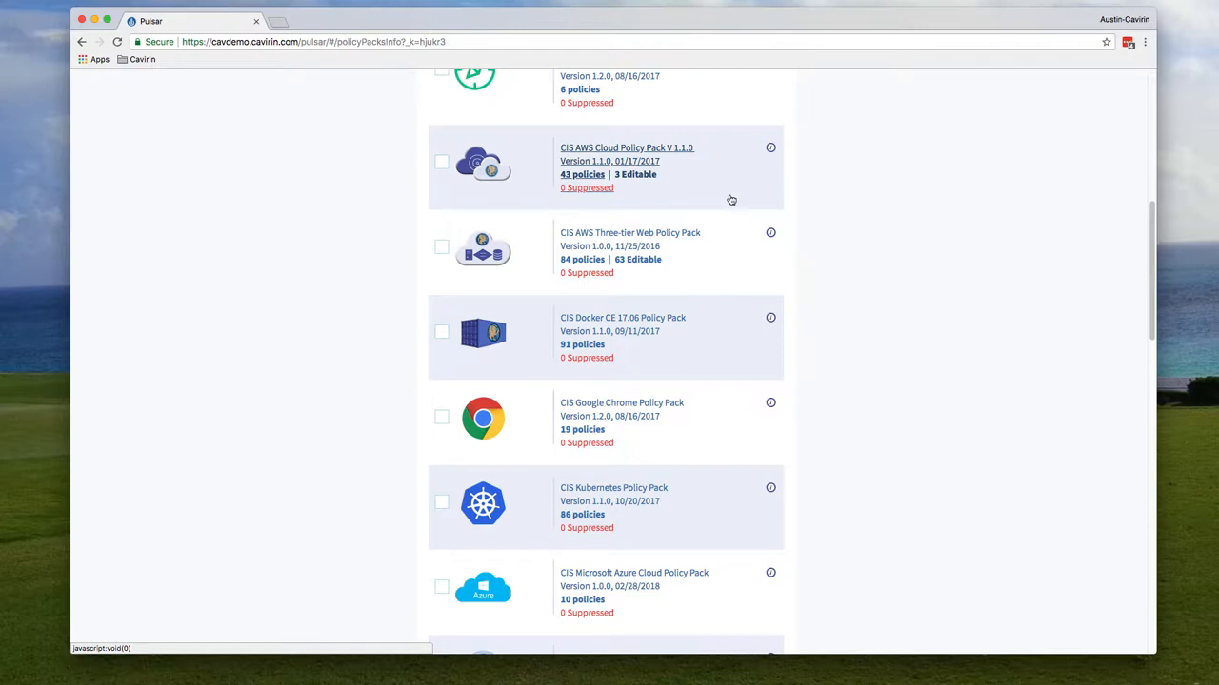
{"action": "mouse_move", "coordinate": [696, 338]}
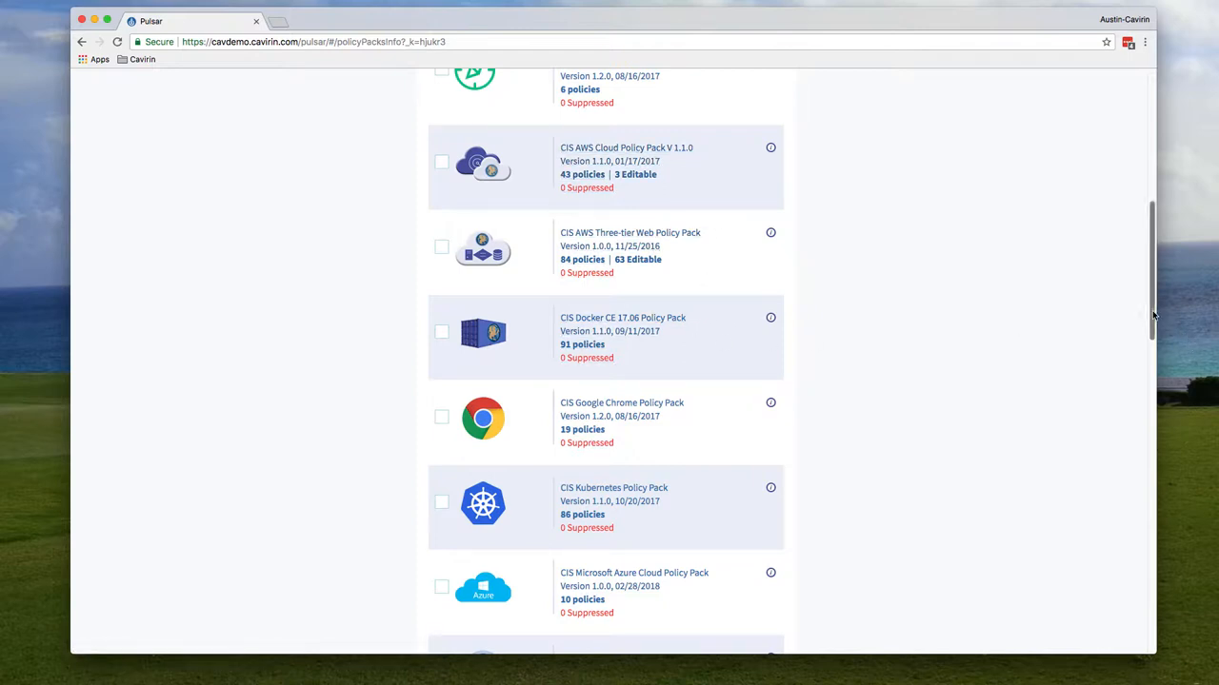
{"action": "scroll", "scroll_direction": "down", "scroll_amount": 3}
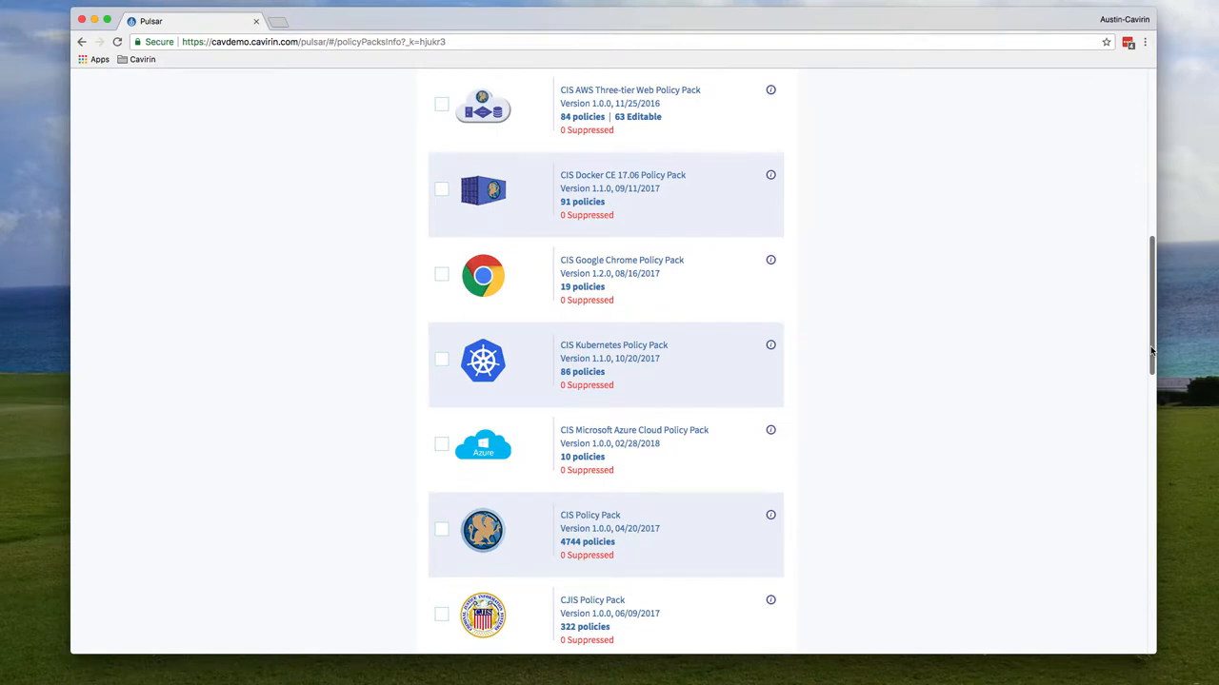
{"action": "scroll", "scroll_direction": "down", "scroll_amount": 3}
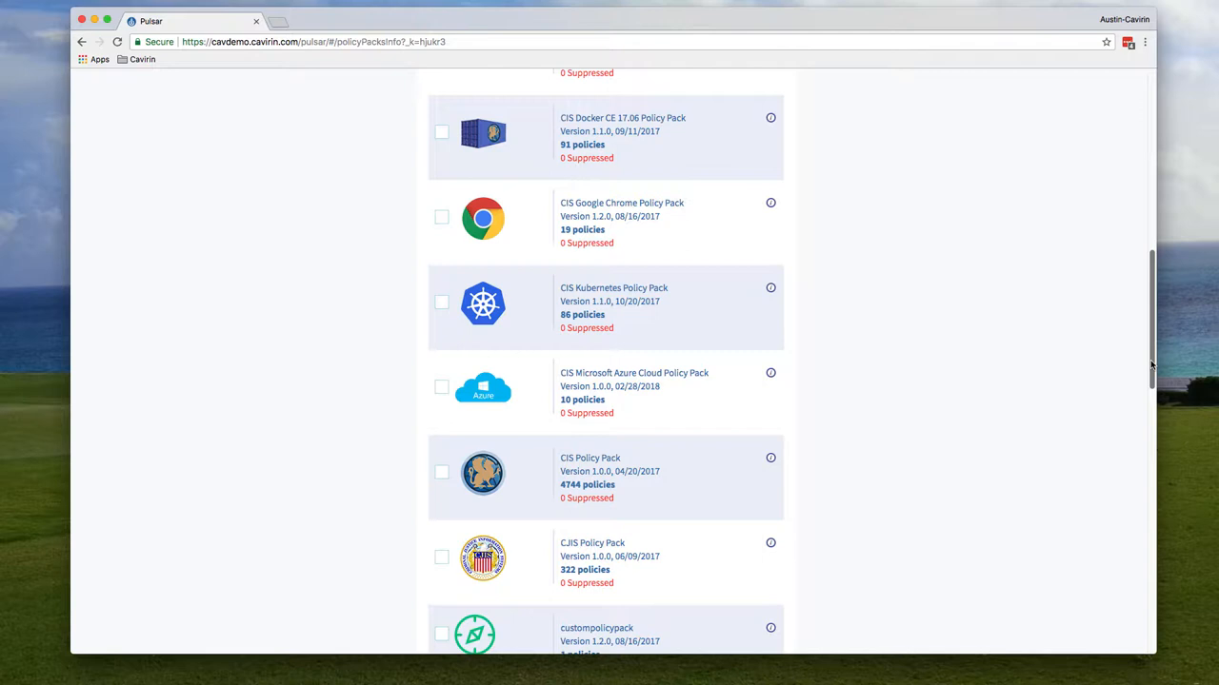
{"action": "scroll", "scroll_direction": "down", "scroll_amount": 3}
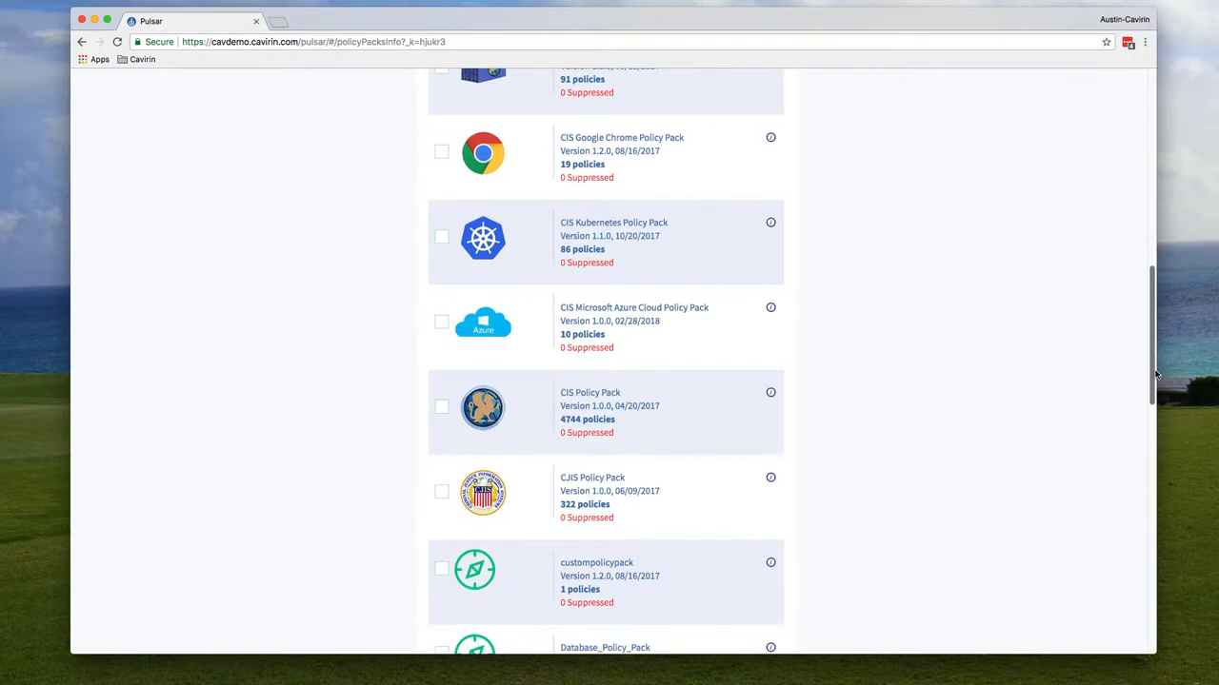
{"action": "scroll", "scroll_direction": "down", "scroll_amount": 3}
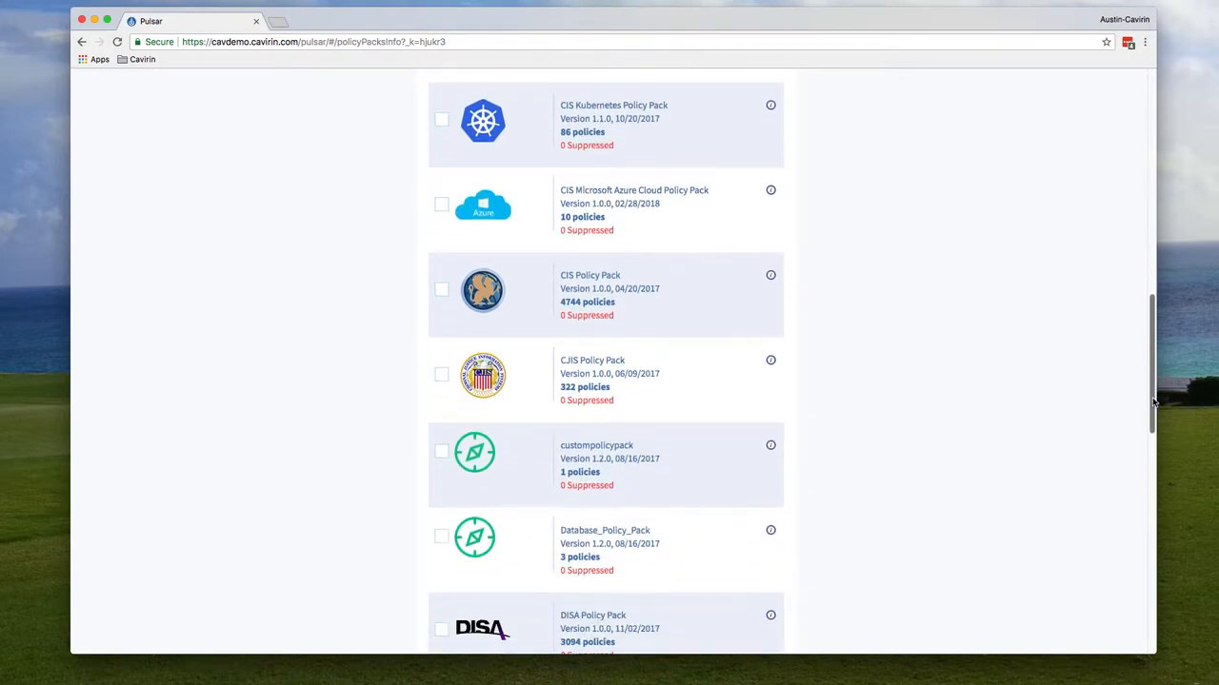
{"action": "scroll", "scroll_direction": "down", "scroll_amount": 3}
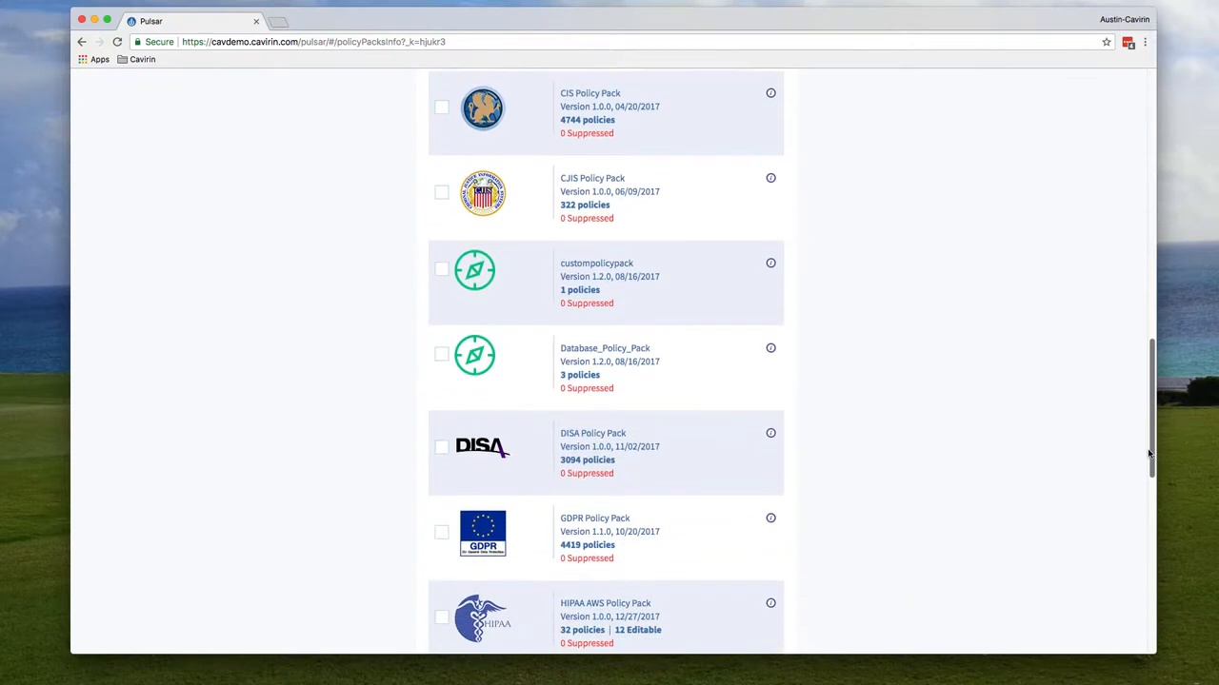
{"action": "scroll", "scroll_direction": "down", "scroll_amount": 3}
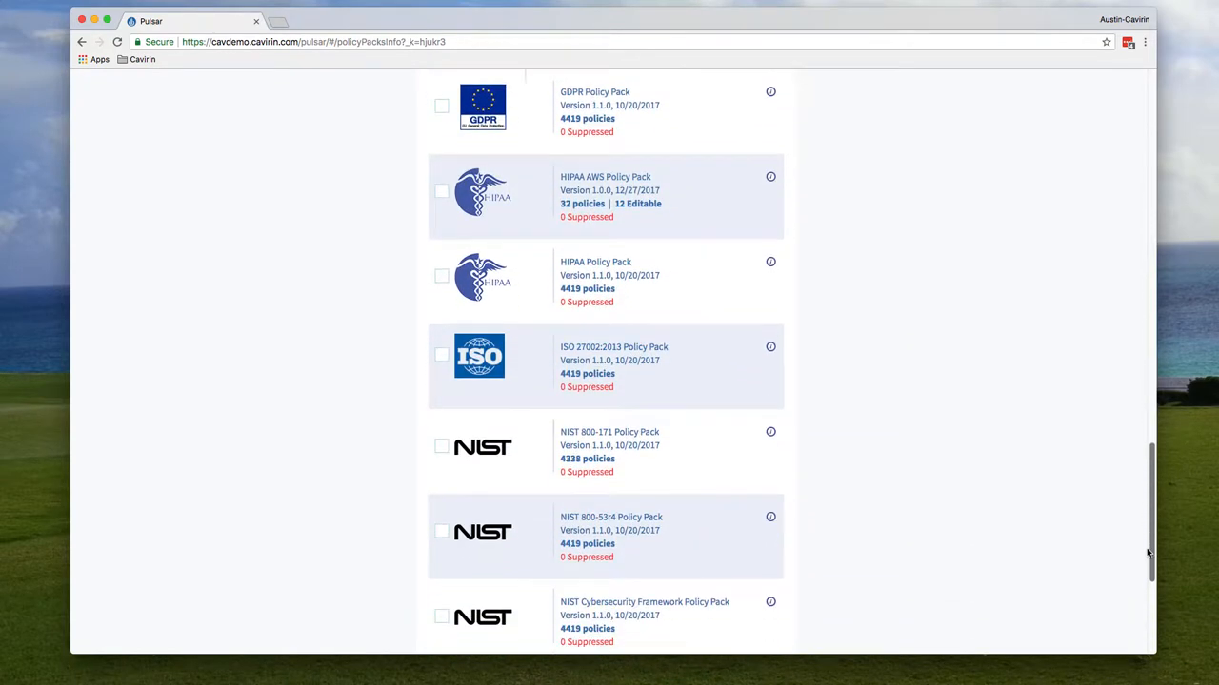
{"action": "scroll", "scroll_direction": "down", "scroll_amount": 3}
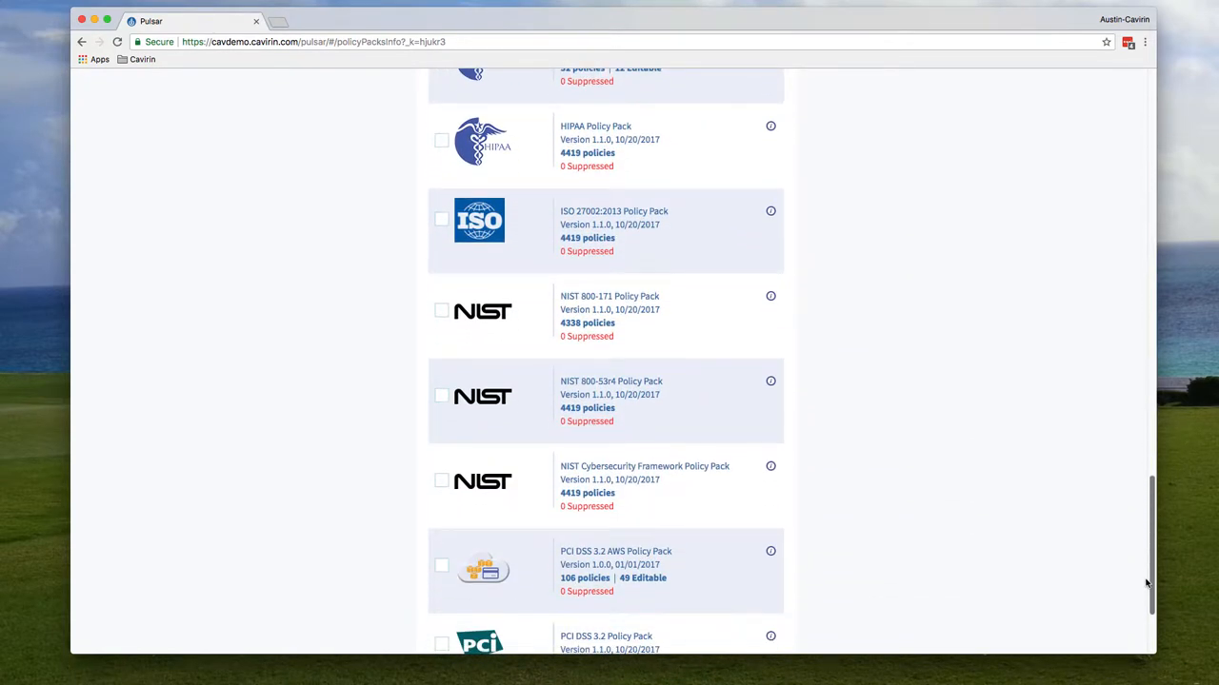
{"action": "scroll", "scroll_direction": "up", "scroll_amount": 3}
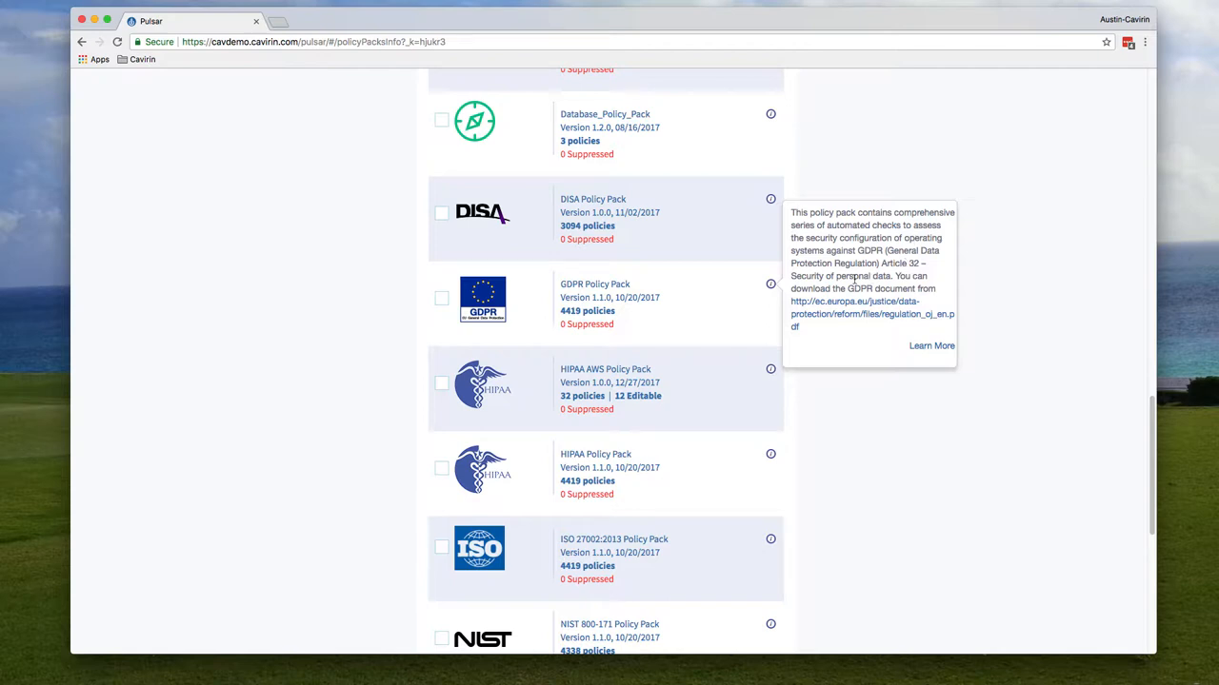
{"action": "mouse_move", "coordinate": [854, 279]}
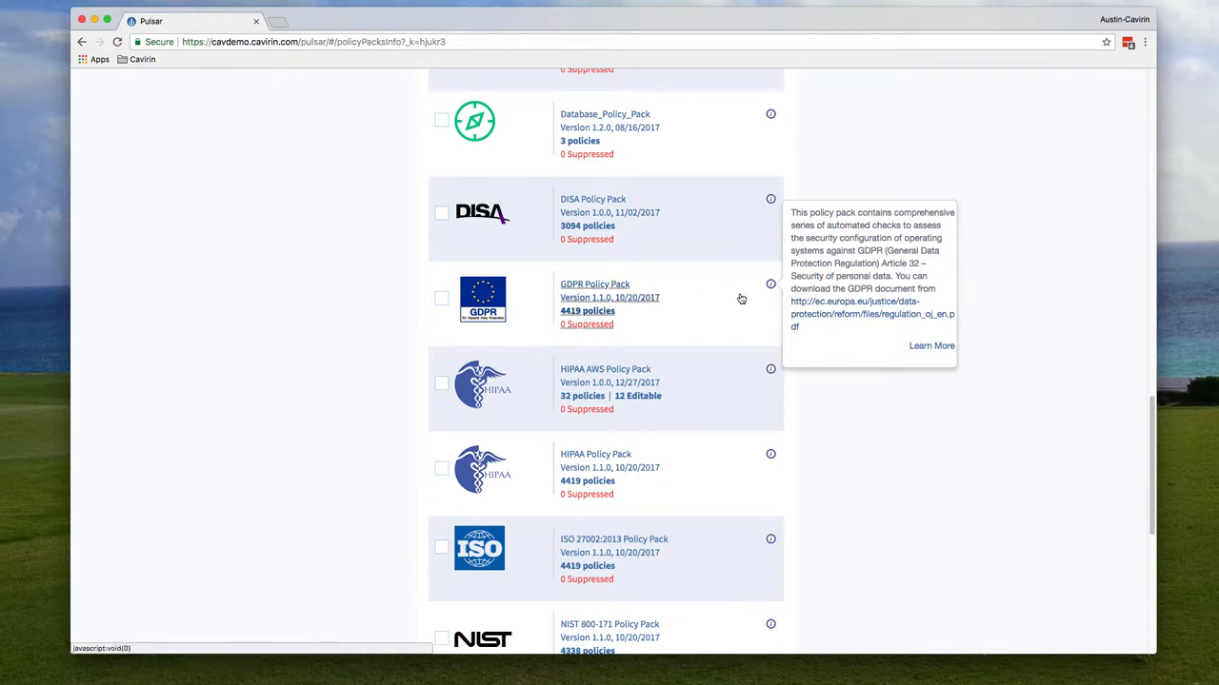
{"action": "mouse_move", "coordinate": [586, 311]}
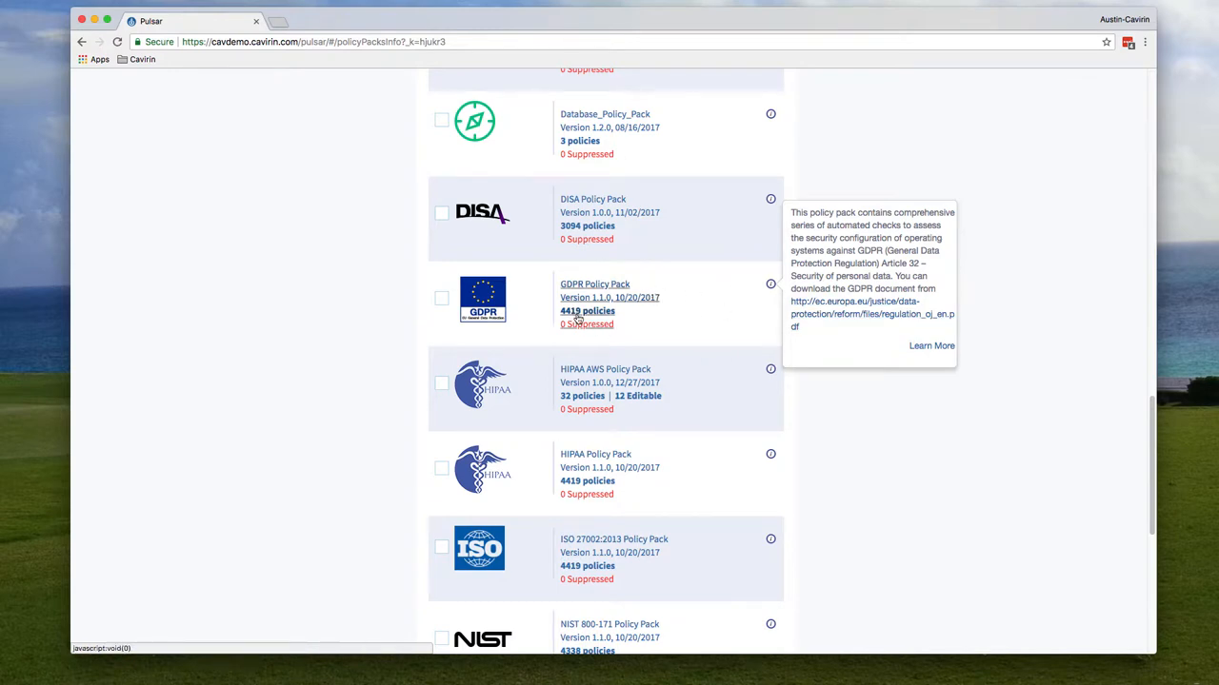
{"action": "mouse_move", "coordinate": [754, 299]}
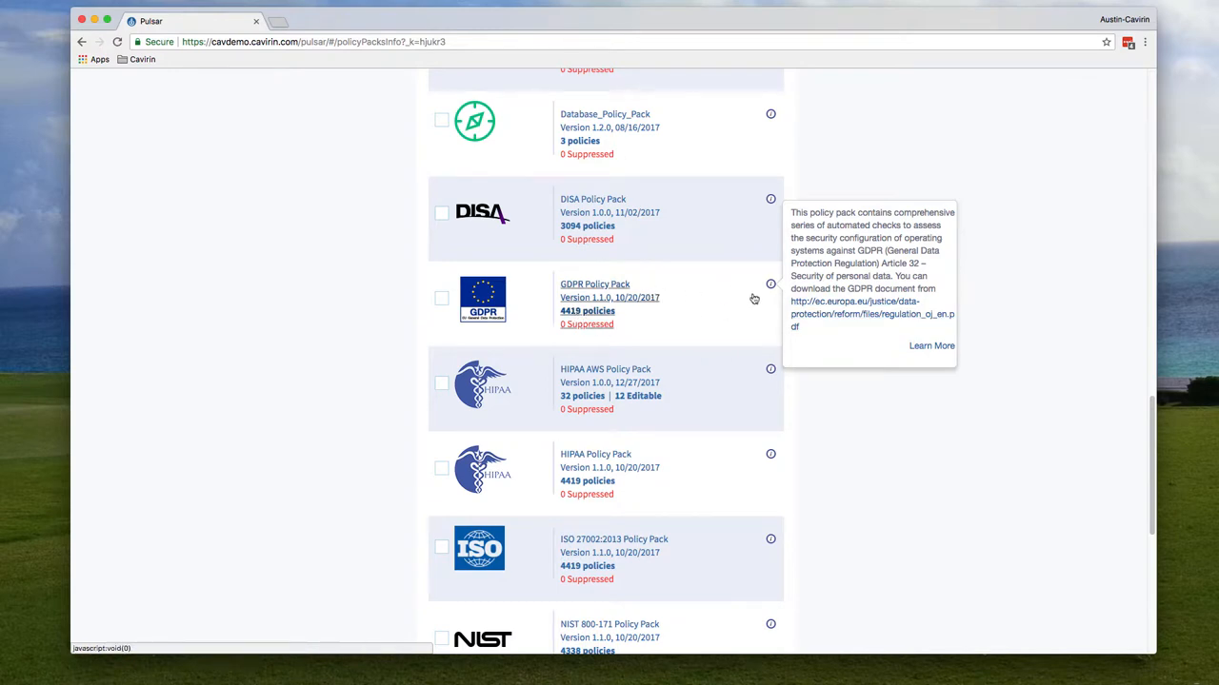
{"action": "mouse_move", "coordinate": [570, 297]}
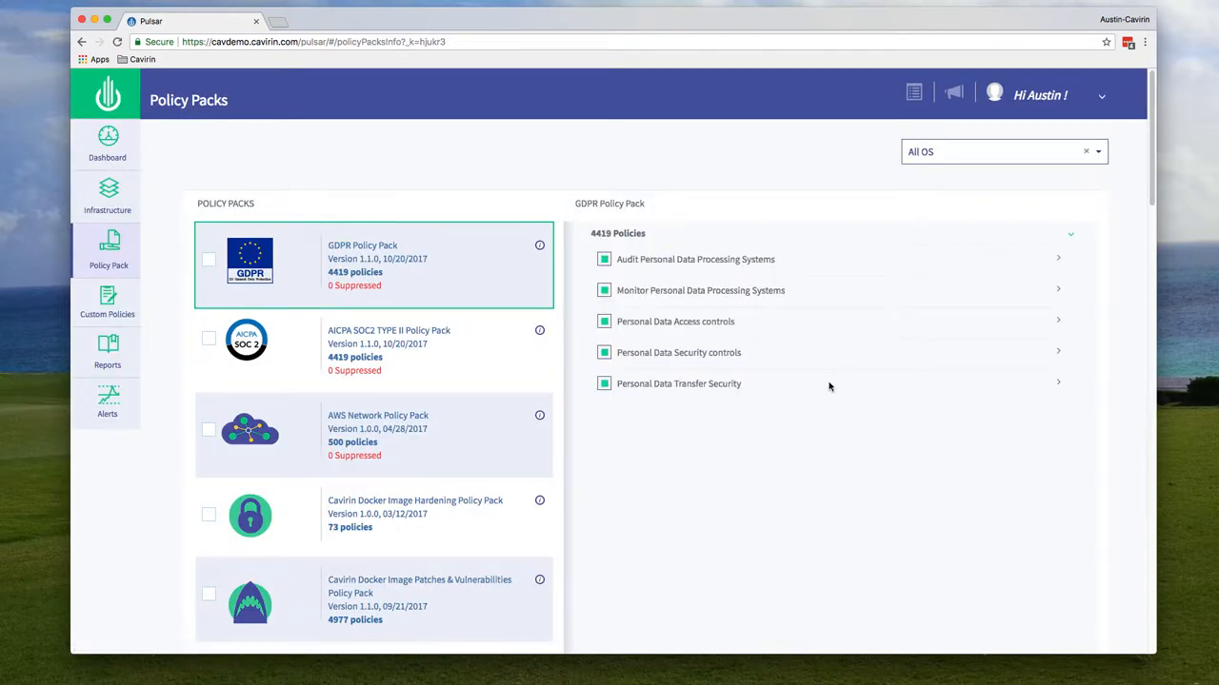
{"action": "mouse_move", "coordinate": [860, 365]}
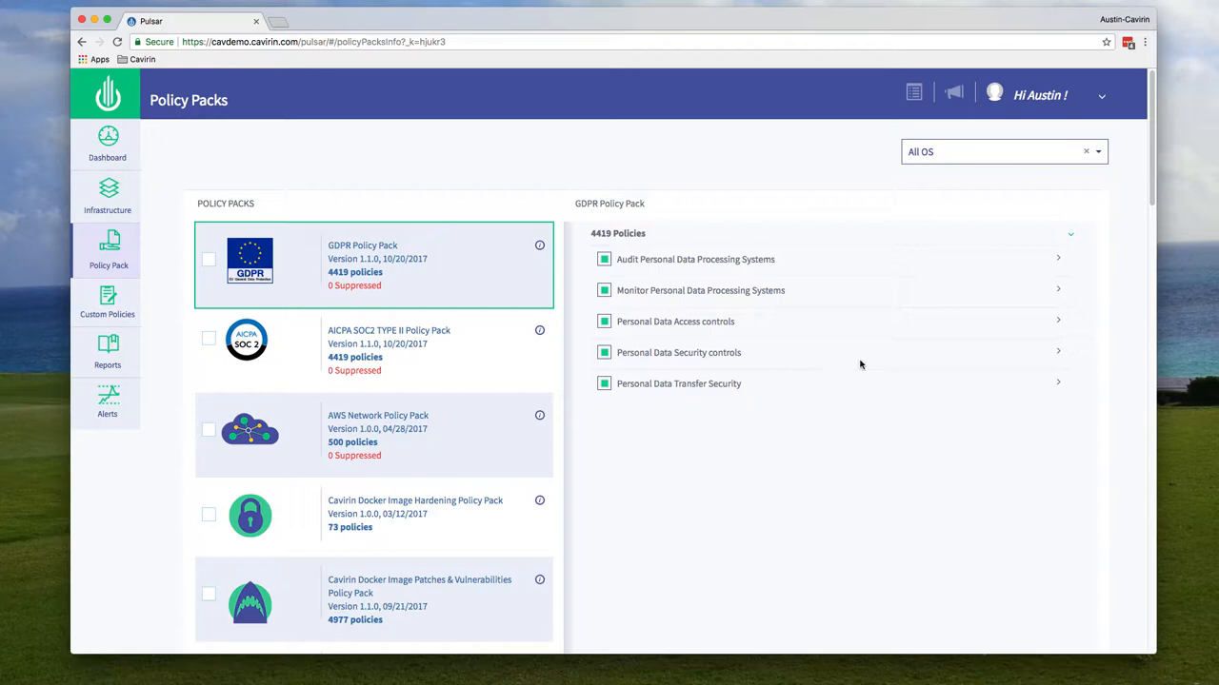
- Read the GDPR 'Ensure noexec option set on /var/tmp partition' check, then open Infrastructure
{"action": "left_click", "coordinate": [678, 352]}
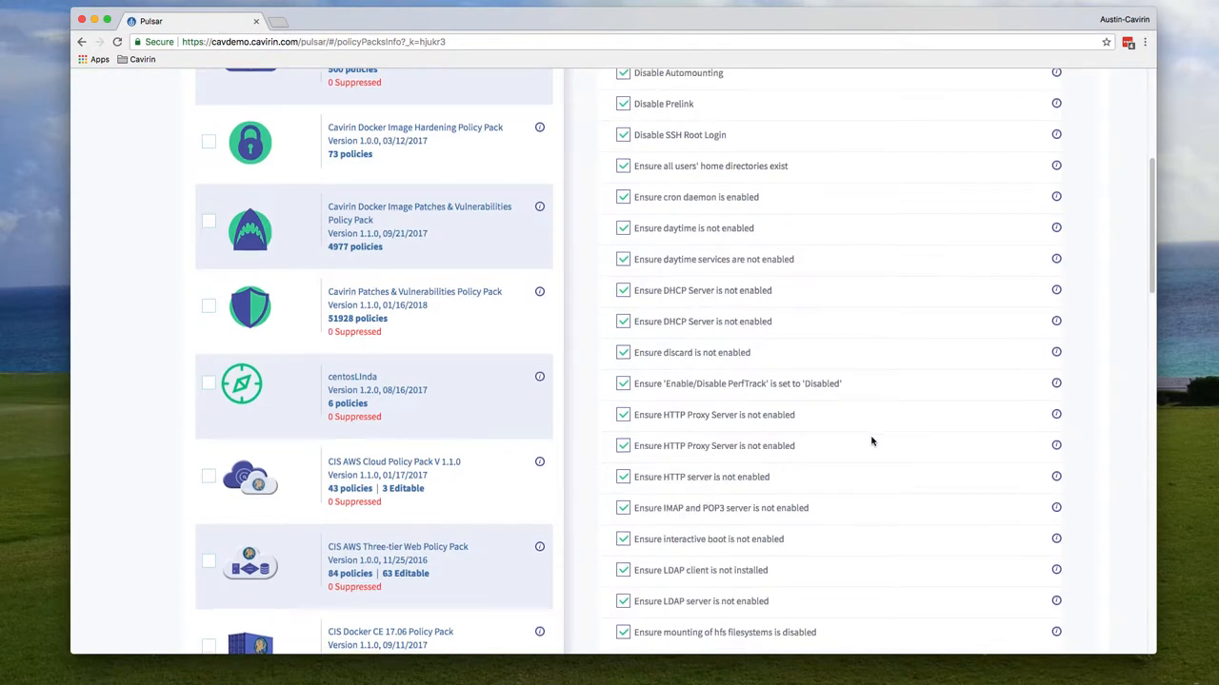
{"action": "scroll", "scroll_direction": "down", "scroll_amount": 3}
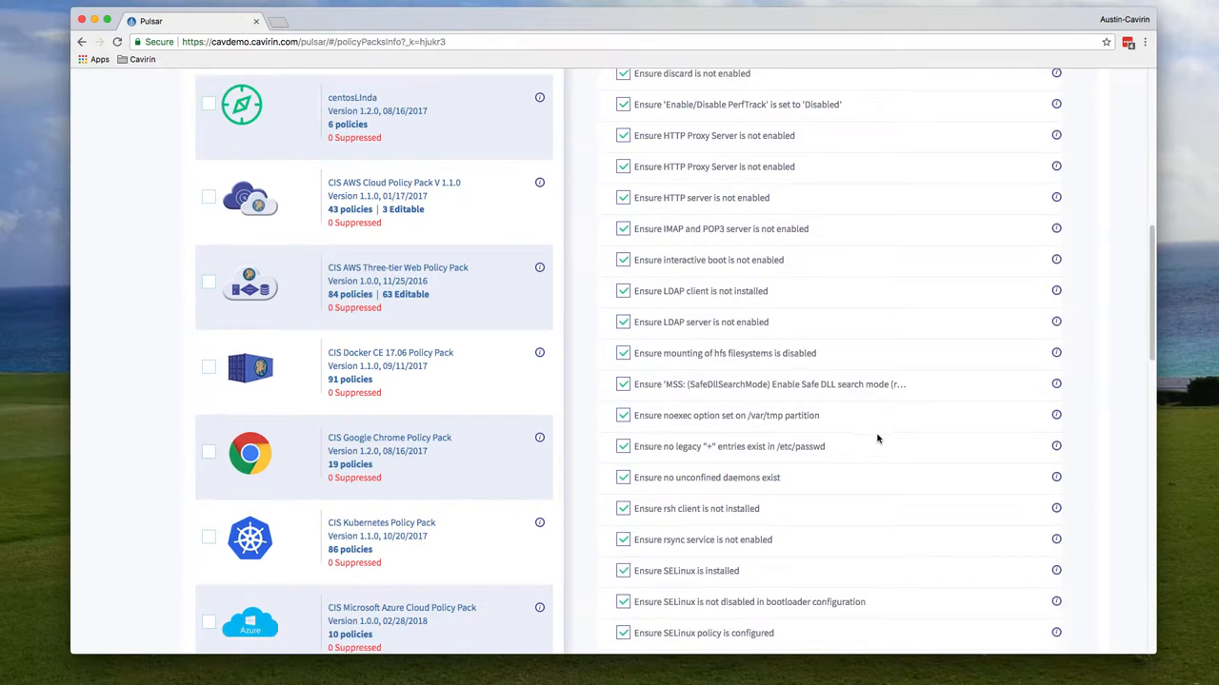
{"action": "mouse_move", "coordinate": [1047, 414]}
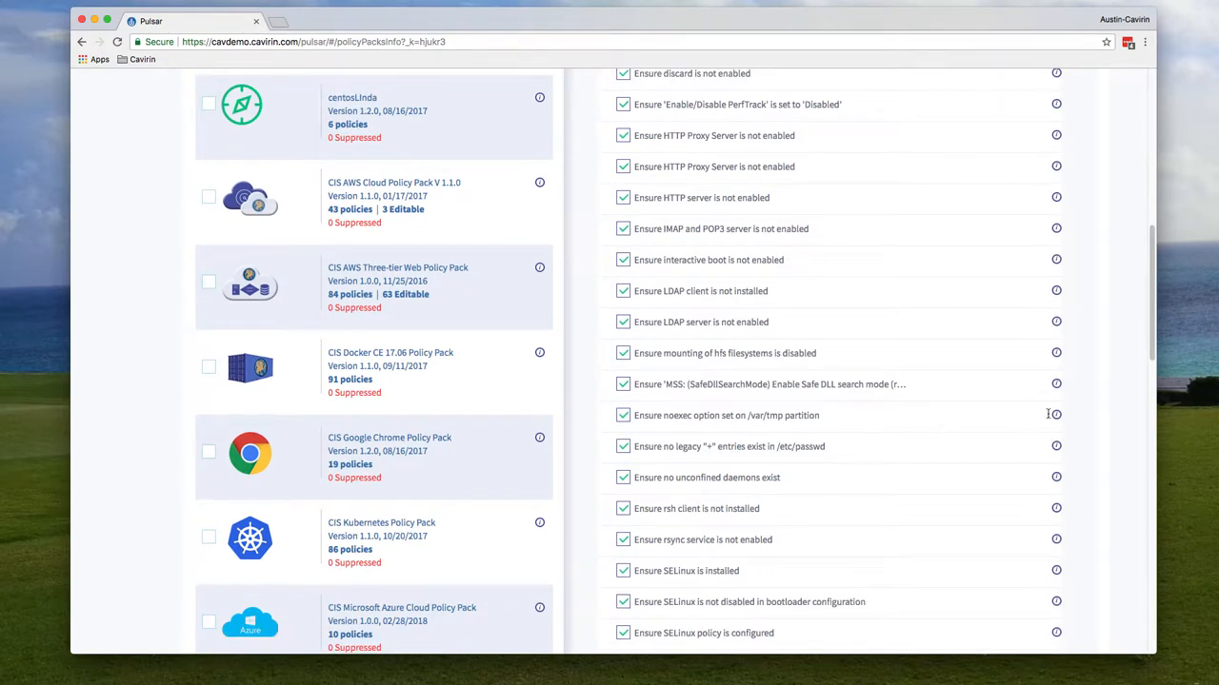
{"action": "left_click", "coordinate": [1055, 415]}
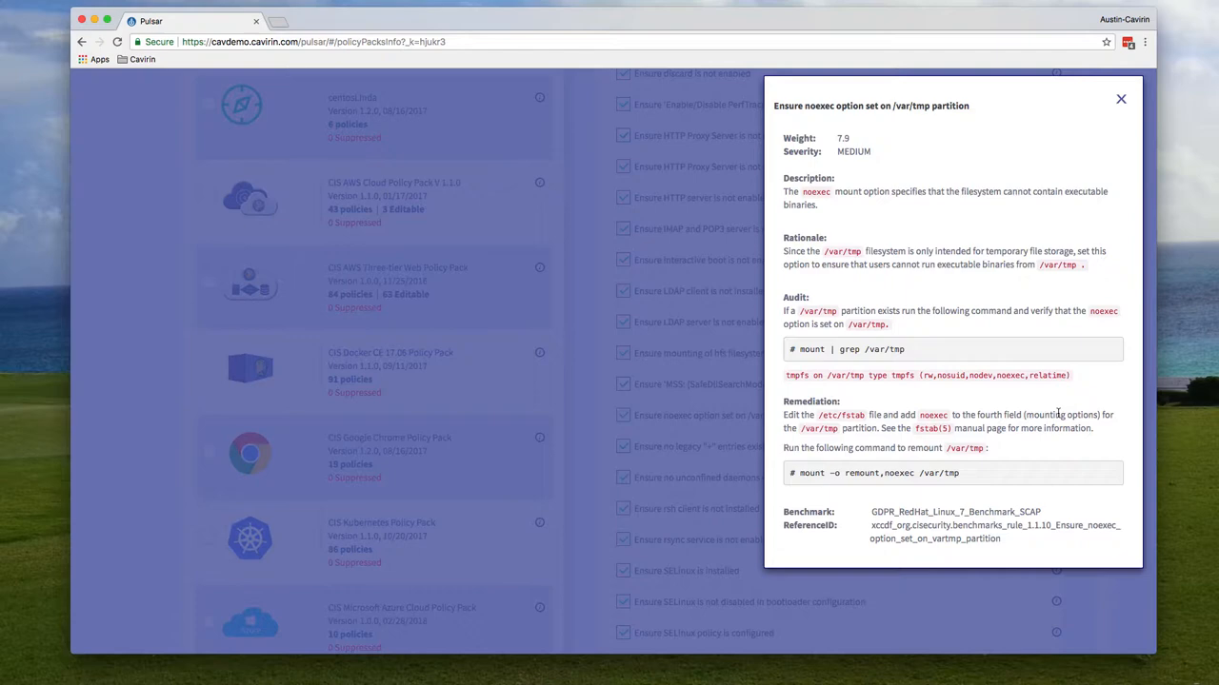
{"action": "mouse_move", "coordinate": [1013, 431]}
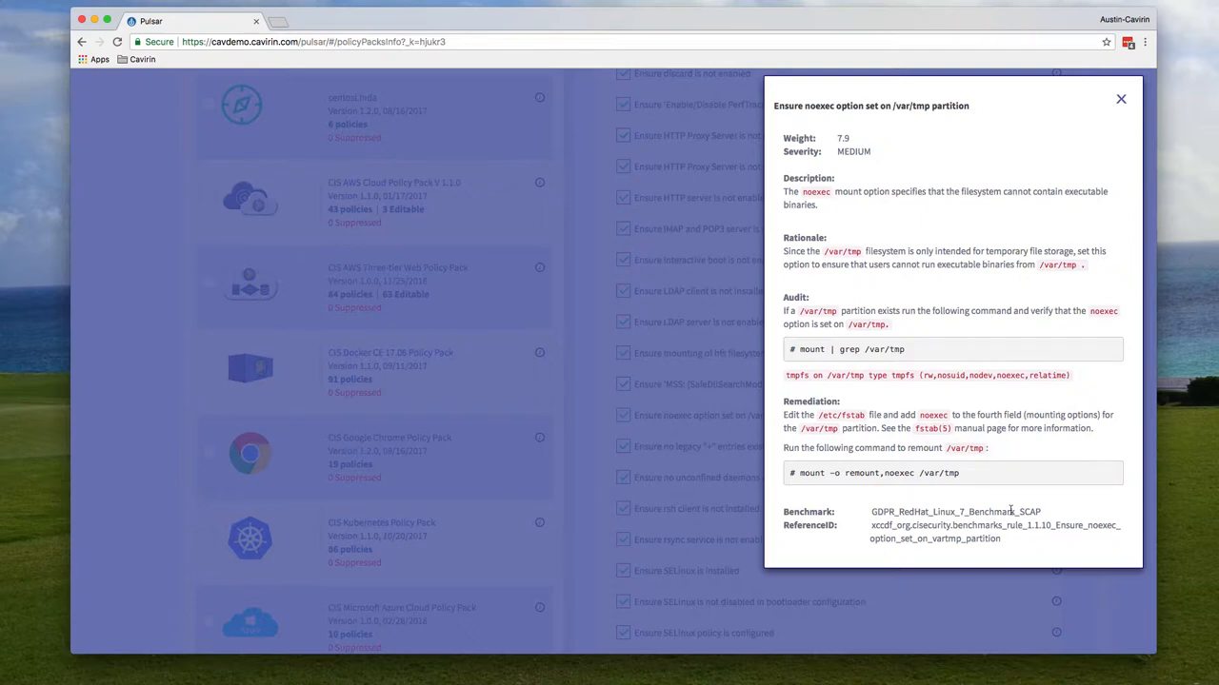
{"action": "mouse_move", "coordinate": [999, 477]}
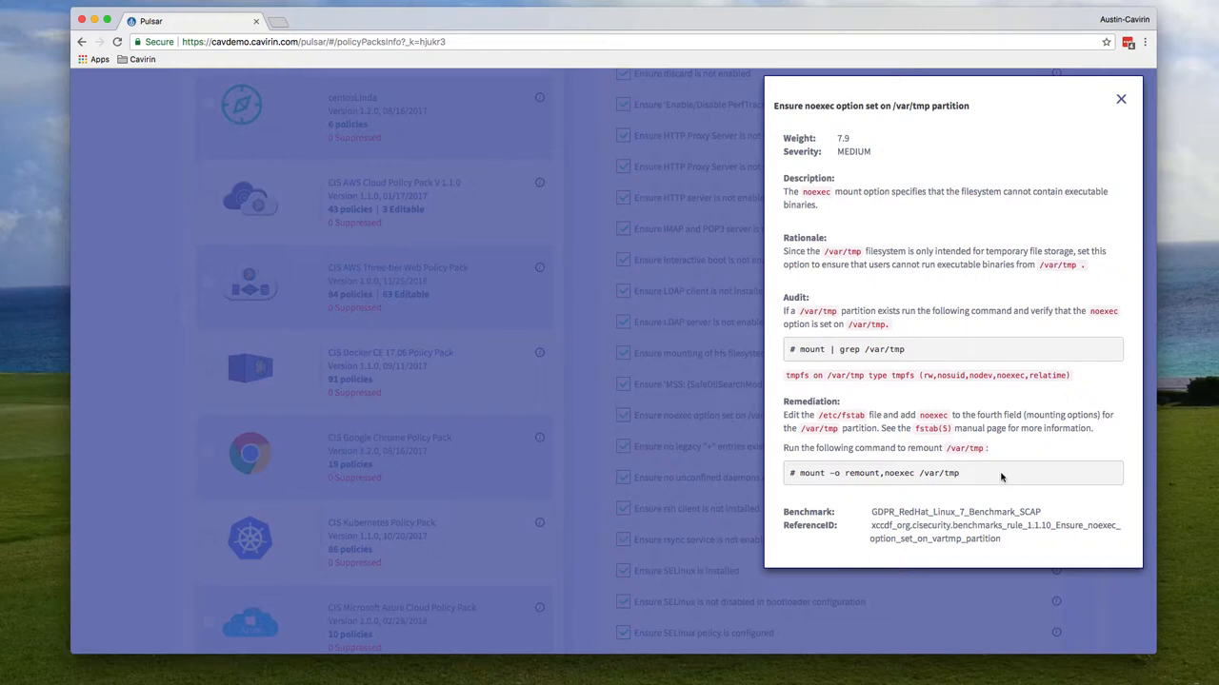
{"action": "left_click", "coordinate": [1120, 98]}
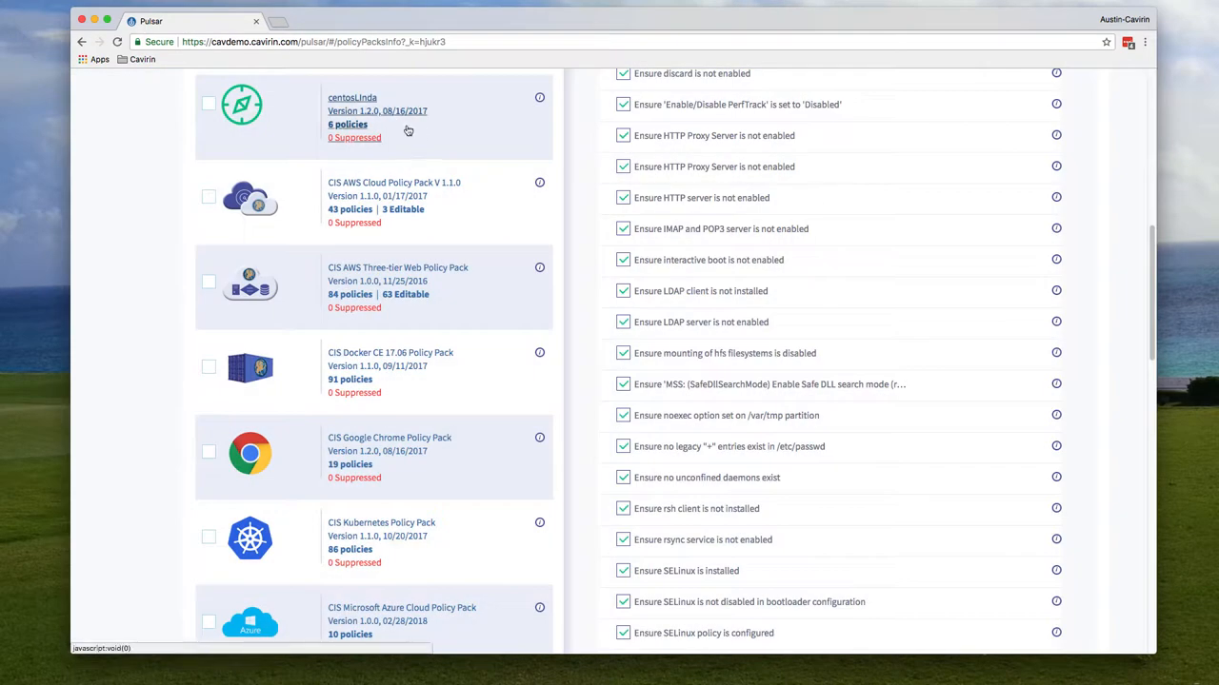
{"action": "left_click", "coordinate": [107, 197]}
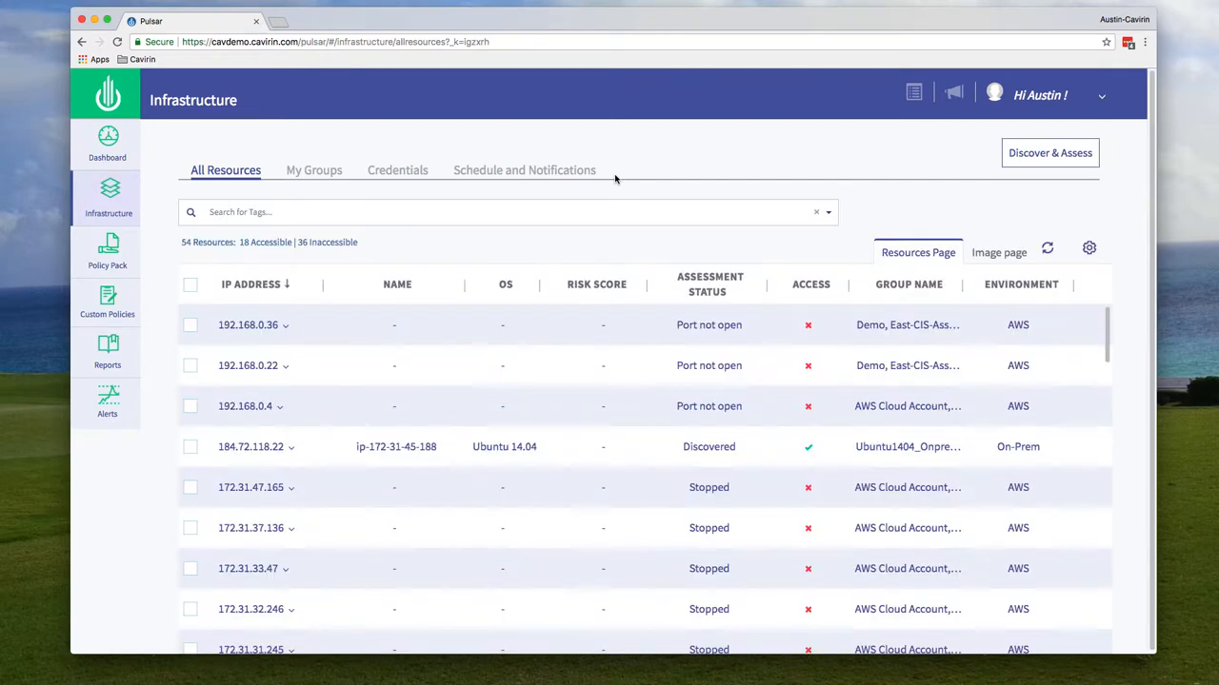
{"action": "mouse_move", "coordinate": [628, 177]}
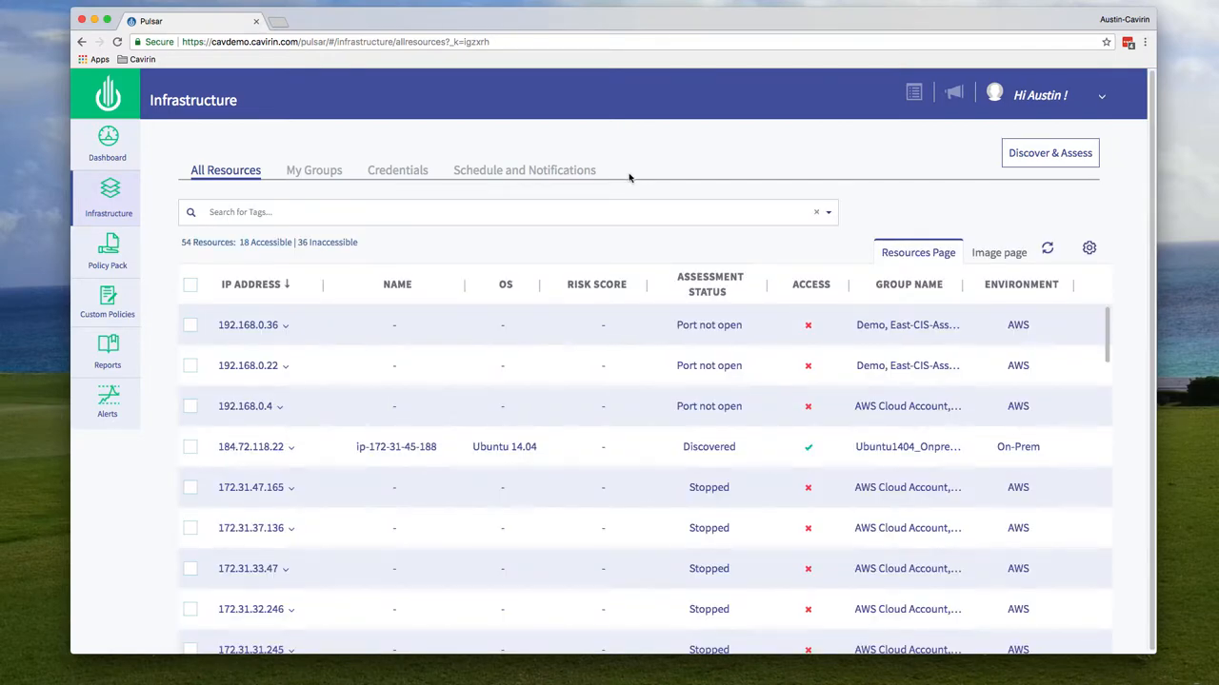
- Start Discover & Assess and browse the cloud type choices, keeping AWS
{"action": "left_click", "coordinate": [1049, 152]}
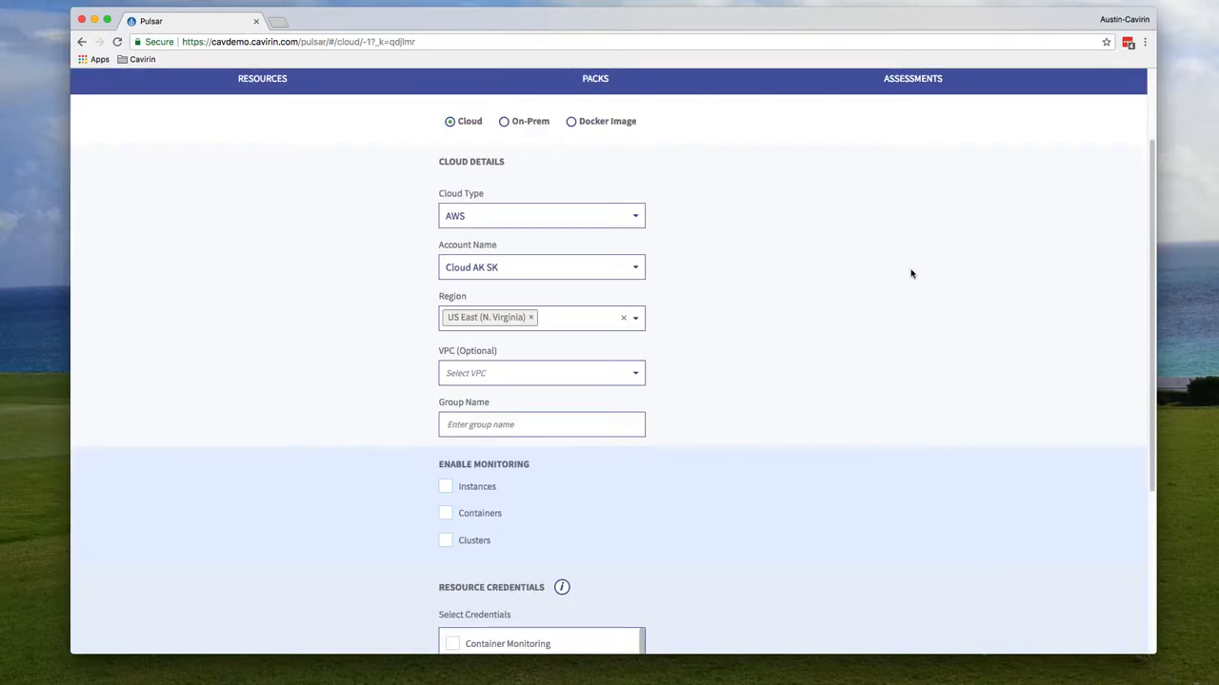
{"action": "left_click", "coordinate": [541, 216]}
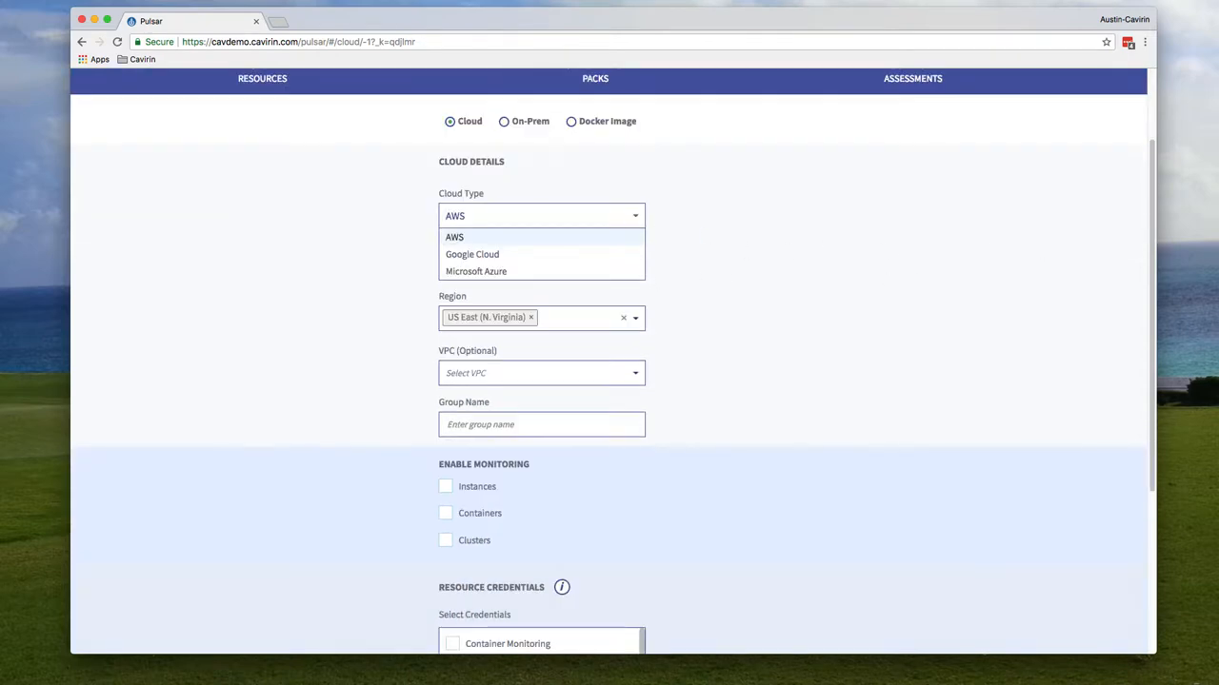
{"action": "left_click", "coordinate": [454, 237]}
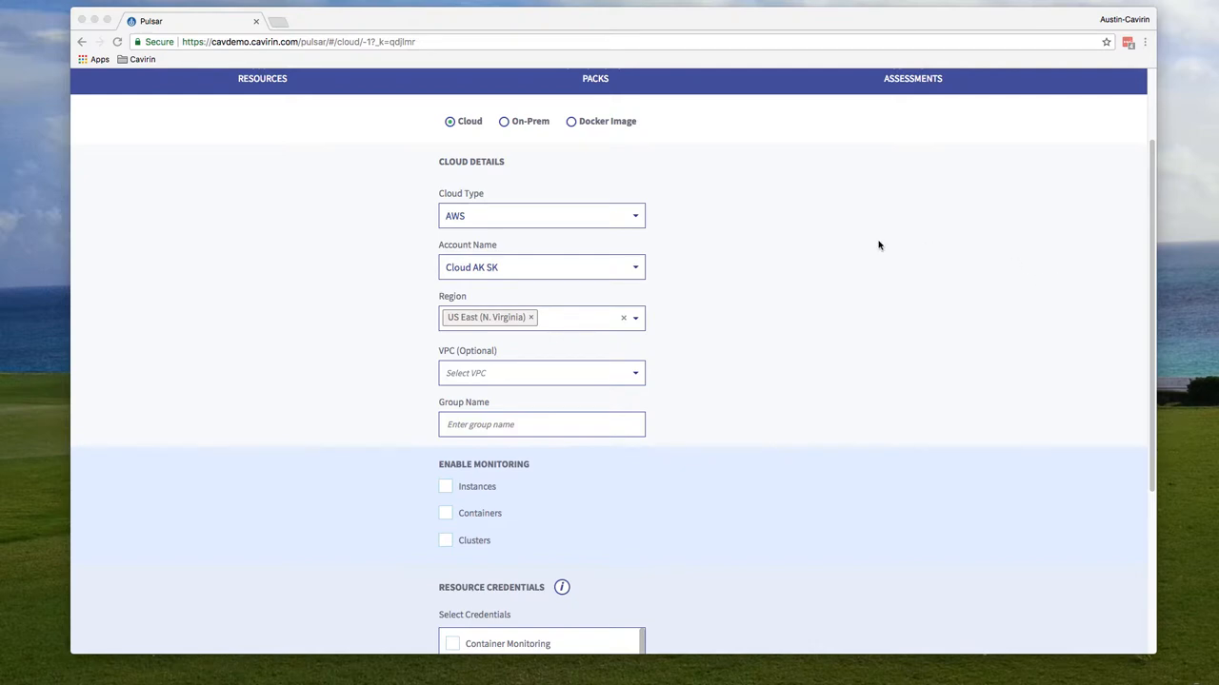
{"action": "left_click", "coordinate": [541, 215]}
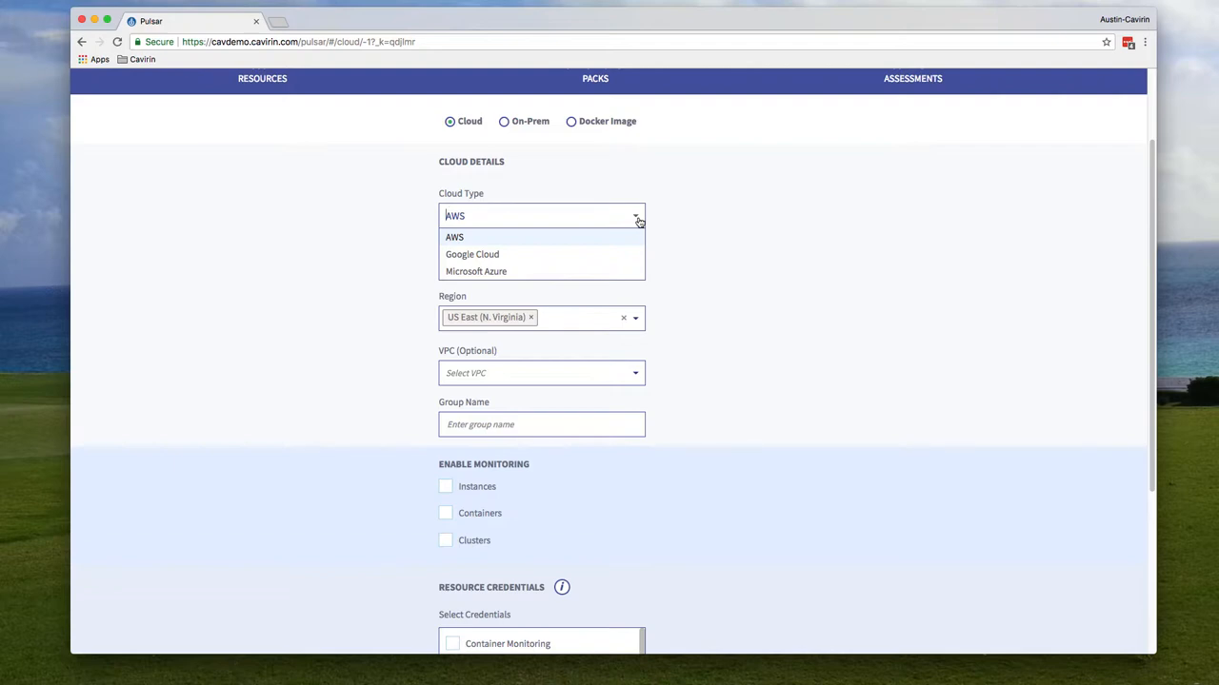
- Try the On-Prem IP range fields, then switch the source to Docker Image
{"action": "left_click", "coordinate": [504, 121]}
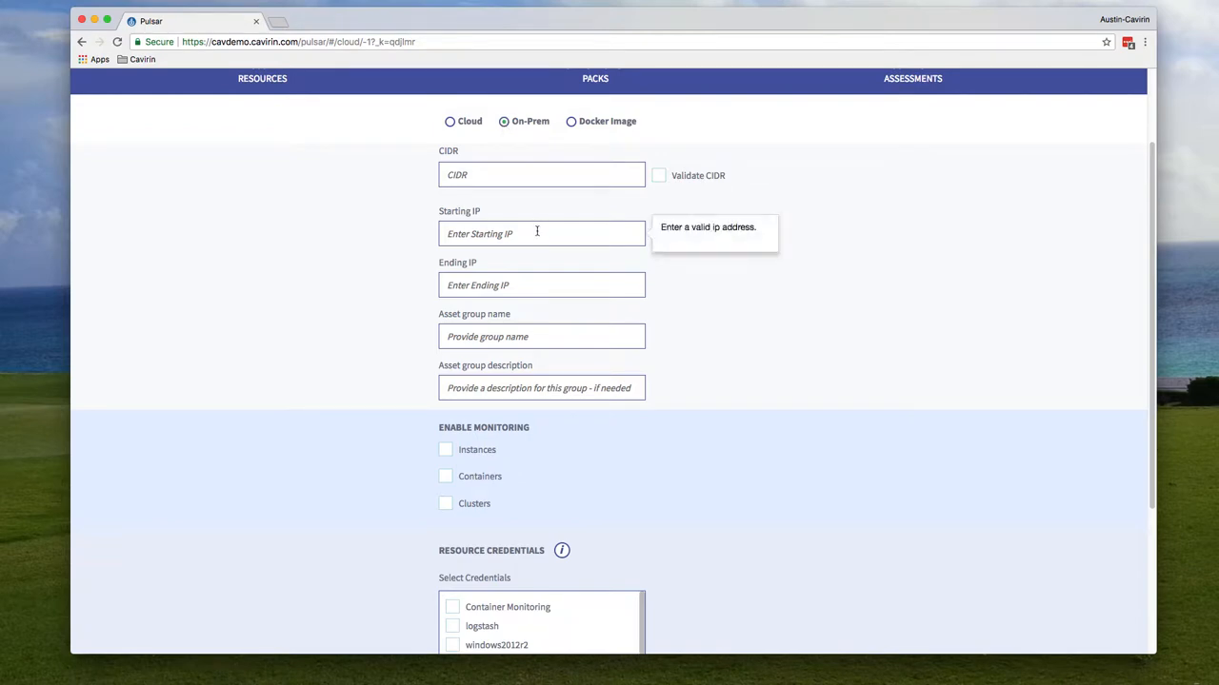
{"action": "left_click", "coordinate": [541, 285]}
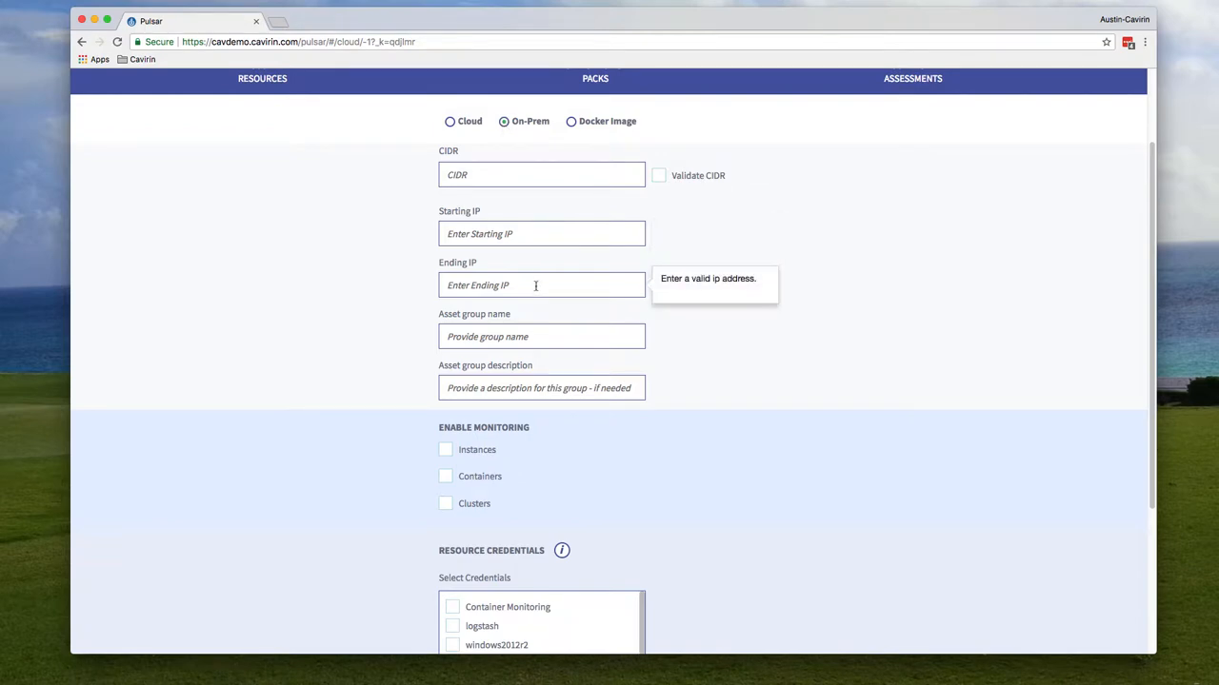
{"action": "left_click", "coordinate": [541, 233]}
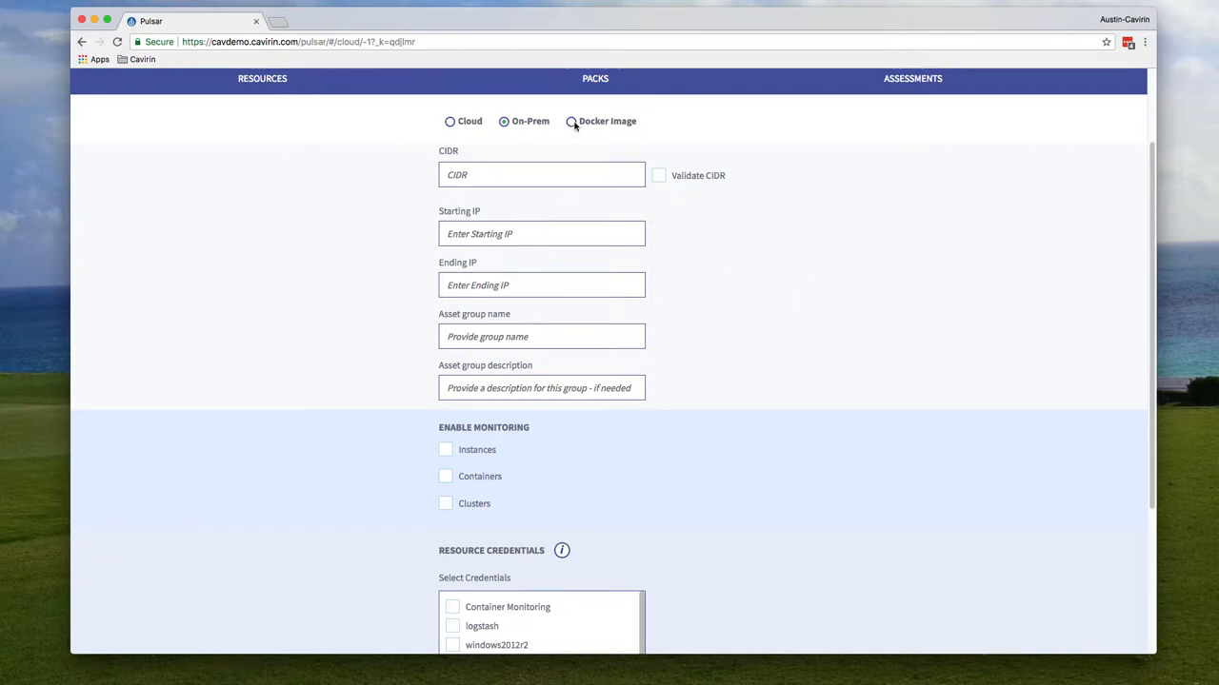
{"action": "left_click", "coordinate": [571, 121]}
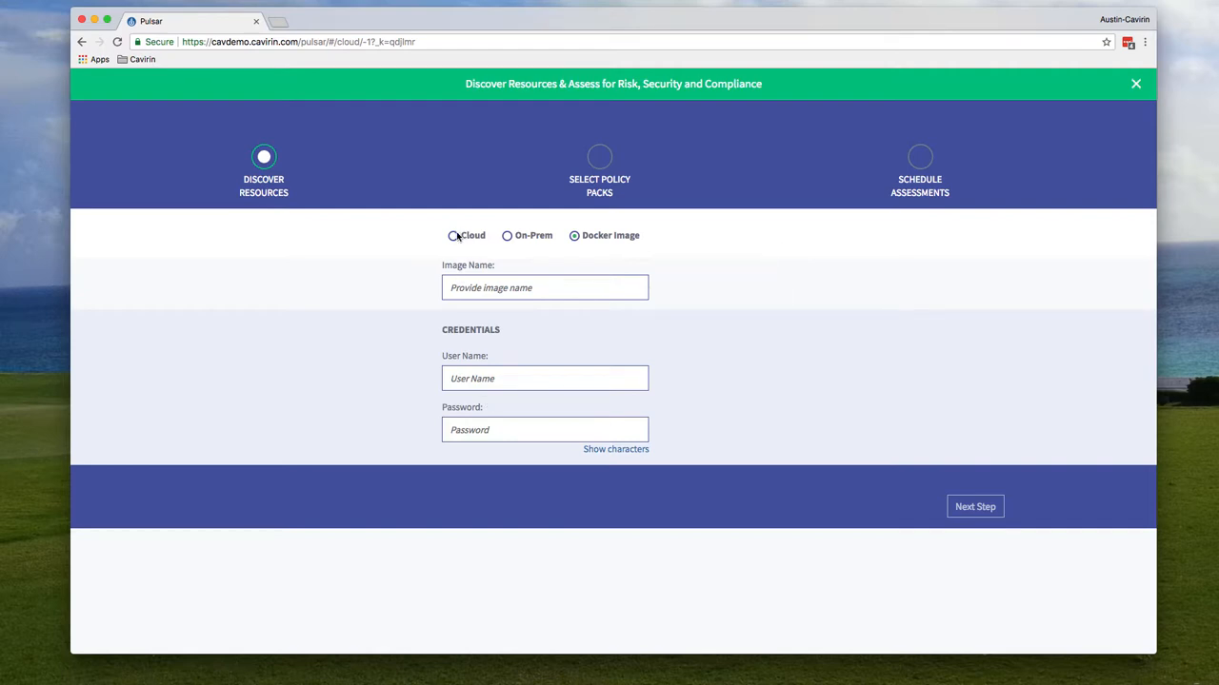
- Switch discovery to On-Prem, browse its credentials, then return to All Resources
{"action": "left_click", "coordinate": [454, 235]}
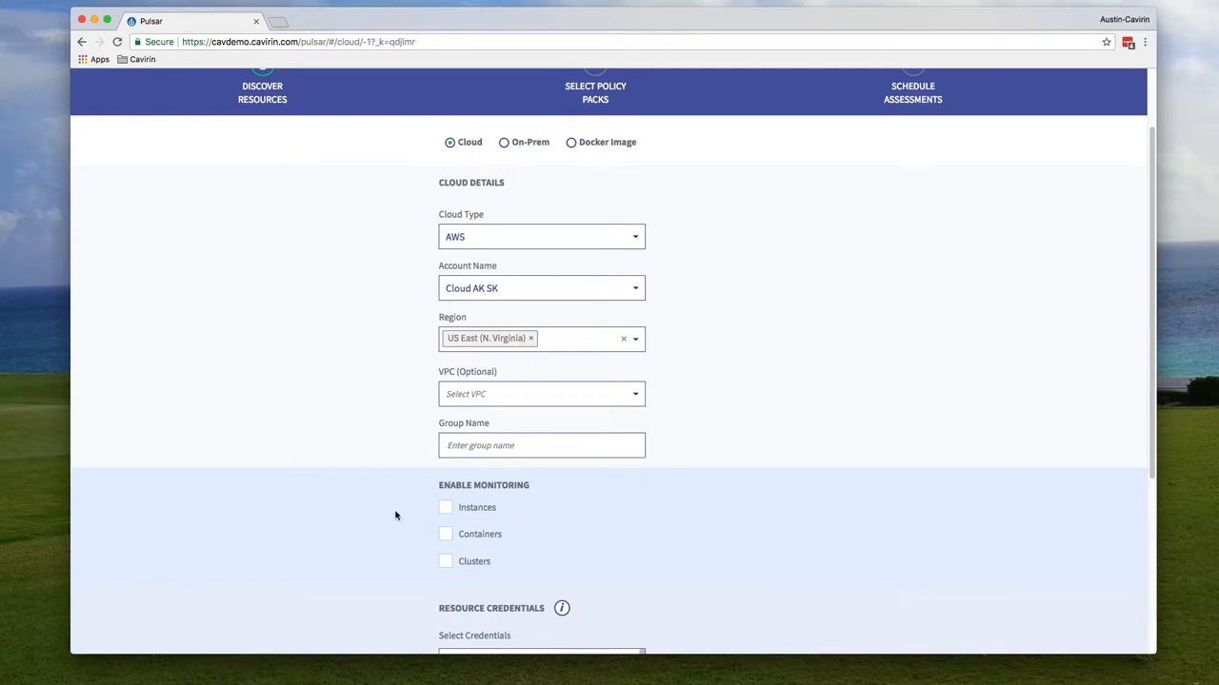
{"action": "mouse_move", "coordinate": [403, 538]}
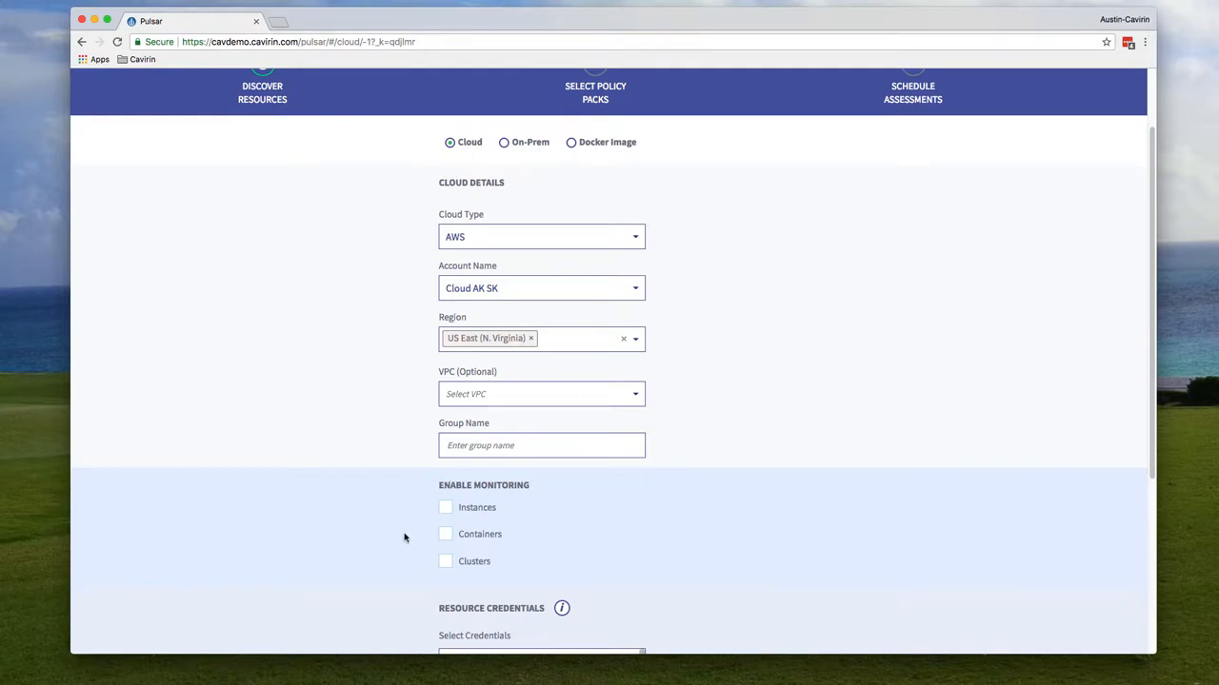
{"action": "mouse_move", "coordinate": [424, 553]}
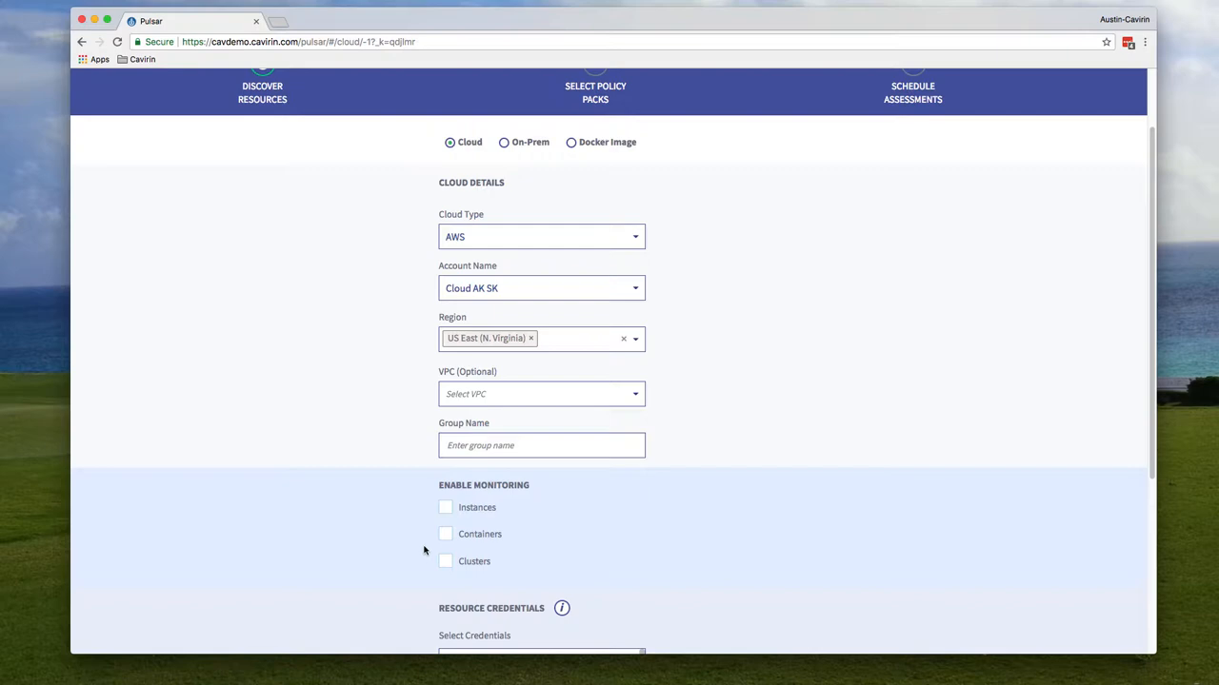
{"action": "mouse_move", "coordinate": [435, 517]}
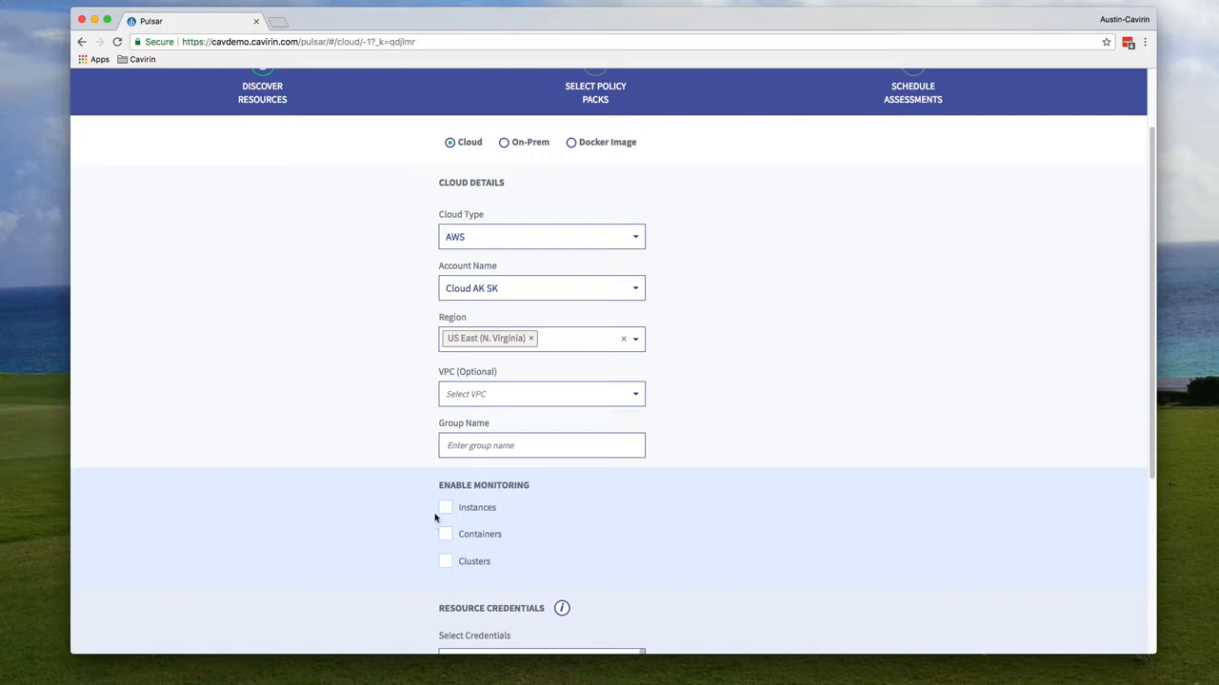
{"action": "left_click", "coordinate": [504, 142]}
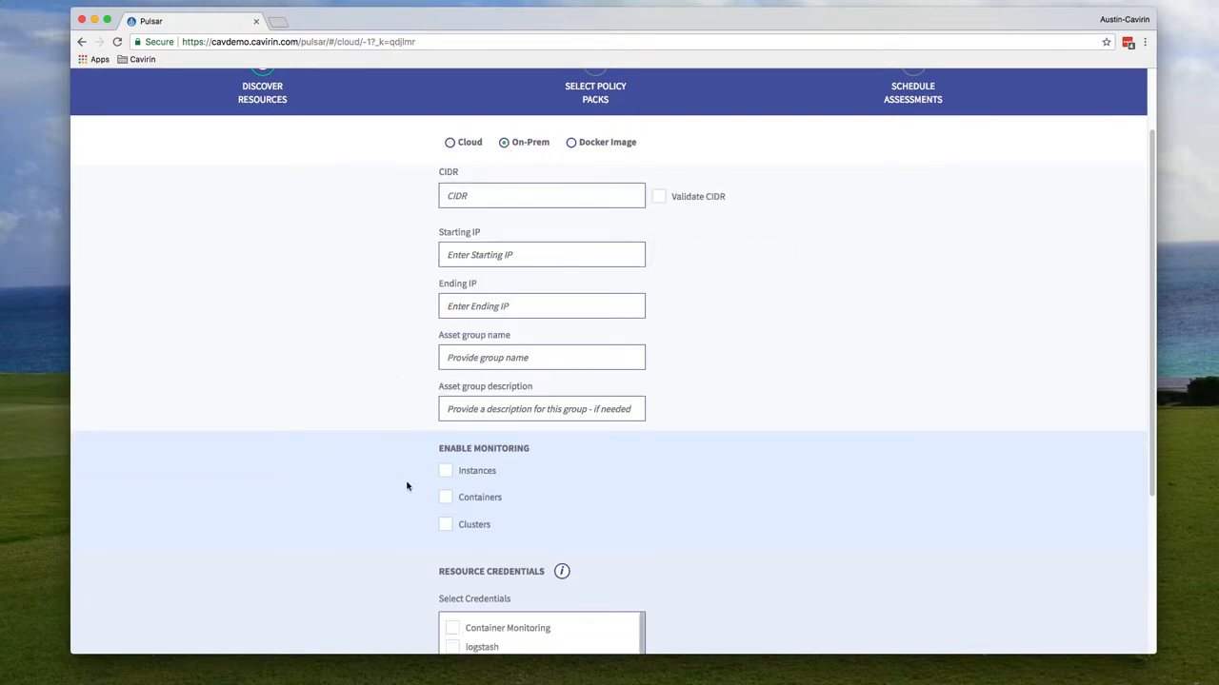
{"action": "scroll", "scroll_direction": "down", "scroll_amount": 3}
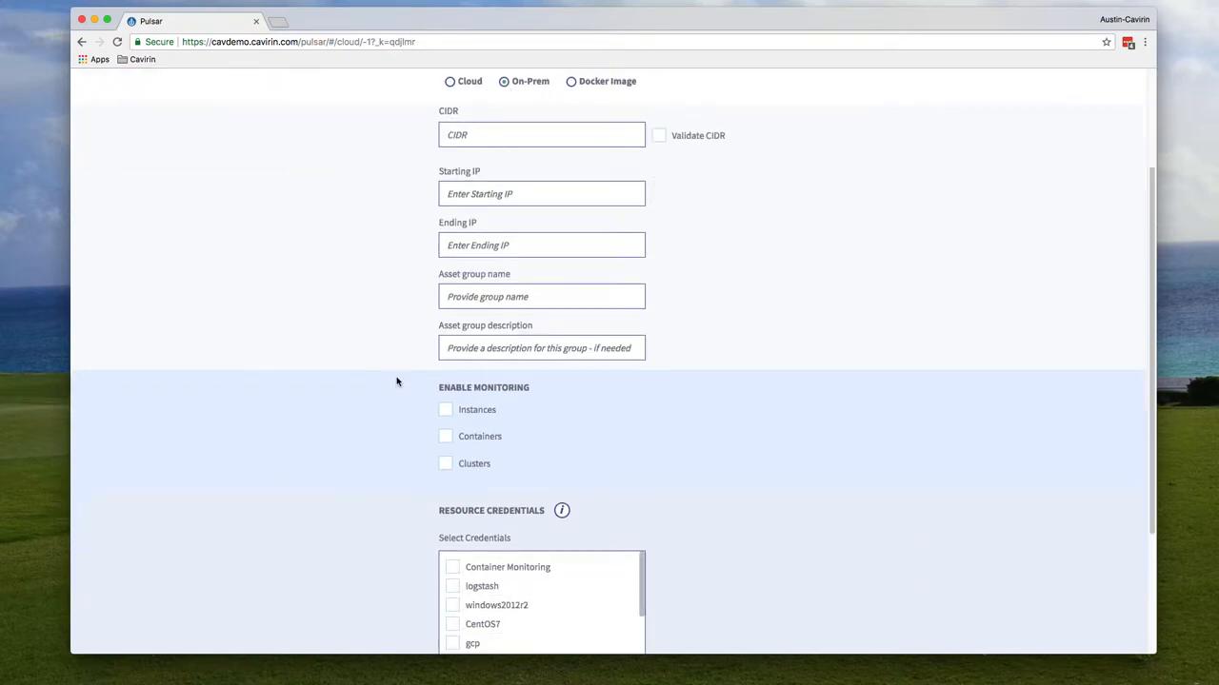
{"action": "scroll", "scroll_direction": "down", "scroll_amount": 3}
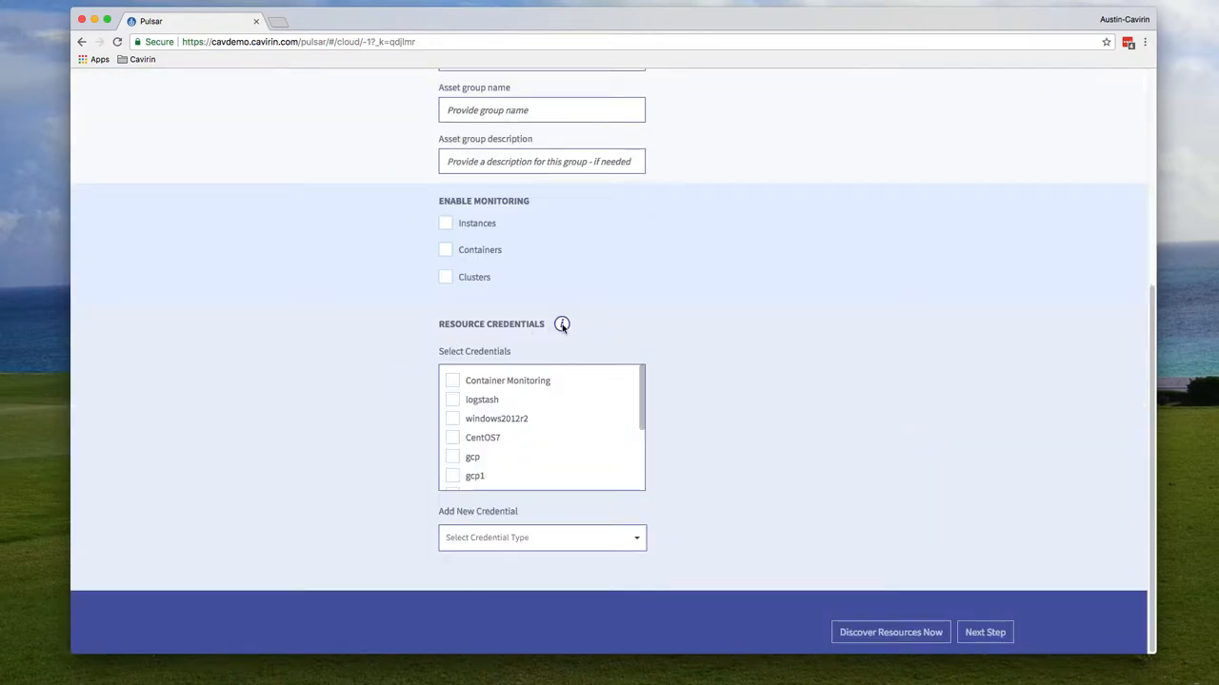
{"action": "mouse_move", "coordinate": [562, 324]}
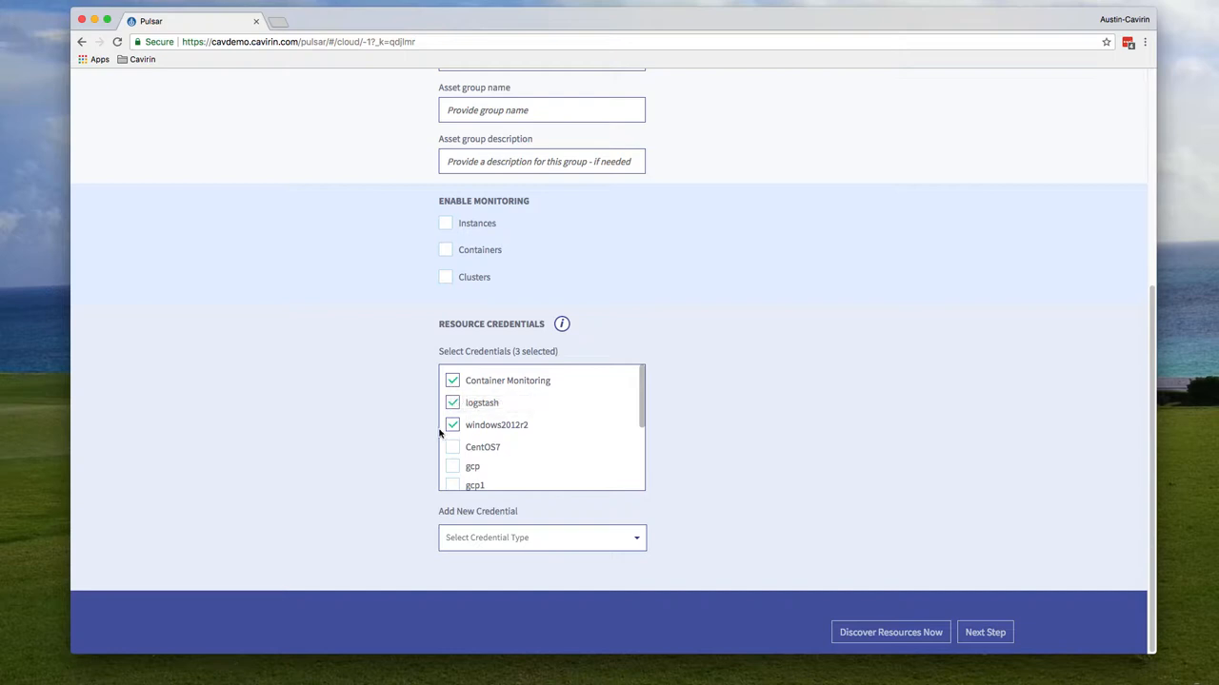
{"action": "mouse_move", "coordinate": [641, 329]}
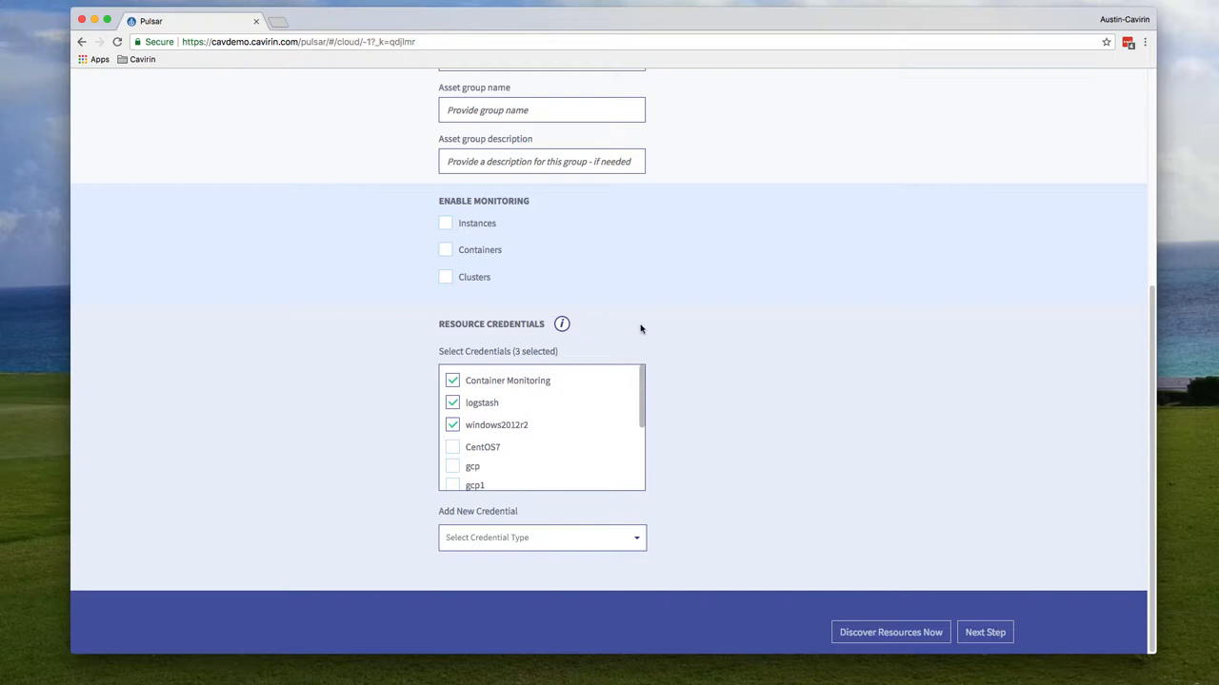
{"action": "mouse_move", "coordinate": [626, 512]}
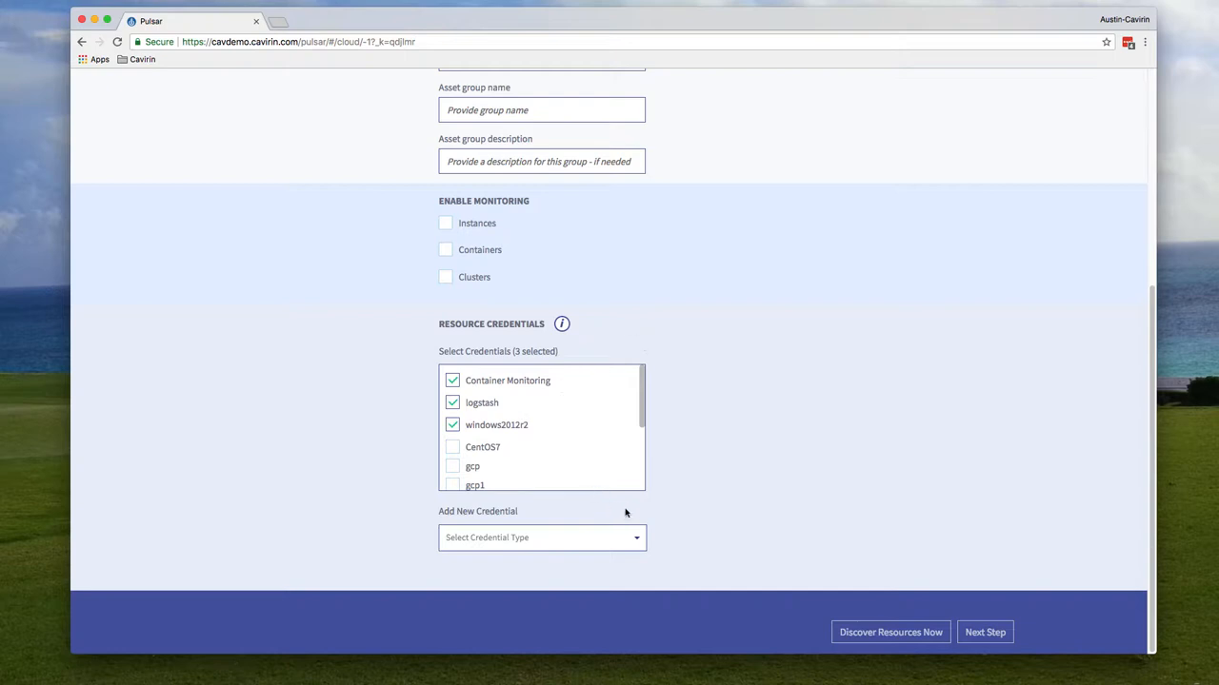
{"action": "mouse_move", "coordinate": [505, 472]}
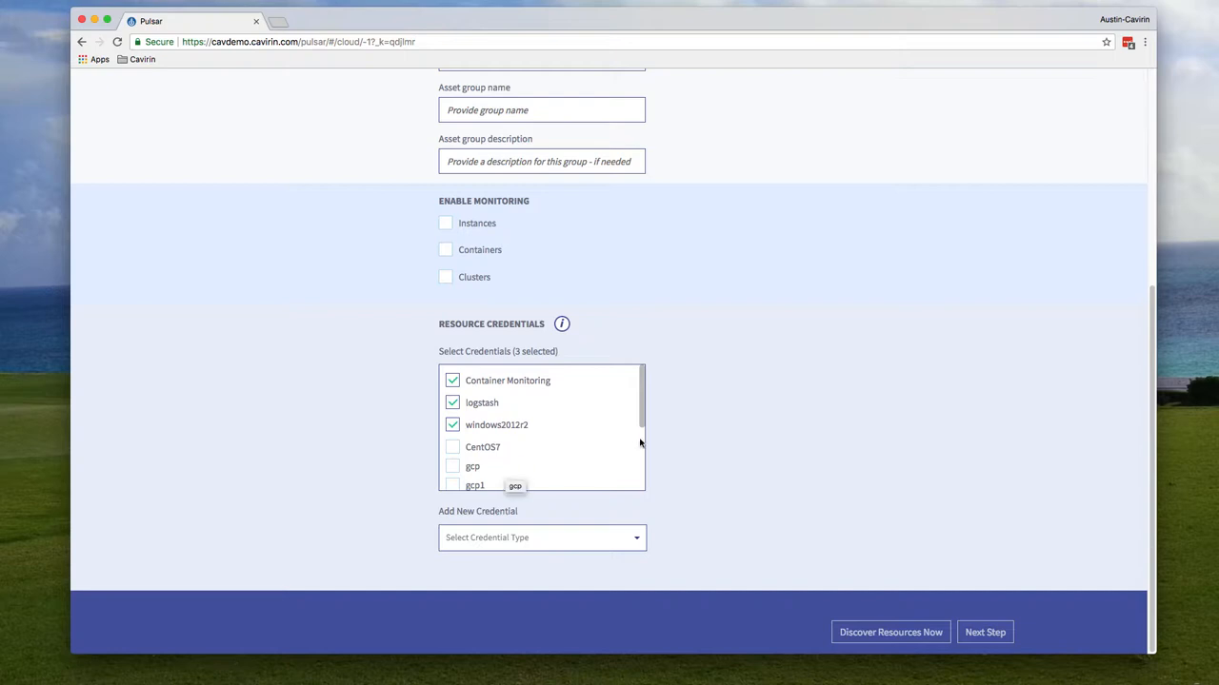
{"action": "mouse_move", "coordinate": [636, 538]}
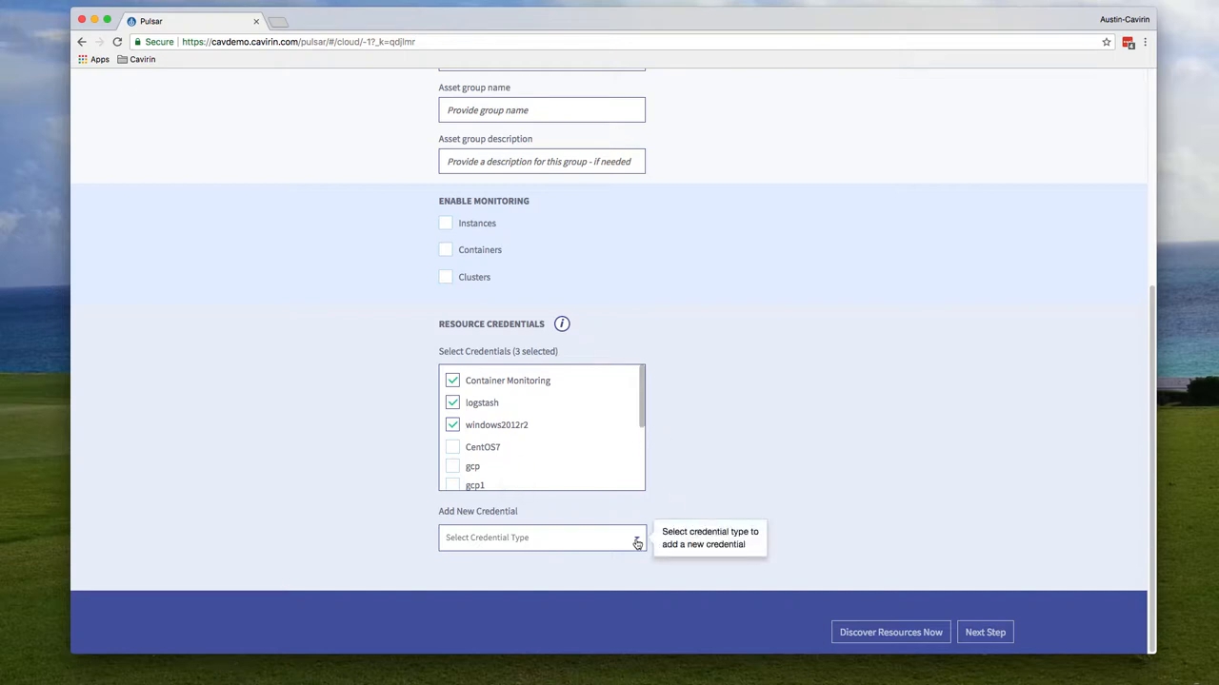
{"action": "left_click", "coordinate": [542, 537]}
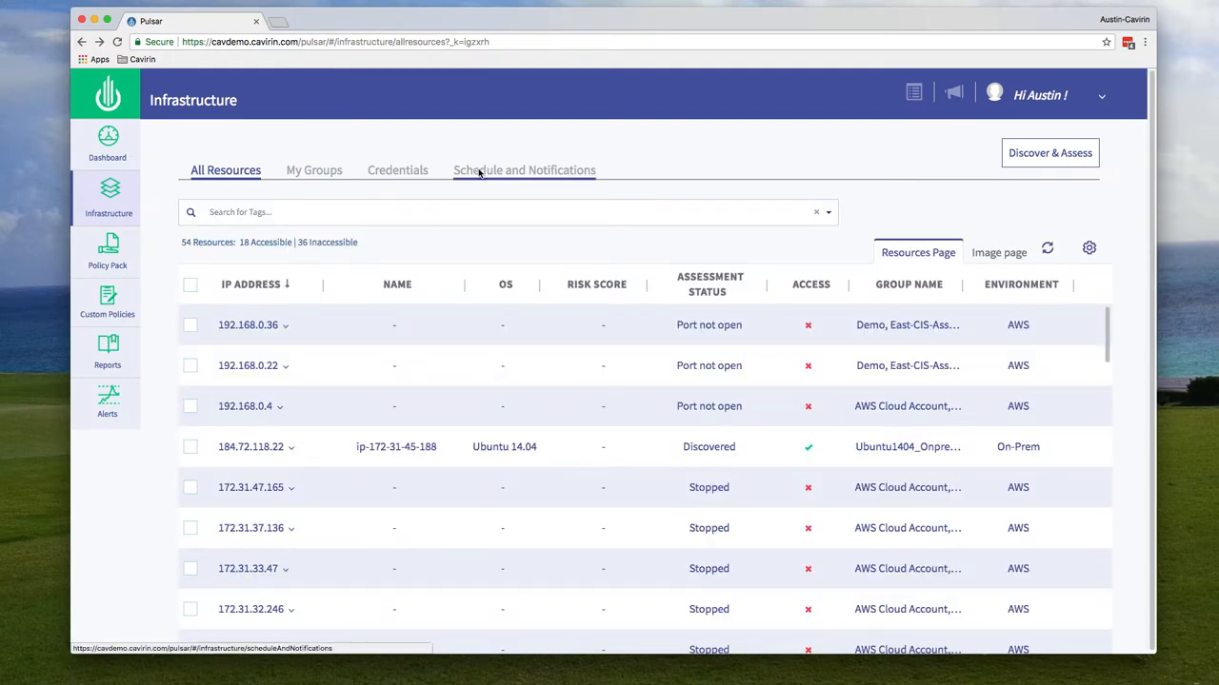
- Open Schedule and Notifications, browse a new template's recurrence options, and cancel it
{"action": "left_click", "coordinate": [524, 169]}
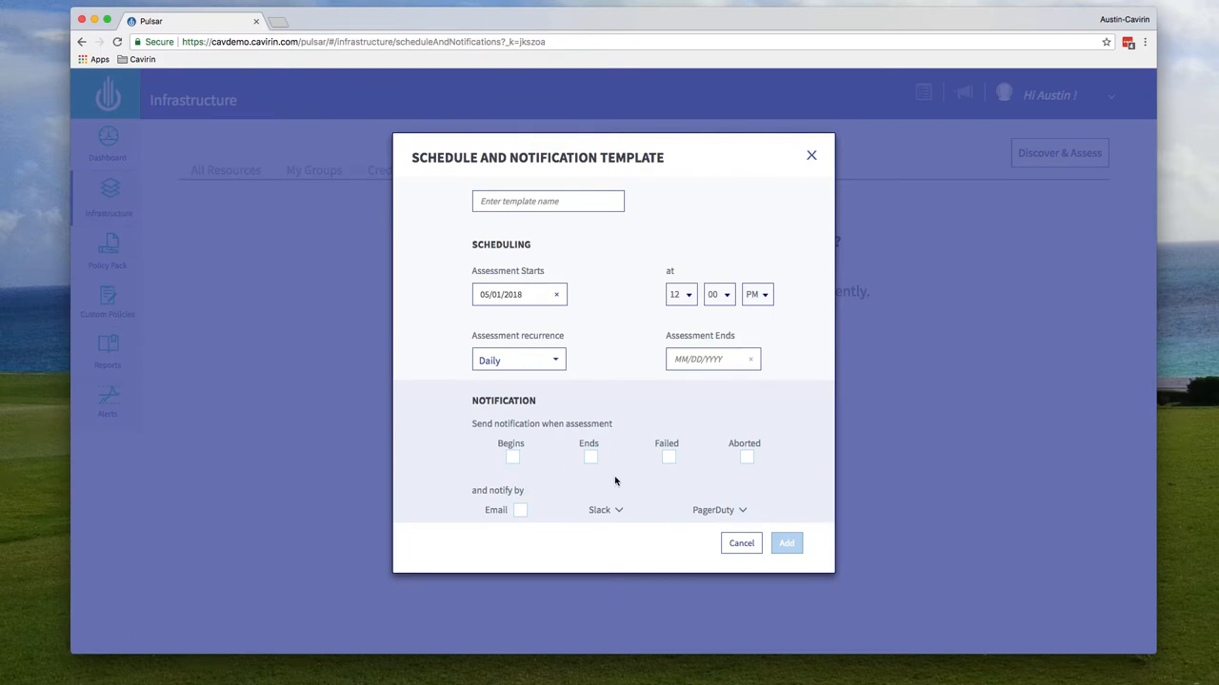
{"action": "mouse_move", "coordinate": [547, 530]}
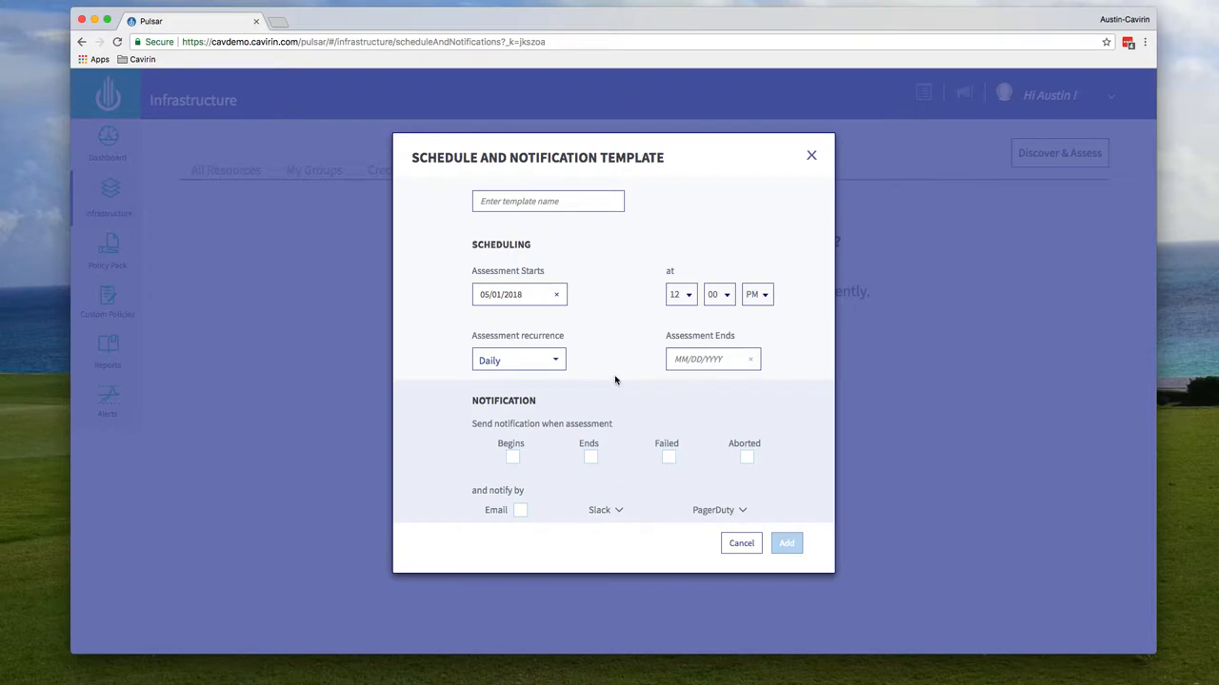
{"action": "left_click", "coordinate": [518, 360]}
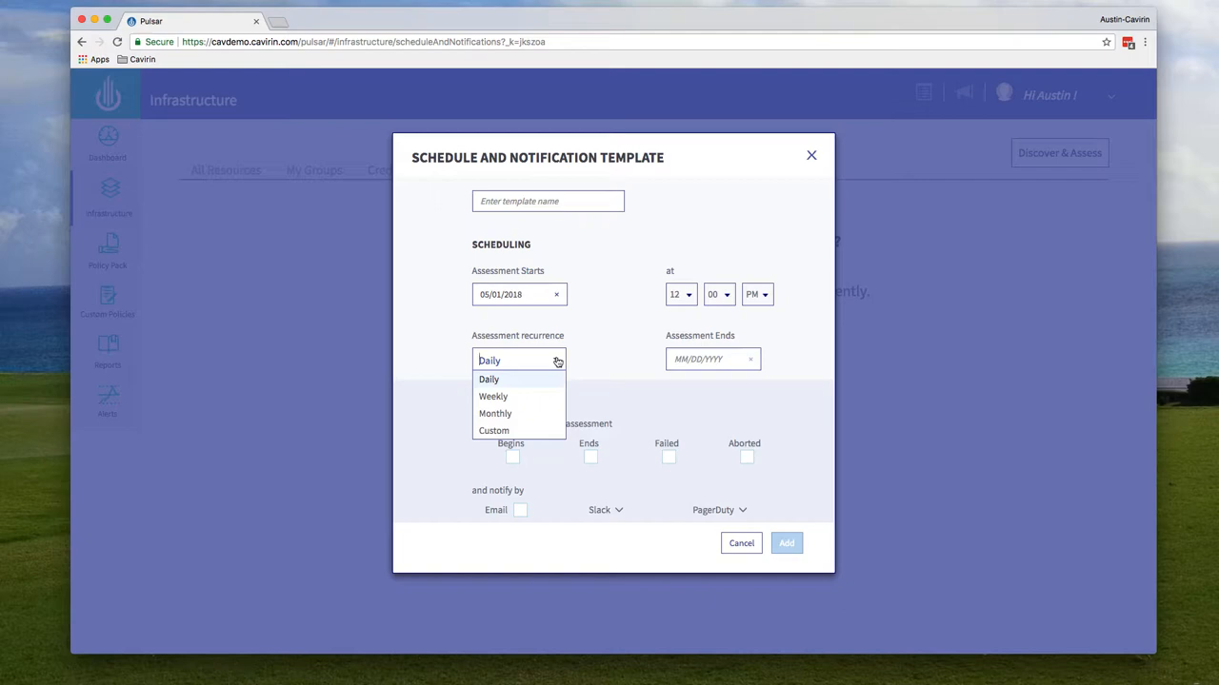
{"action": "left_click", "coordinate": [810, 155]}
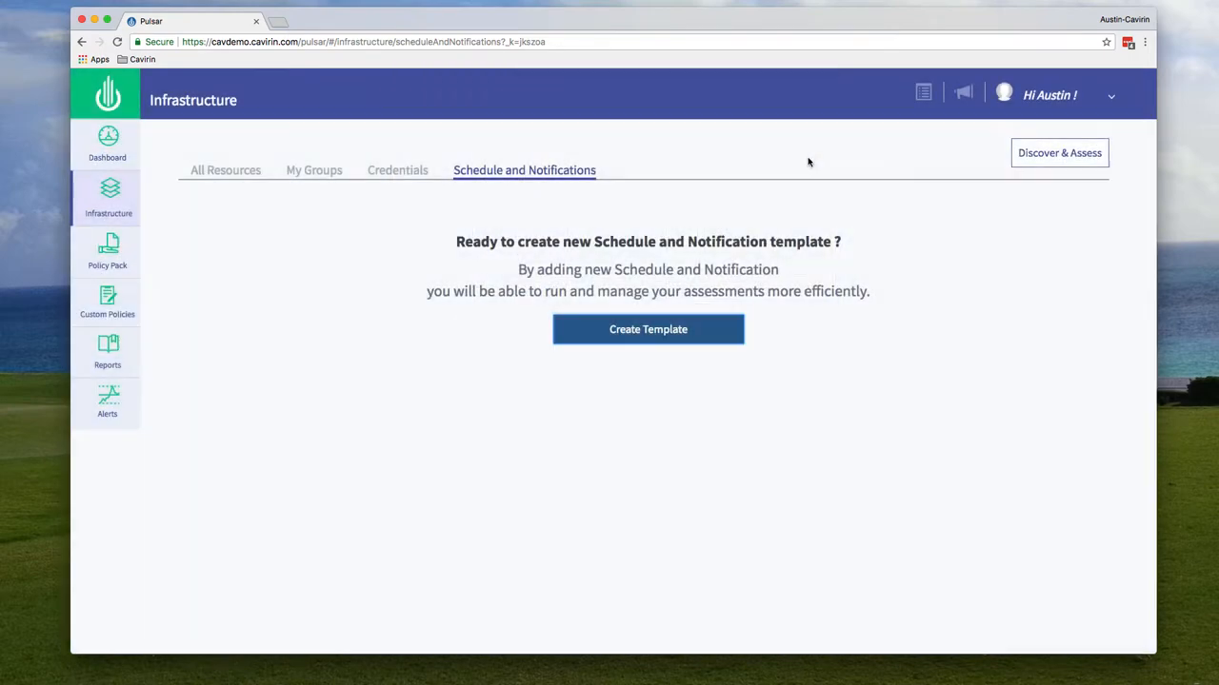
- Show the My Groups tab listing 23 asset groups with risk scores
{"action": "left_click", "coordinate": [313, 170]}
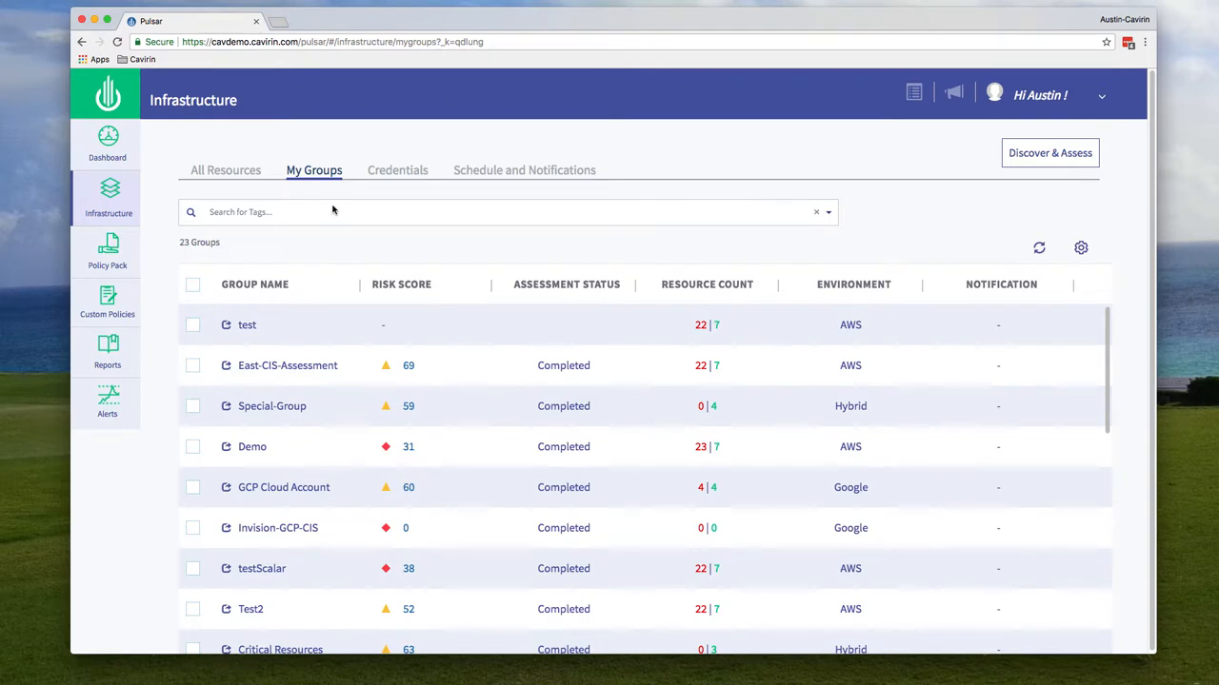
{"action": "mouse_move", "coordinate": [334, 216]}
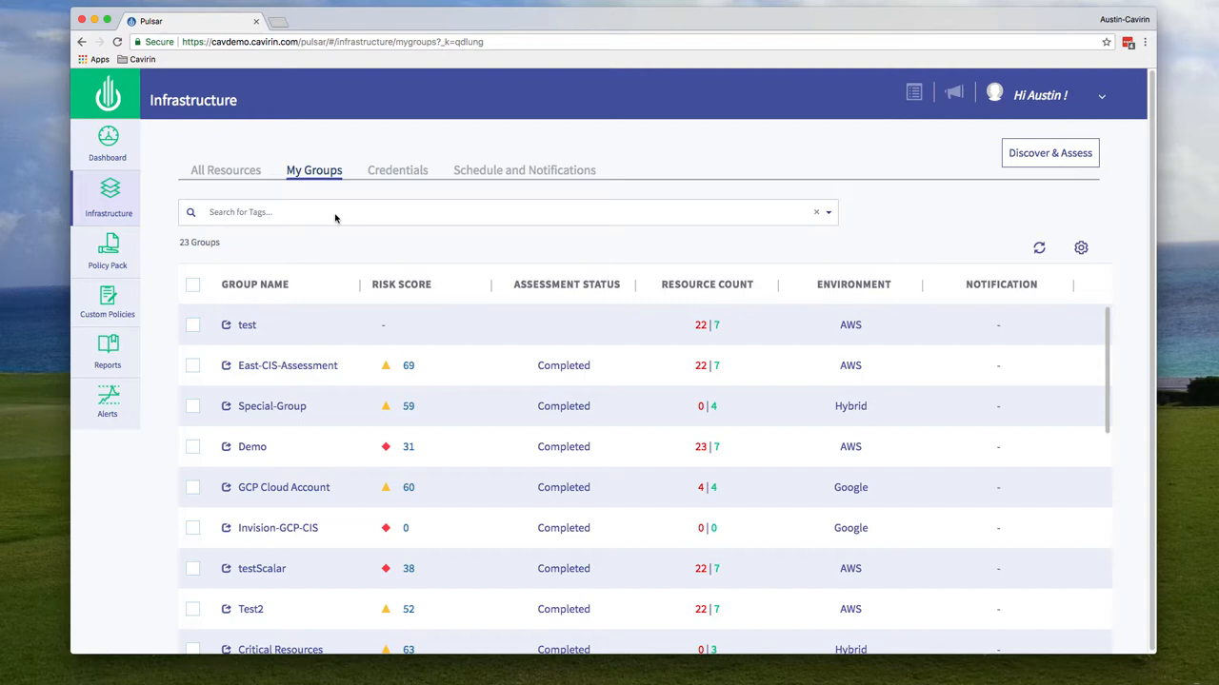
{"action": "mouse_move", "coordinate": [471, 233]}
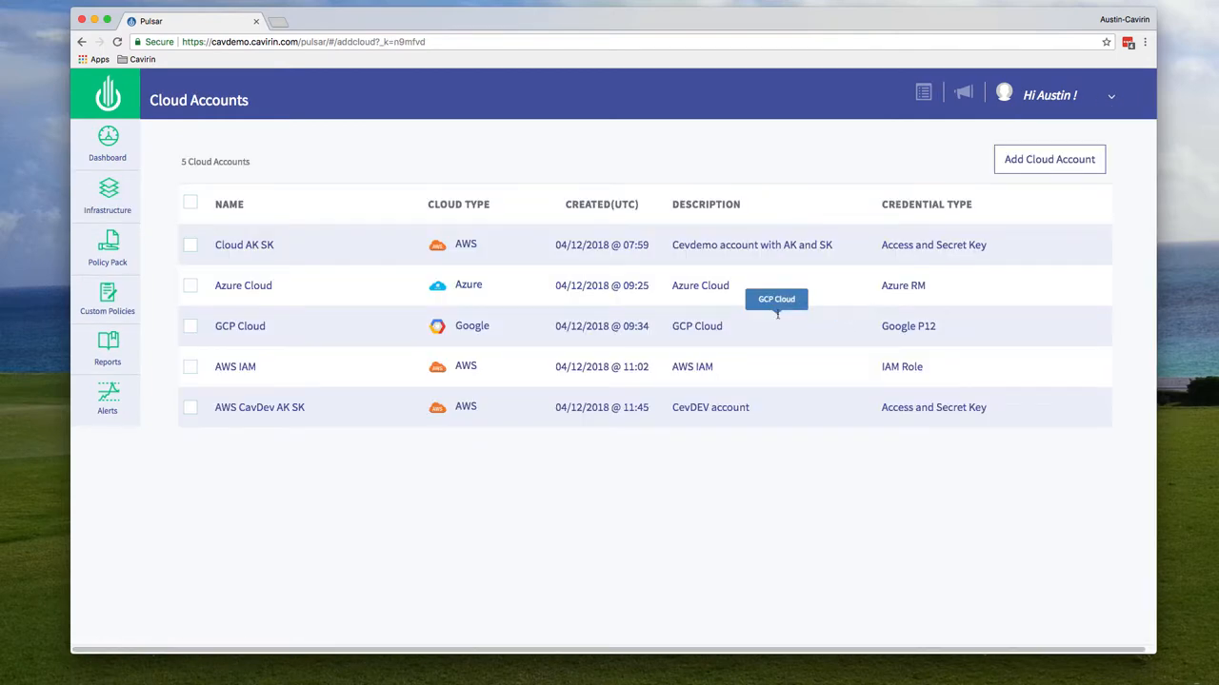
- Start adding a cloud account and view the Microsoft Azure credential fields
{"action": "left_click", "coordinate": [1048, 159]}
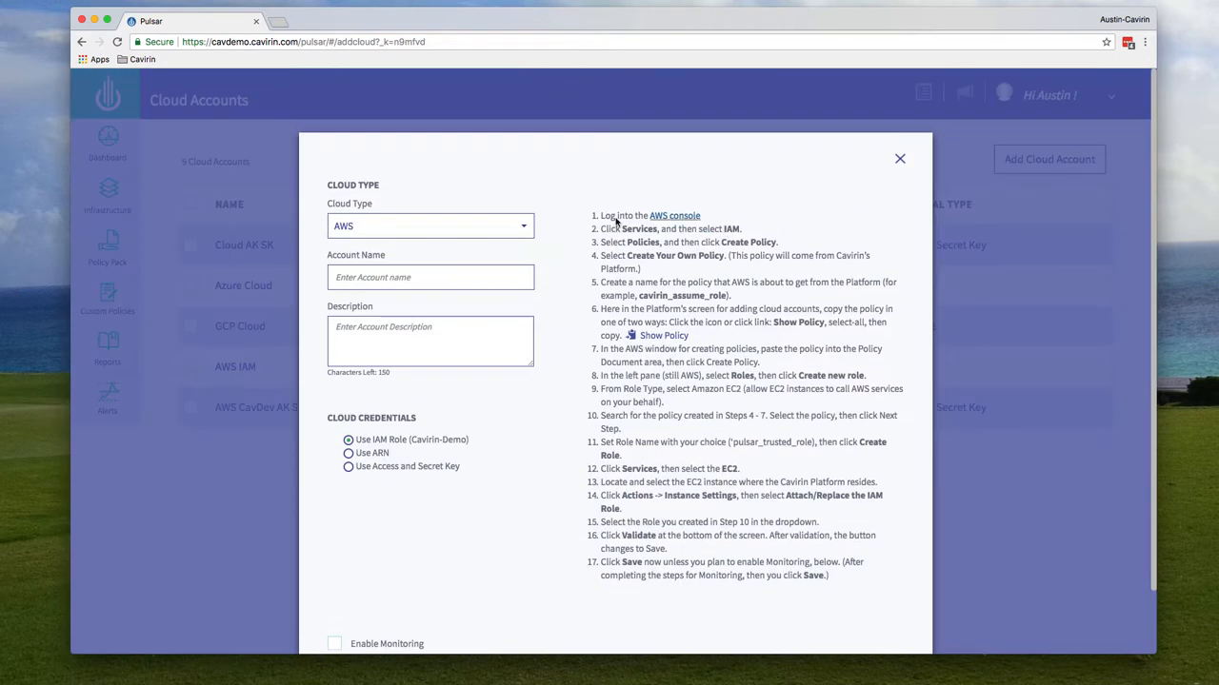
{"action": "mouse_move", "coordinate": [579, 219]}
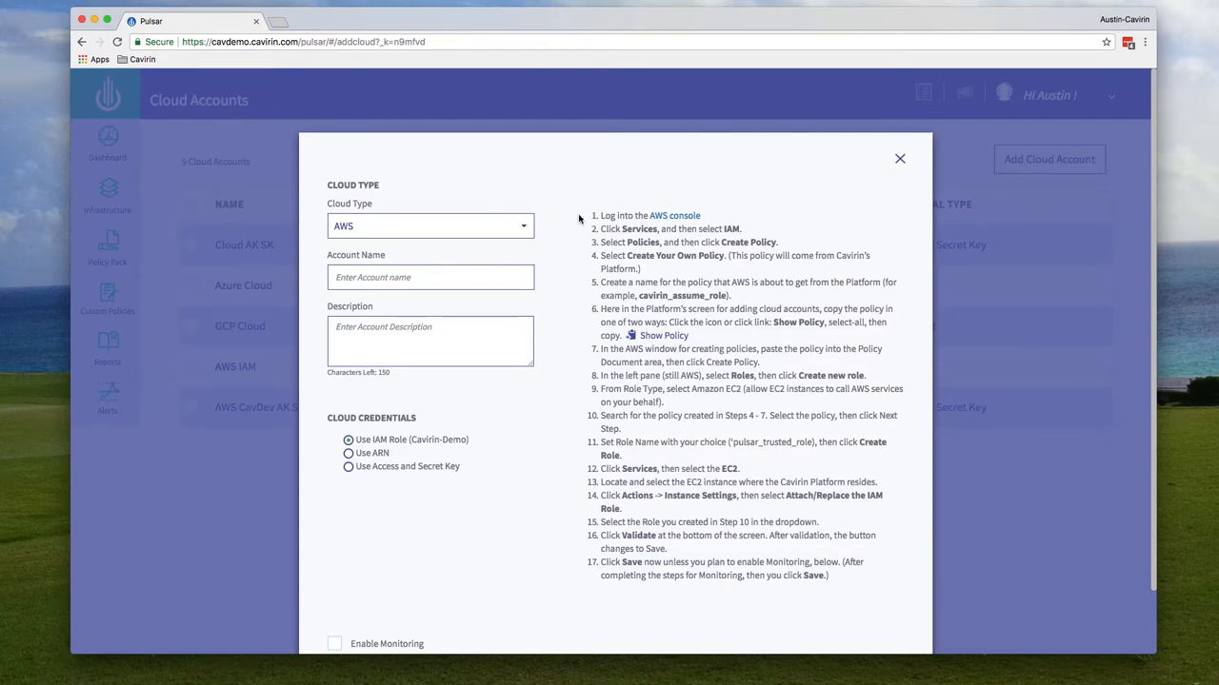
{"action": "mouse_move", "coordinate": [524, 257]}
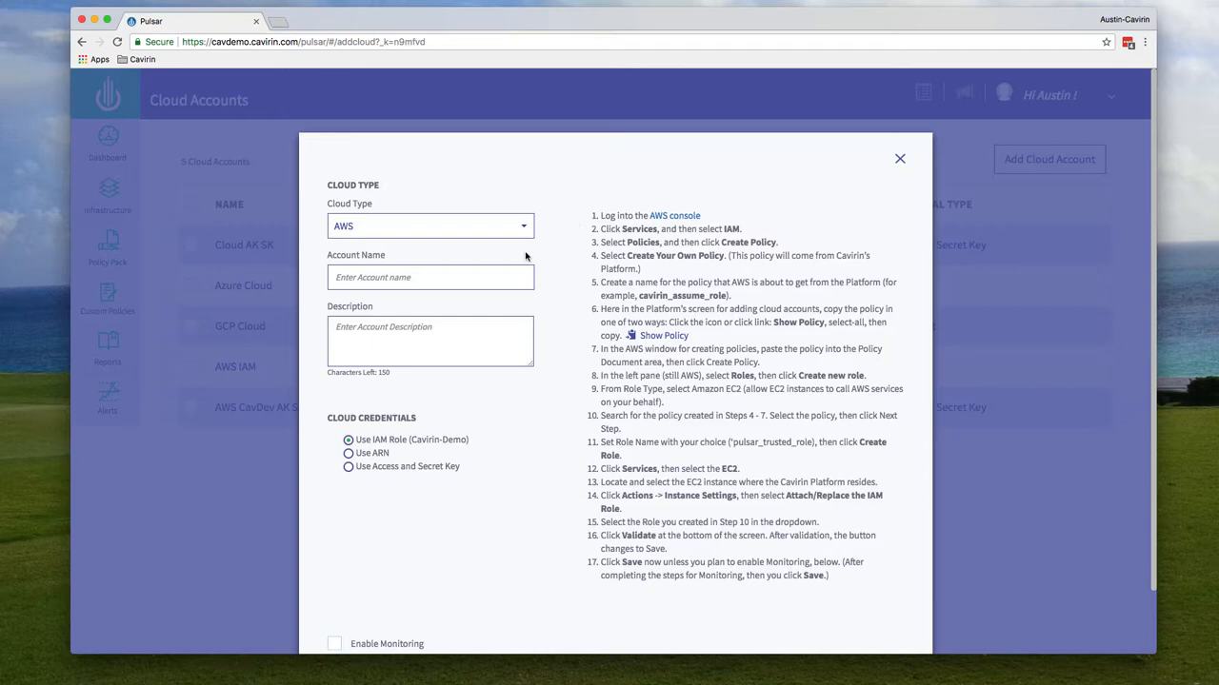
{"action": "mouse_move", "coordinate": [368, 472]}
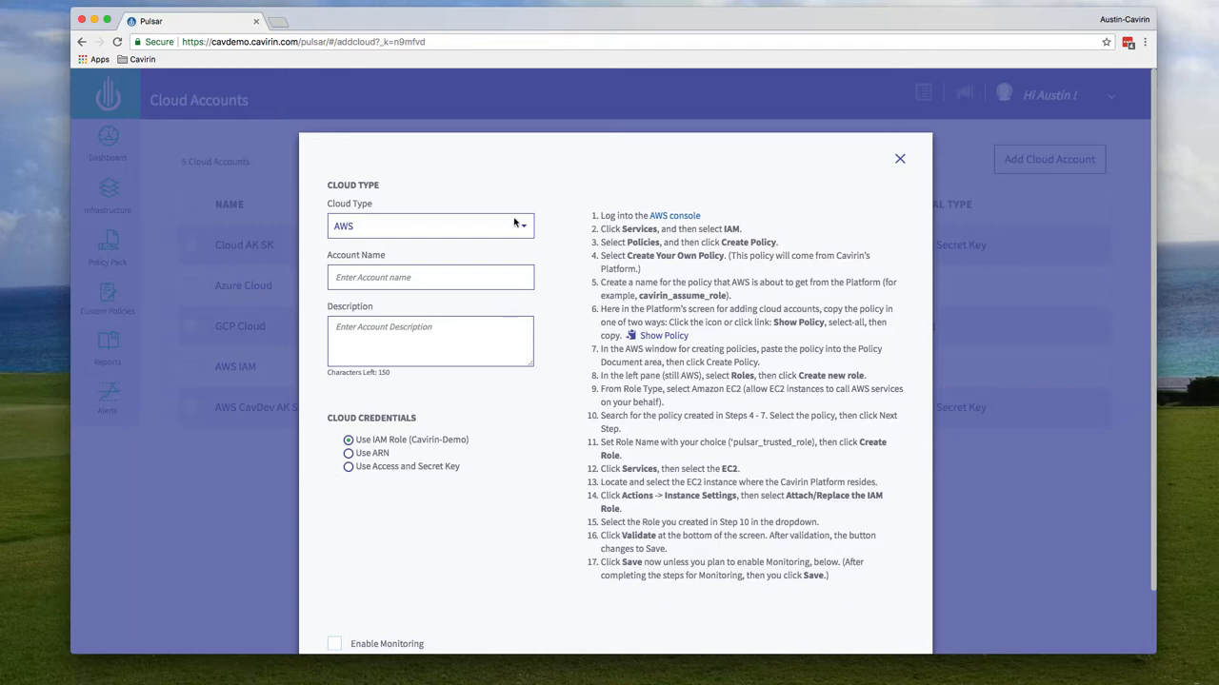
{"action": "left_click", "coordinate": [430, 226]}
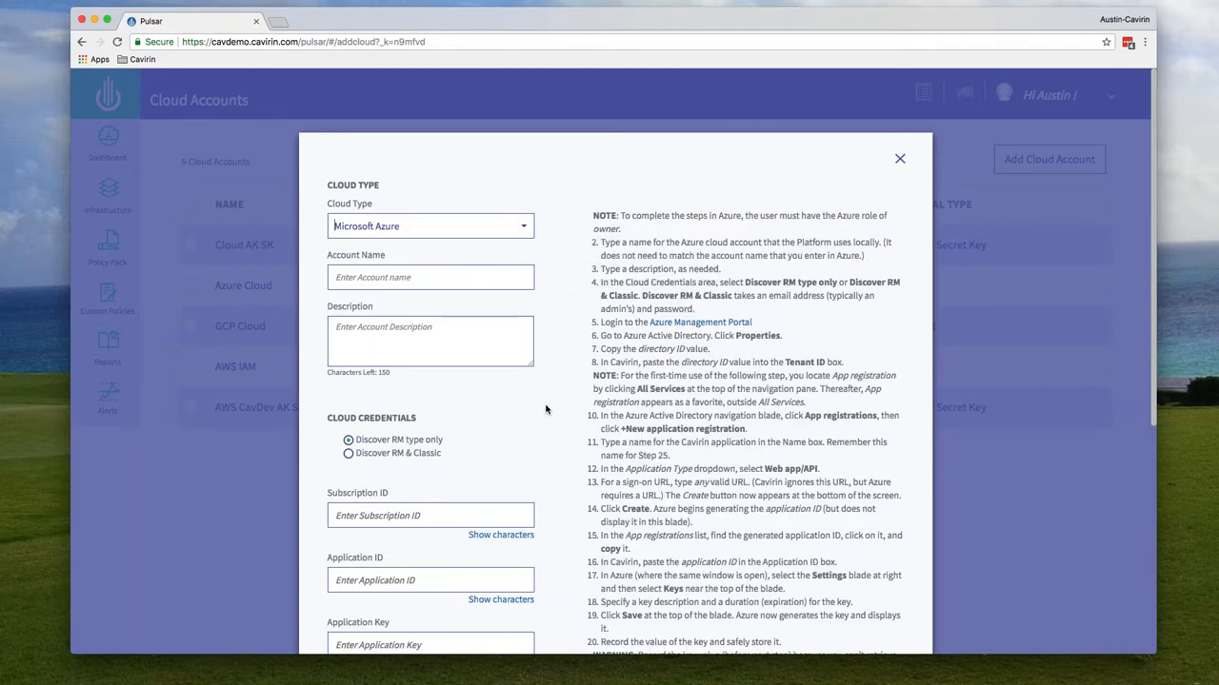
{"action": "scroll", "scroll_direction": "down", "scroll_amount": 3}
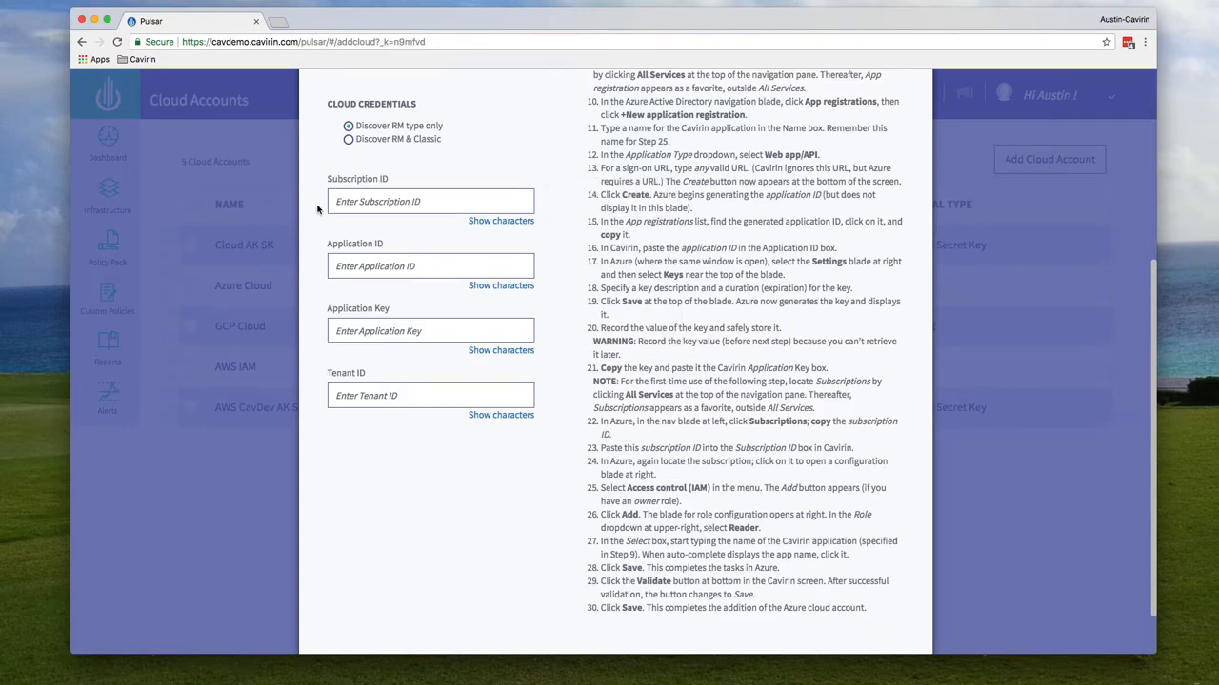
{"action": "mouse_move", "coordinate": [305, 337]}
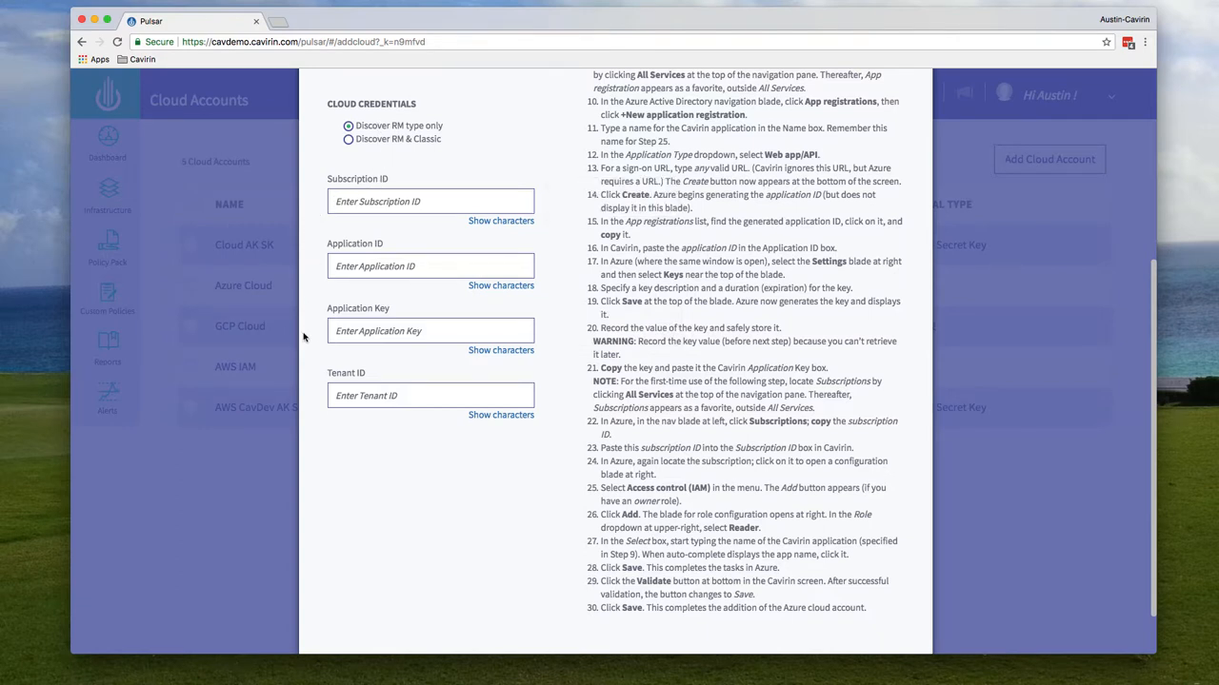
{"action": "mouse_move", "coordinate": [306, 393]}
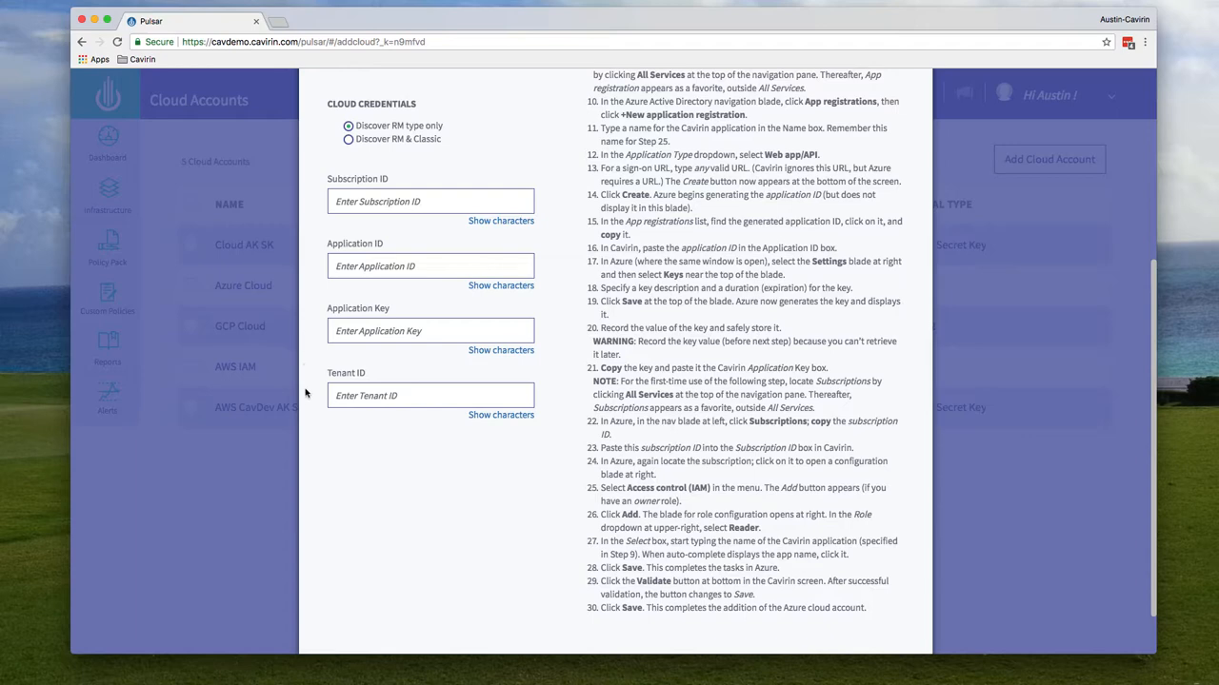
{"action": "mouse_move", "coordinate": [648, 173]}
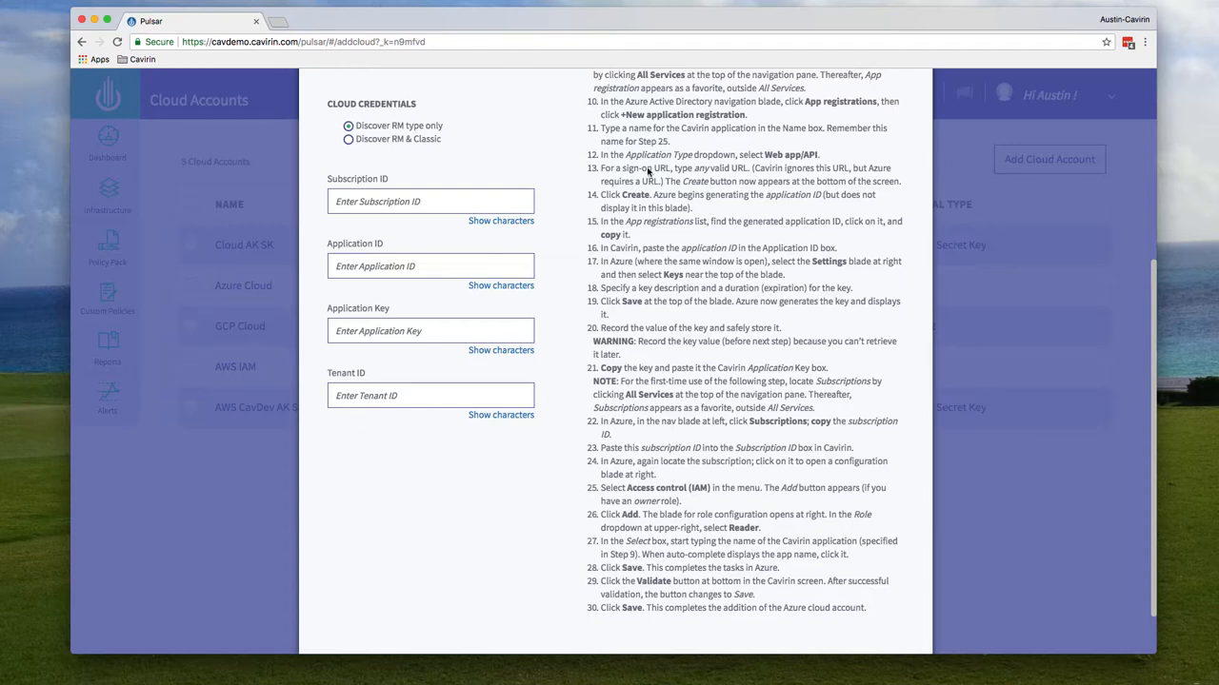
- Switch the cloud type to Google Cloud, review its fields, and close the form
{"action": "left_click", "coordinate": [431, 225]}
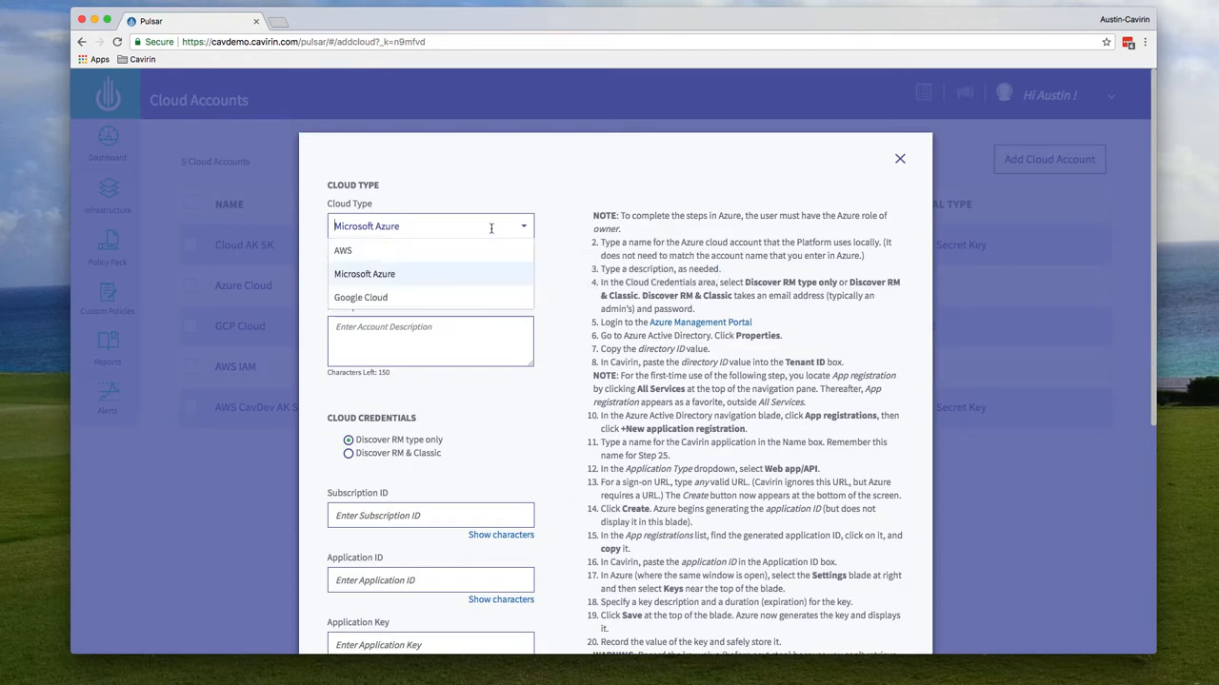
{"action": "left_click", "coordinate": [360, 297]}
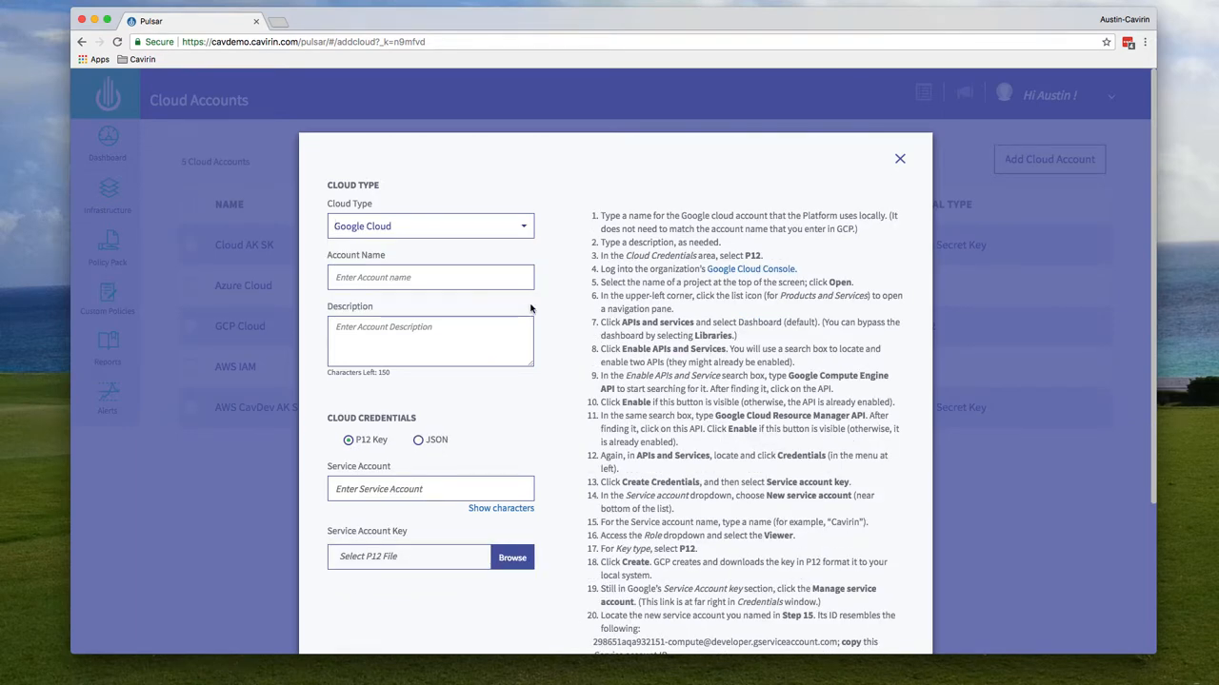
{"action": "scroll", "scroll_direction": "down", "scroll_amount": 3}
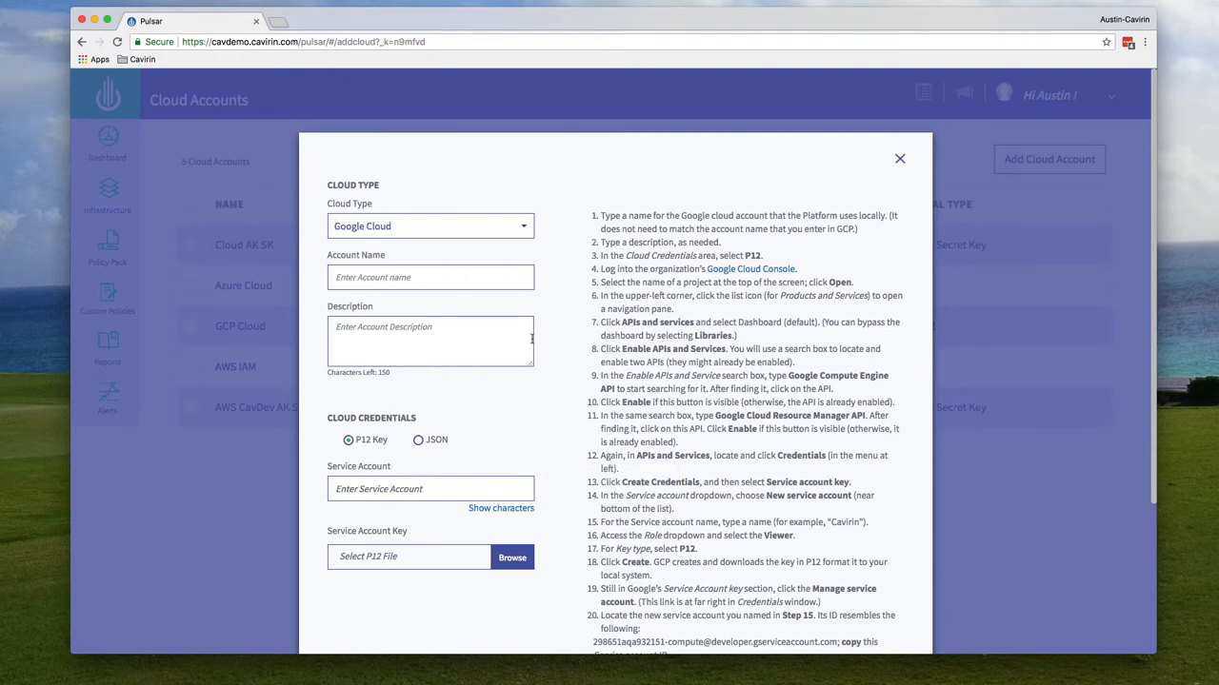
{"action": "left_click", "coordinate": [898, 159]}
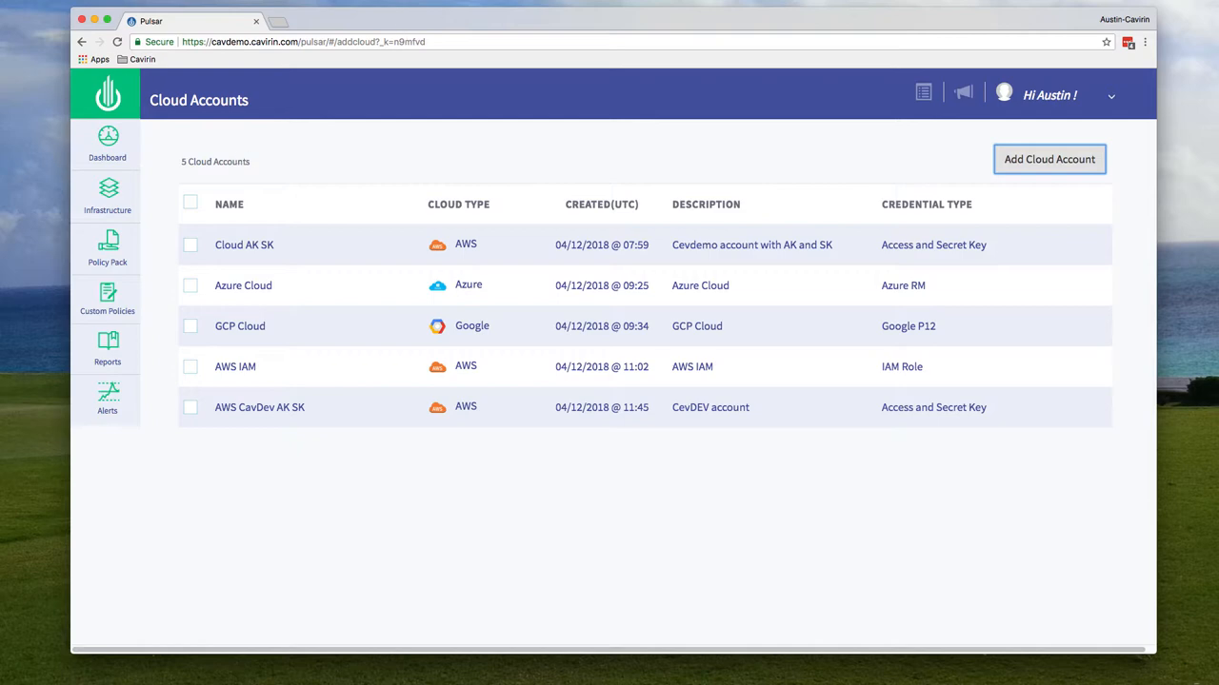
- Reopen the add cloud account form, then go to the Dashboard showing risk score 64
{"action": "left_click", "coordinate": [1048, 159]}
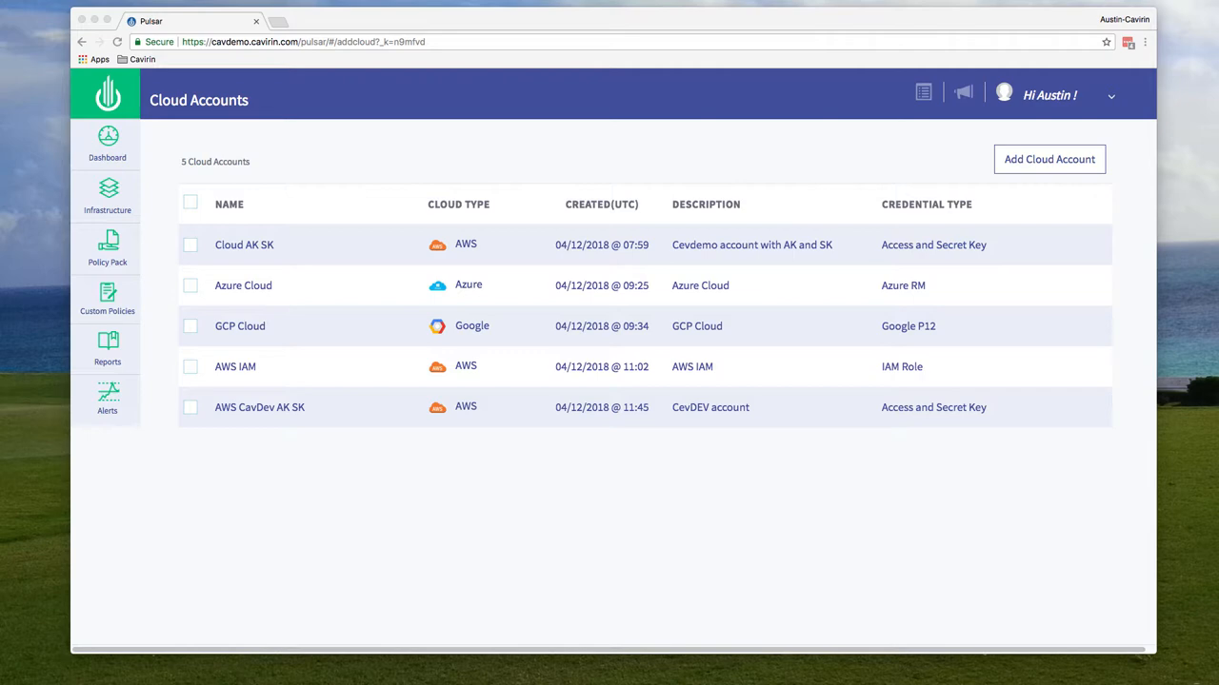
{"action": "mouse_move", "coordinate": [638, 479]}
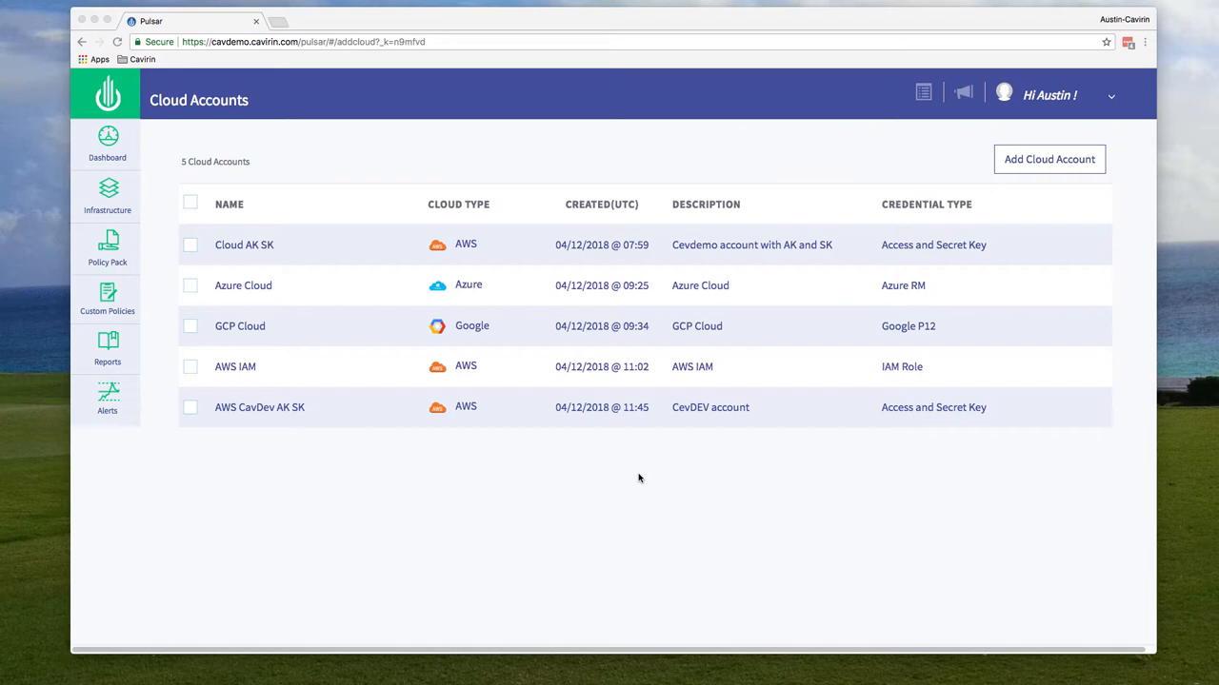
{"action": "mouse_move", "coordinate": [179, 226]}
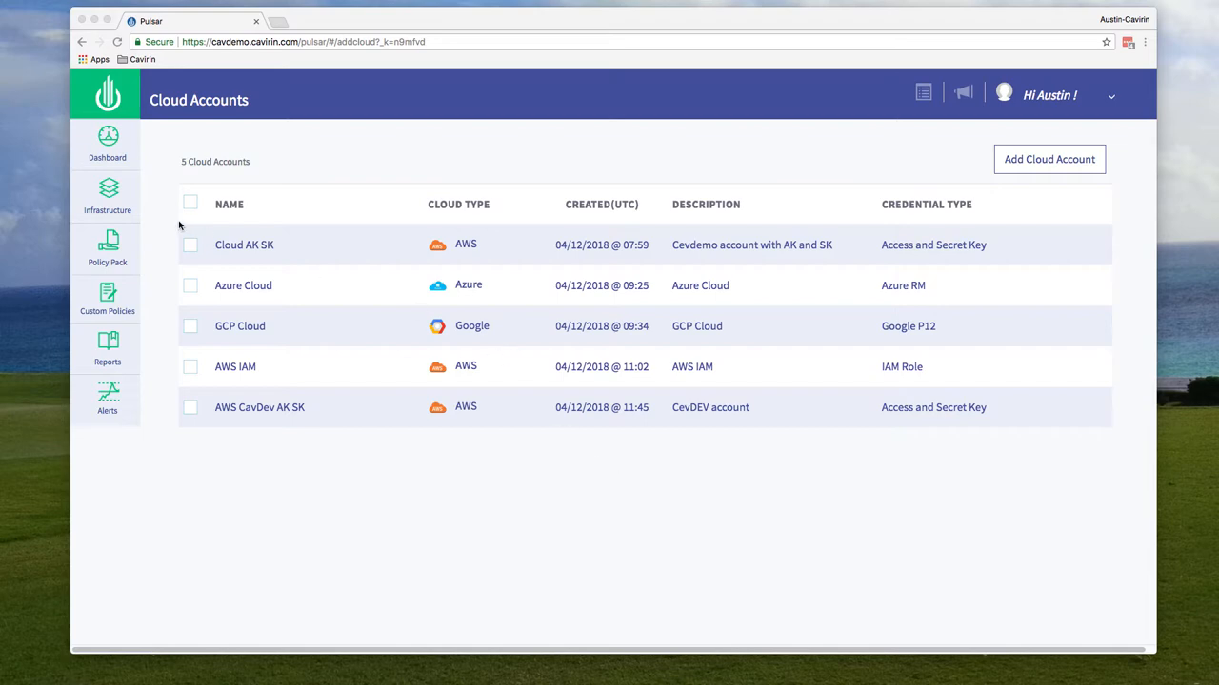
{"action": "left_click", "coordinate": [108, 142]}
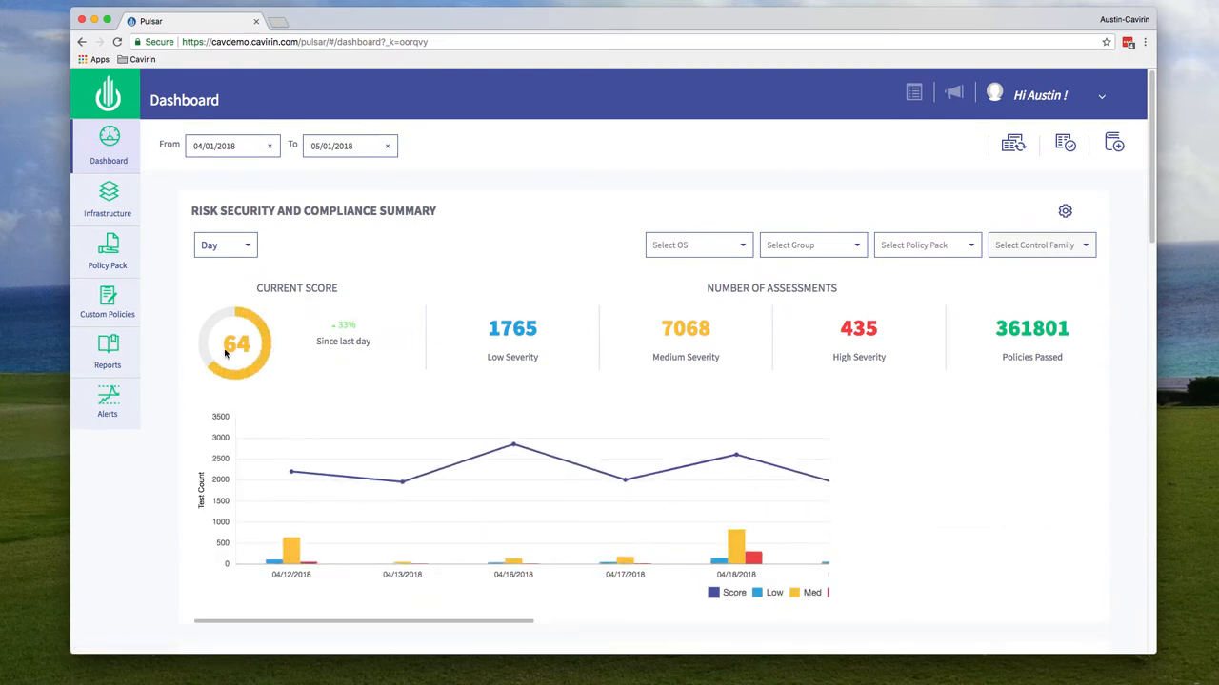
{"action": "mouse_move", "coordinate": [107, 303]}
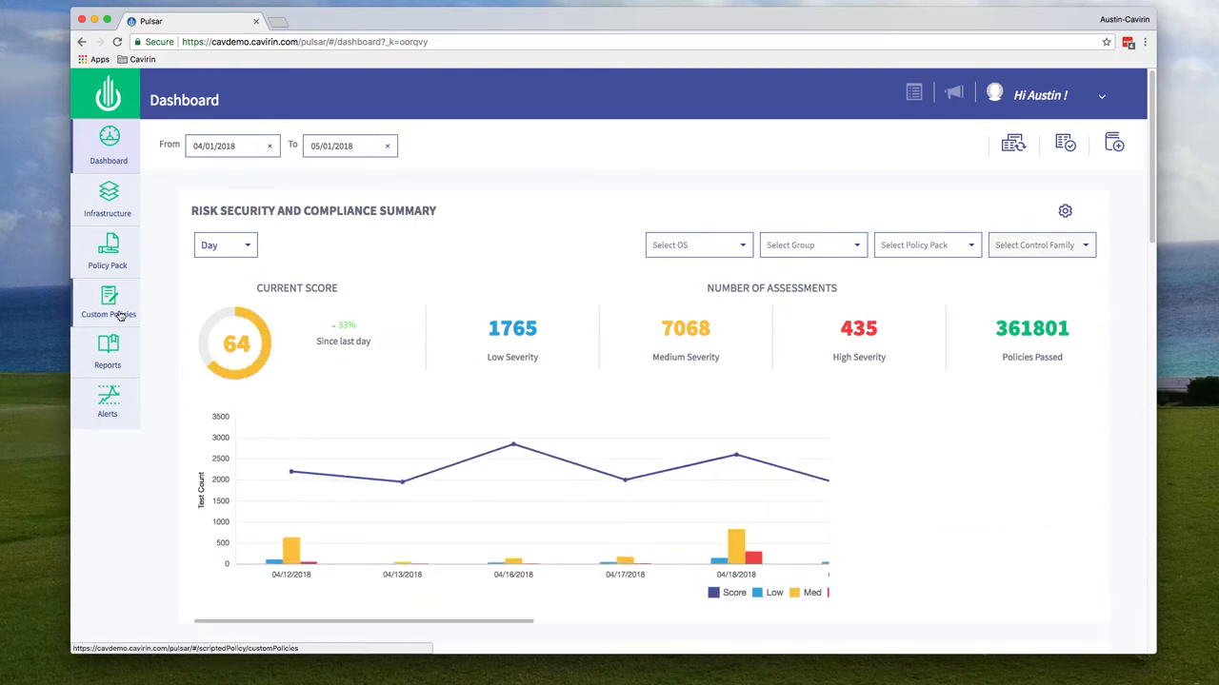
- Open Custom Policies, listing 14 policies with dates, severities and packs
{"action": "left_click", "coordinate": [108, 303]}
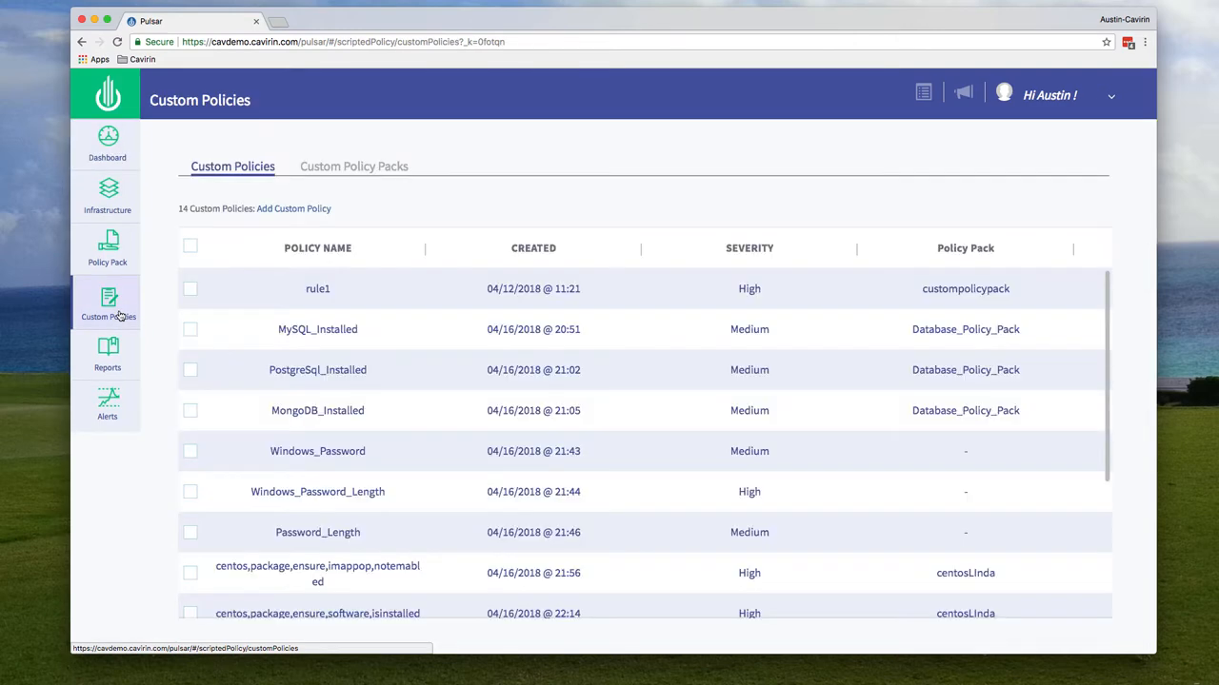
{"action": "mouse_move", "coordinate": [217, 321]}
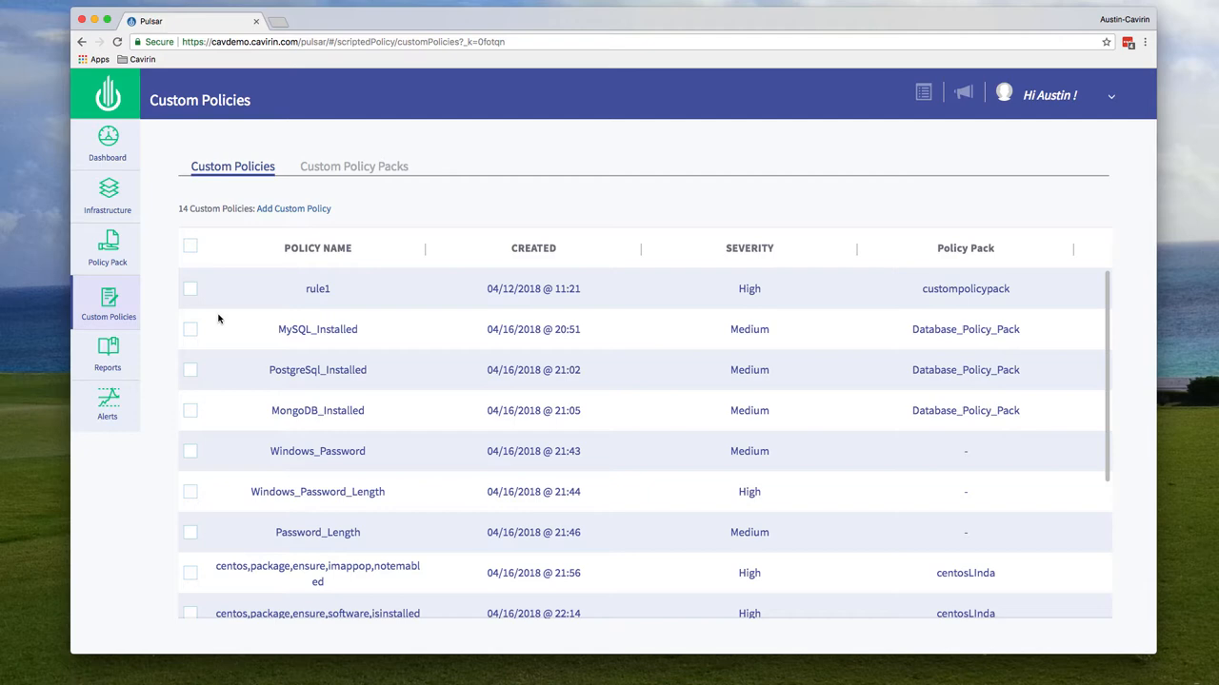
{"action": "mouse_move", "coordinate": [216, 330]}
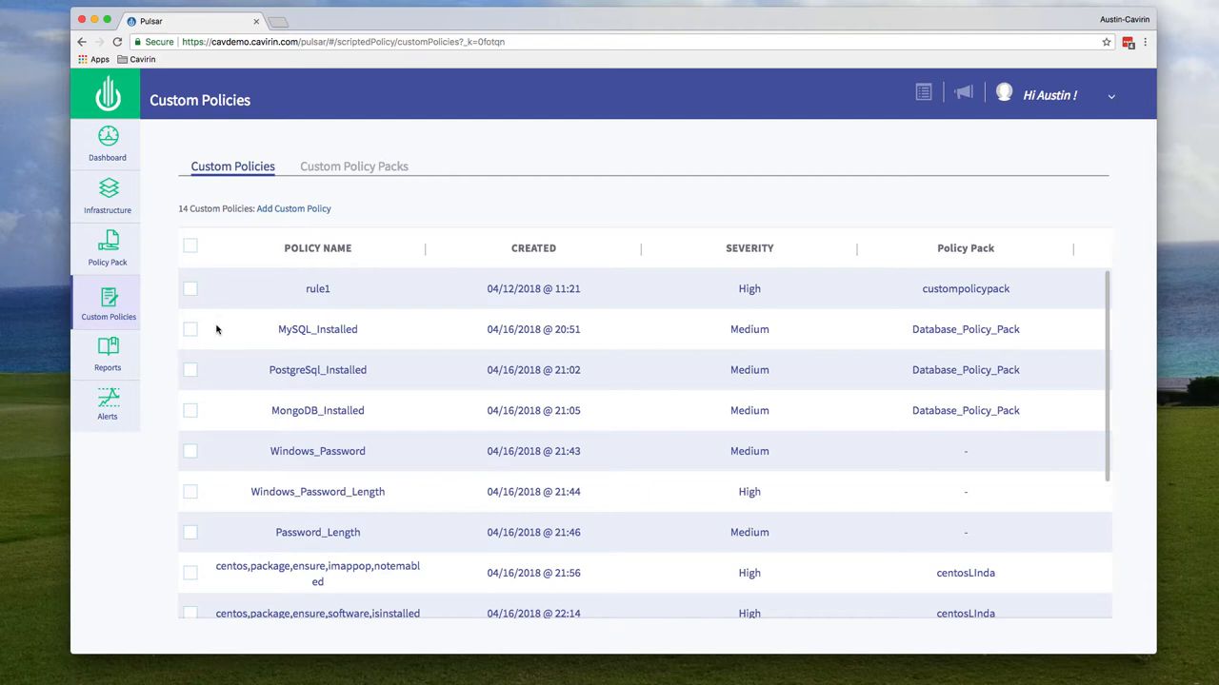
{"action": "mouse_move", "coordinate": [107, 357]}
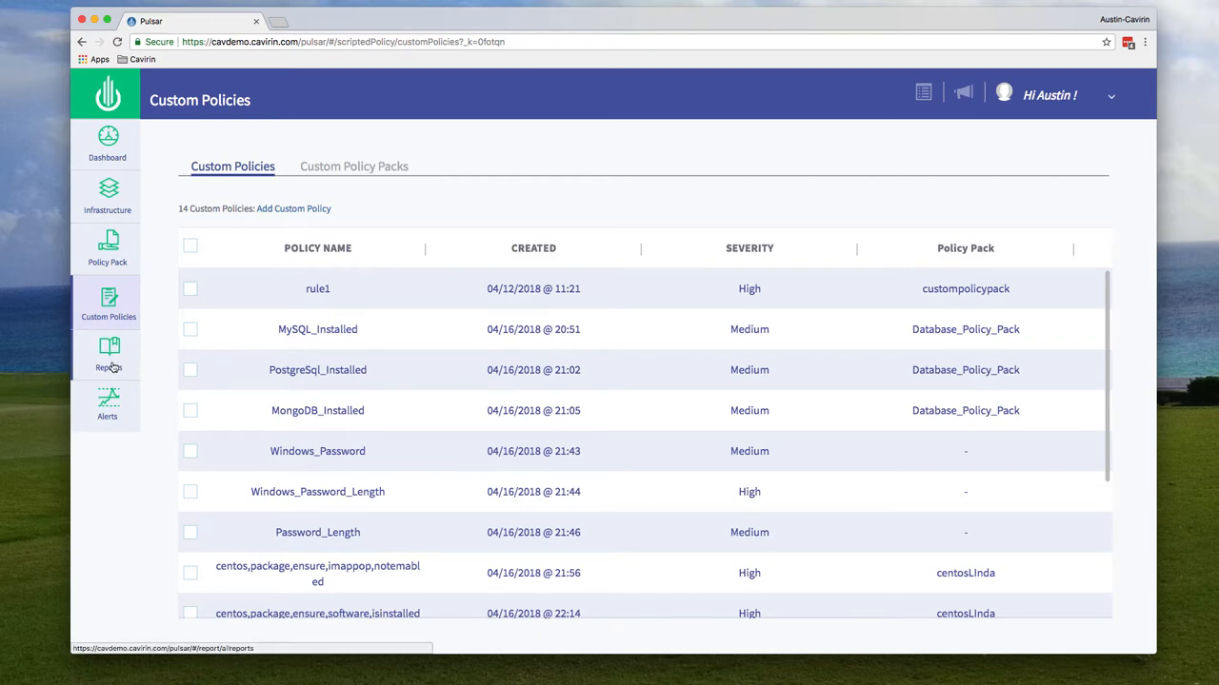
- Open the Demo-04-27-2018 HIPAA report from Reports and scroll to its seven Ubuntu resources
{"action": "left_click", "coordinate": [108, 352]}
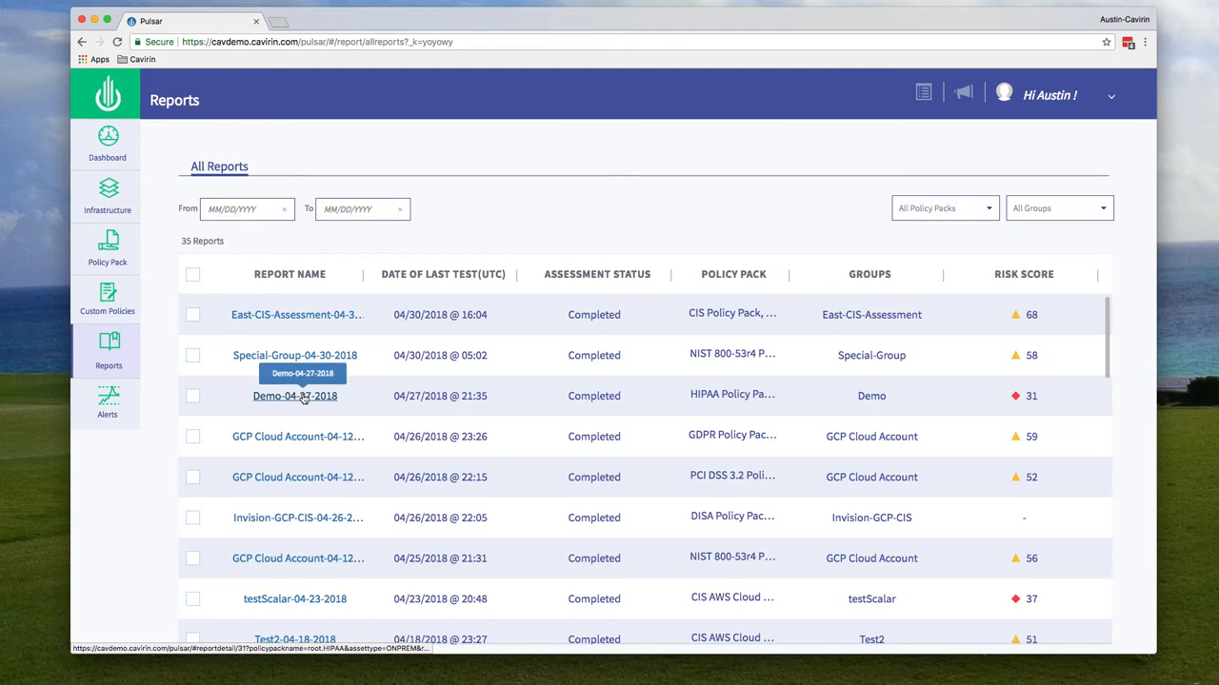
{"action": "left_click", "coordinate": [294, 395]}
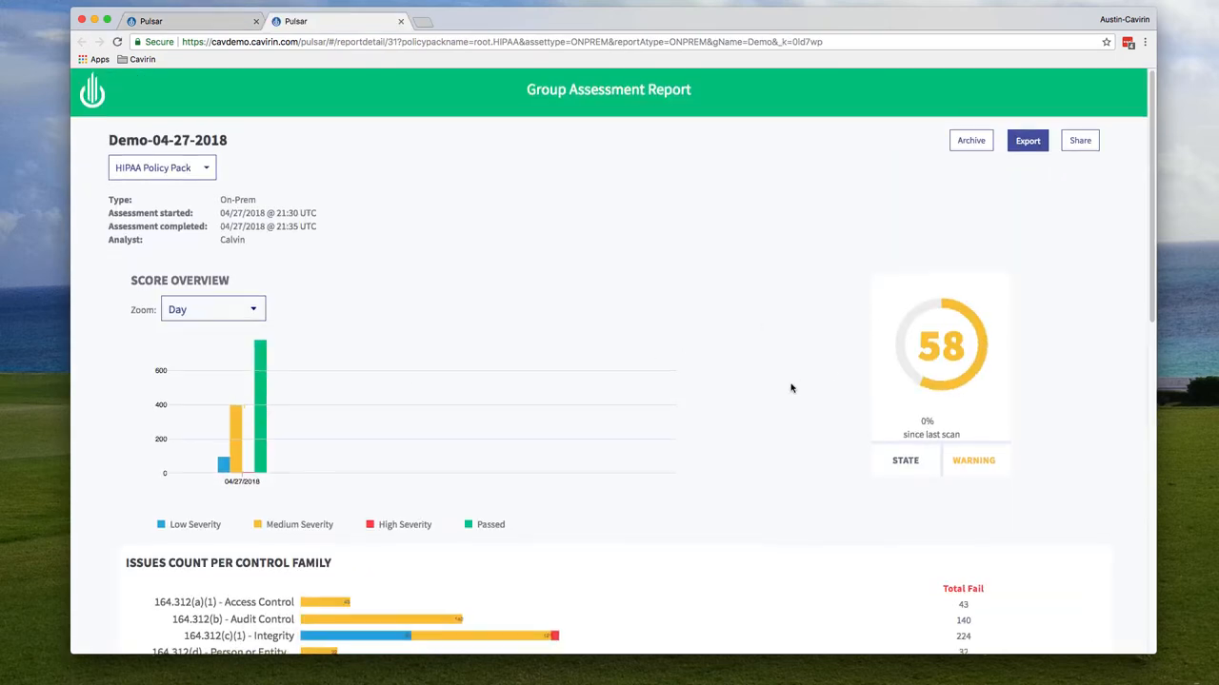
{"action": "scroll", "scroll_direction": "down", "scroll_amount": 3}
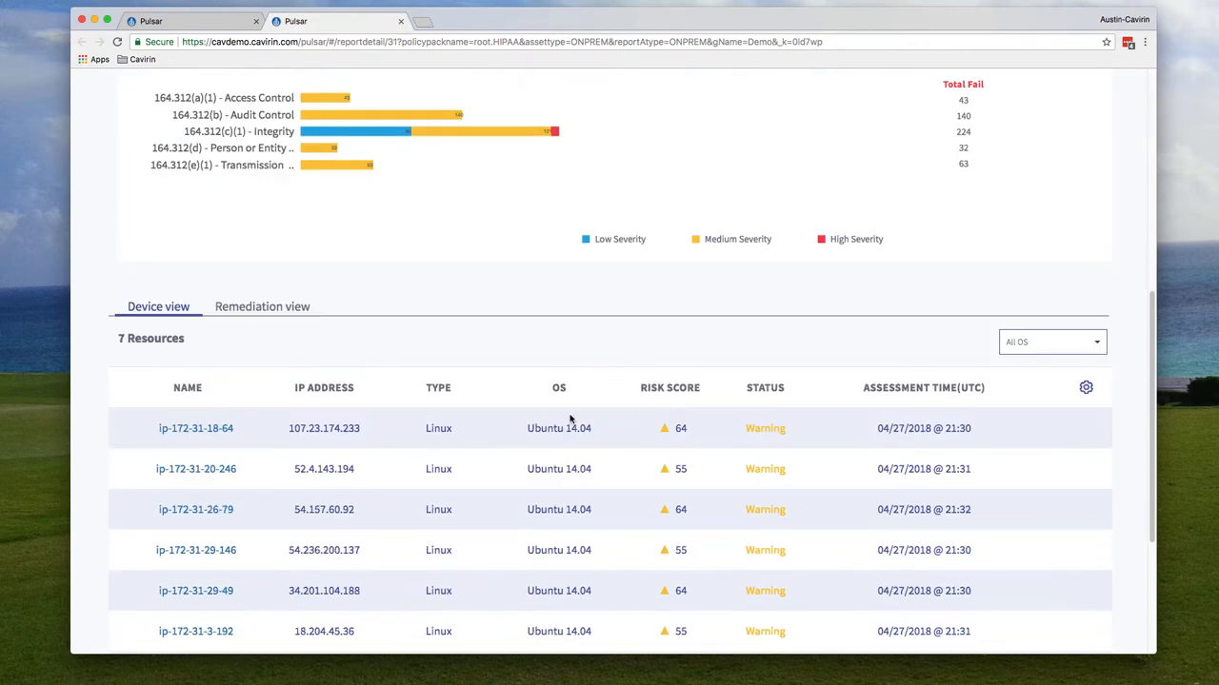
- Open host ip-172-31-18-64's report and filter policies to state Fail, severity High
{"action": "left_click", "coordinate": [196, 428]}
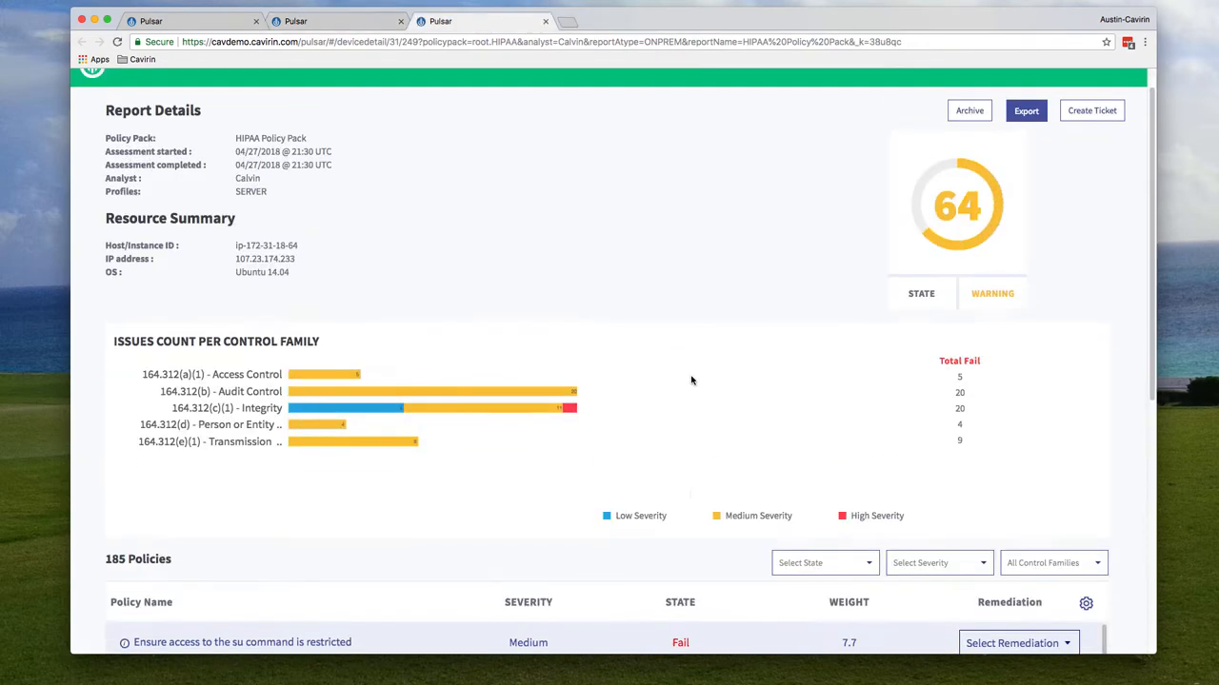
{"action": "scroll", "scroll_direction": "down", "scroll_amount": 3}
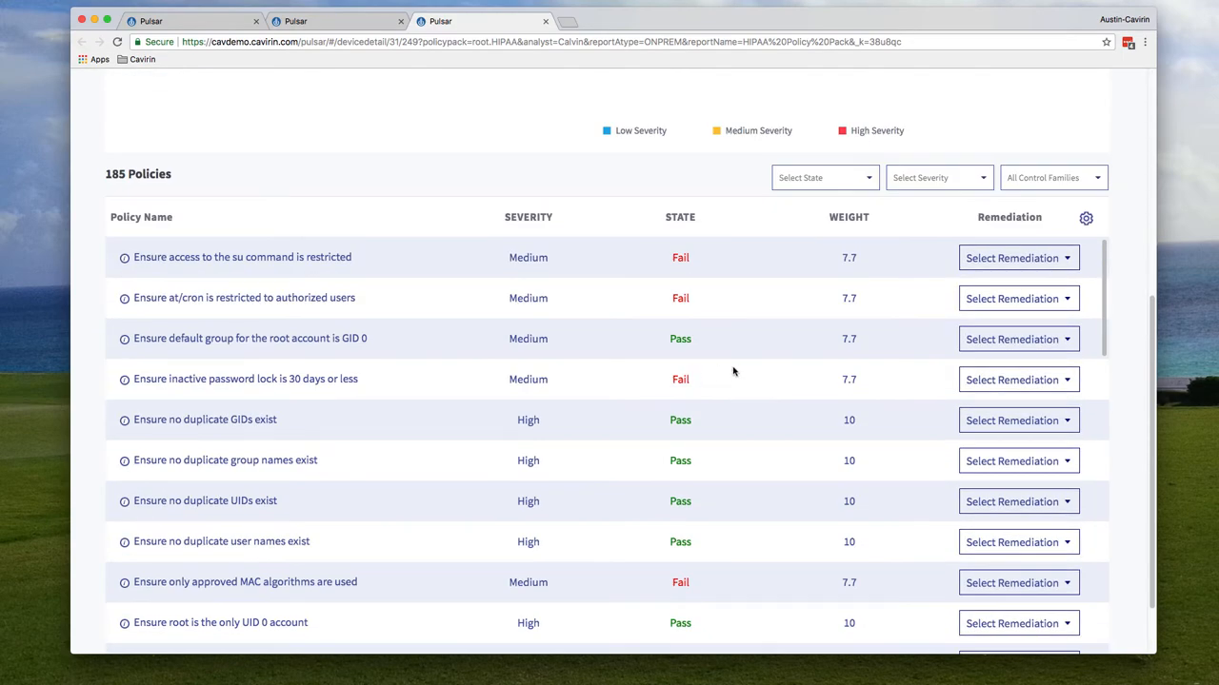
{"action": "left_click", "coordinate": [823, 177]}
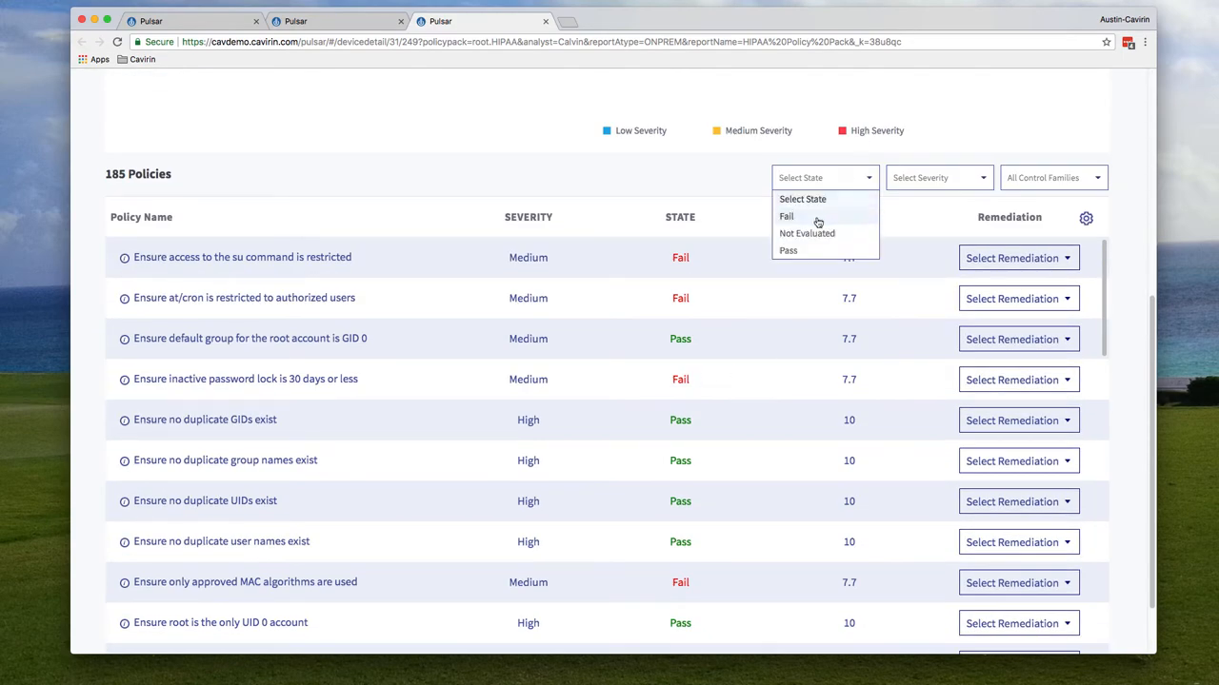
{"action": "left_click", "coordinate": [787, 216]}
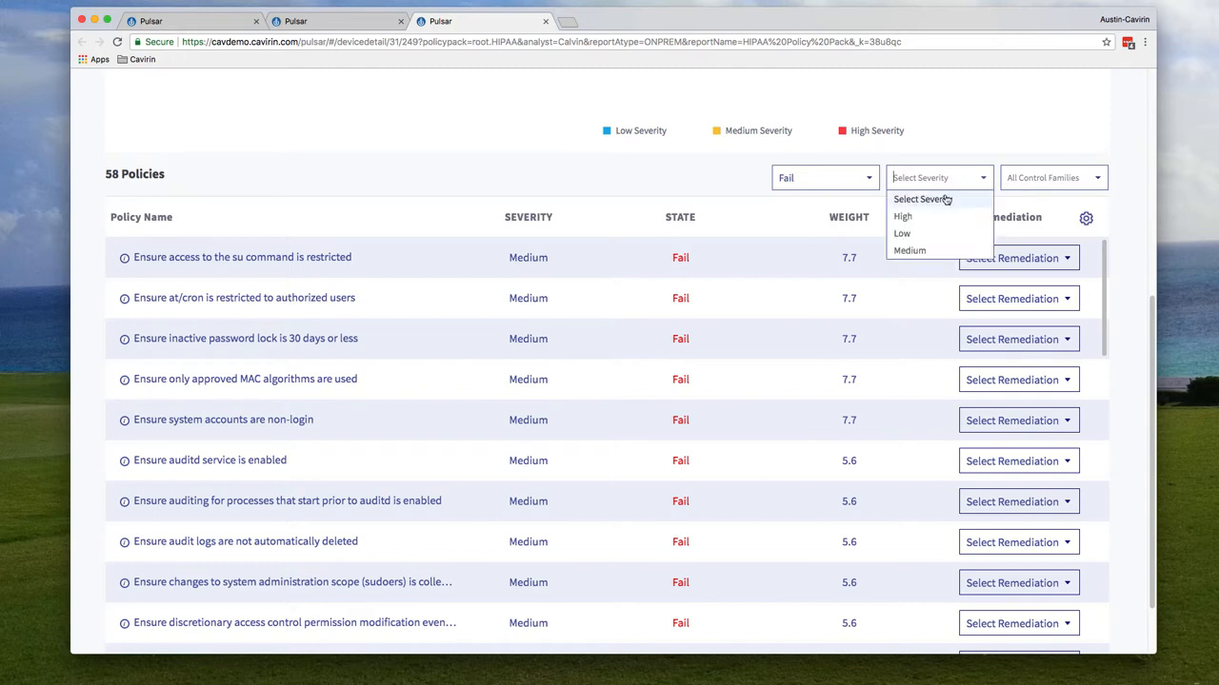
{"action": "left_click", "coordinate": [901, 216]}
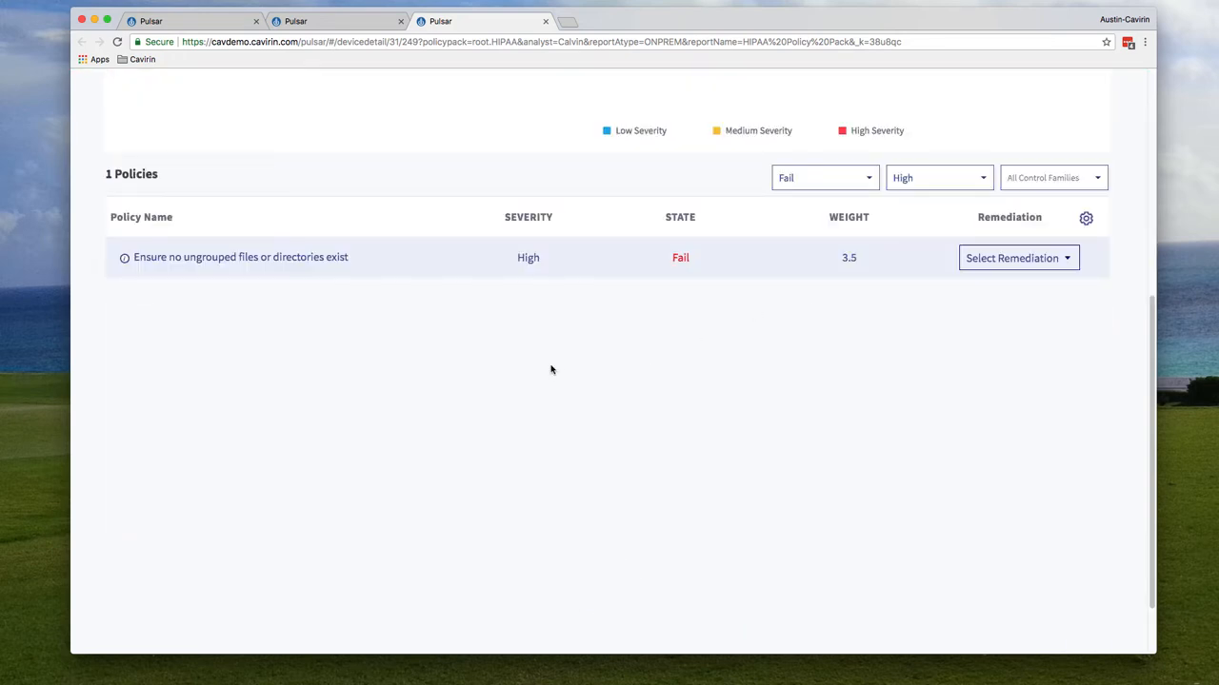
{"action": "mouse_move", "coordinate": [213, 298]}
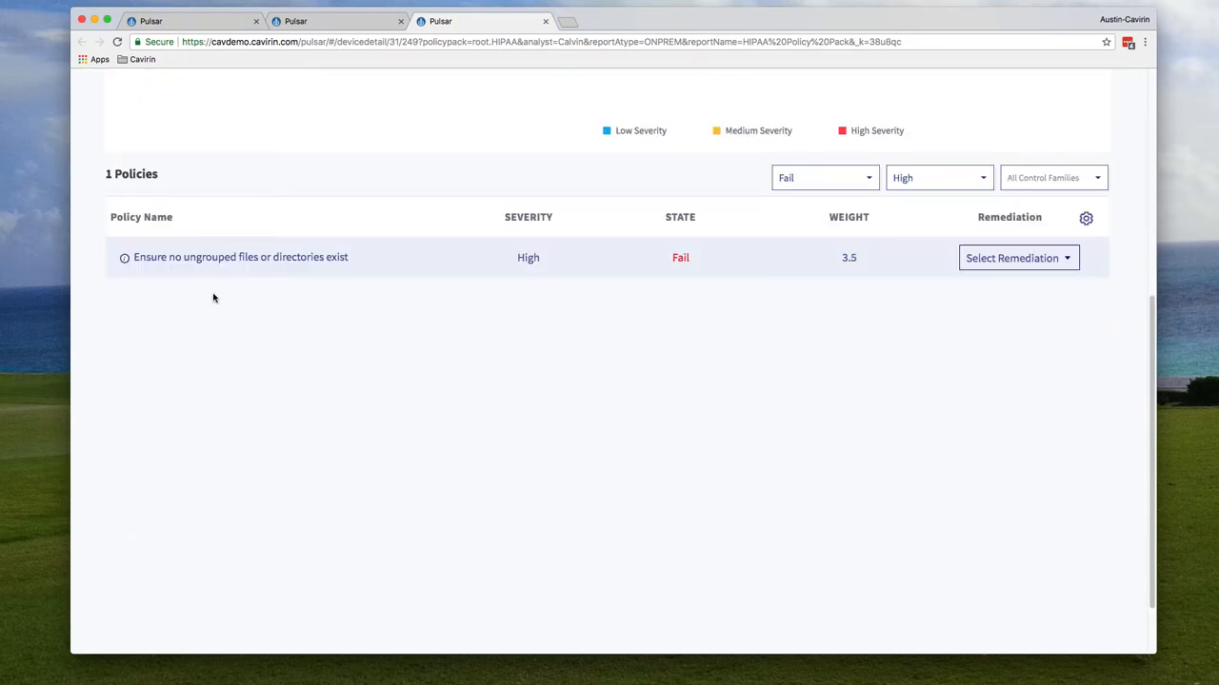
{"action": "mouse_move", "coordinate": [124, 257]}
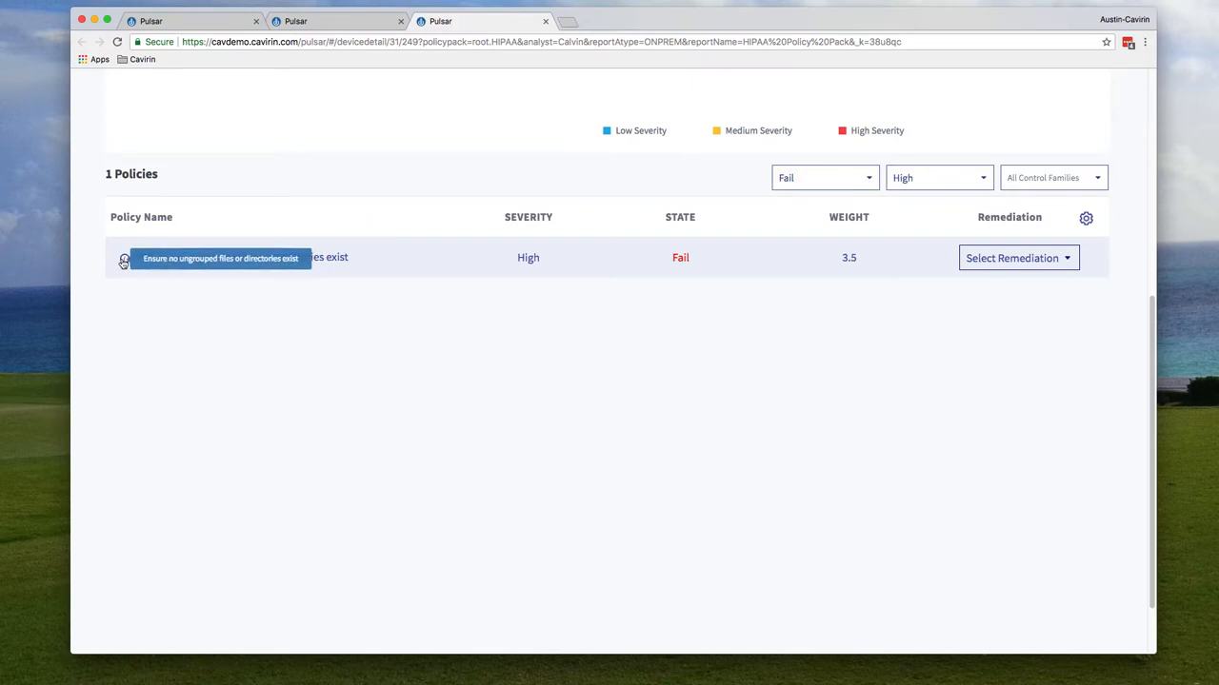
{"action": "left_click", "coordinate": [124, 262]}
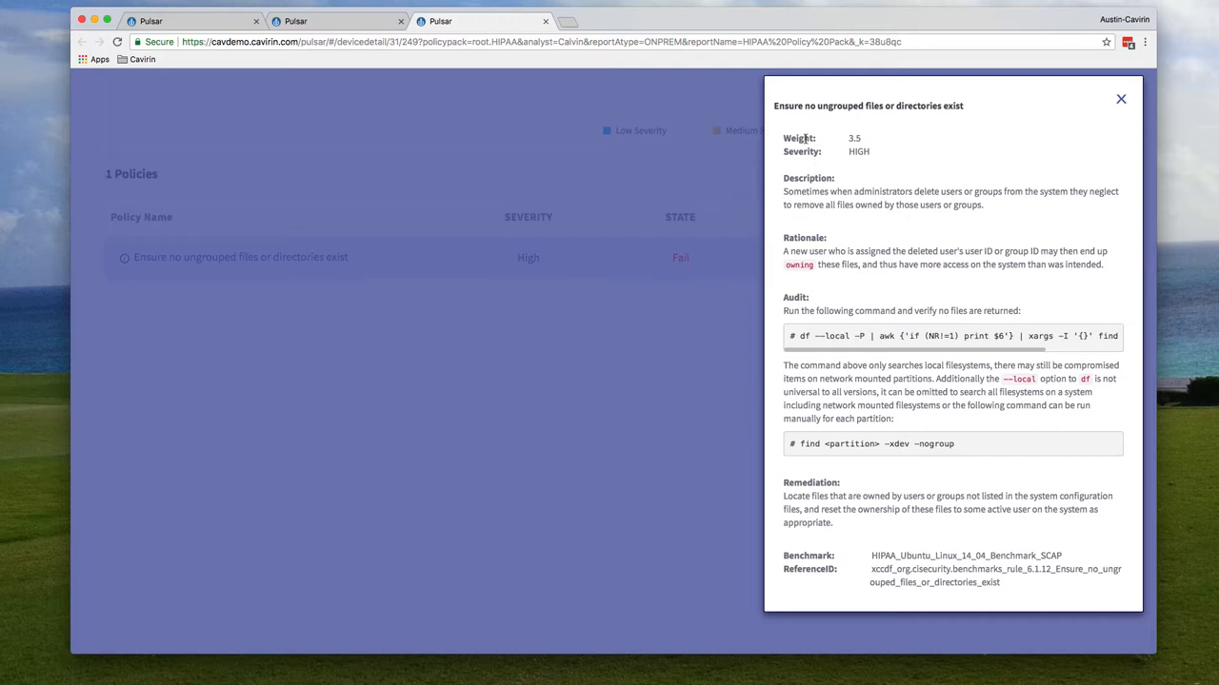
{"action": "mouse_move", "coordinate": [835, 158]}
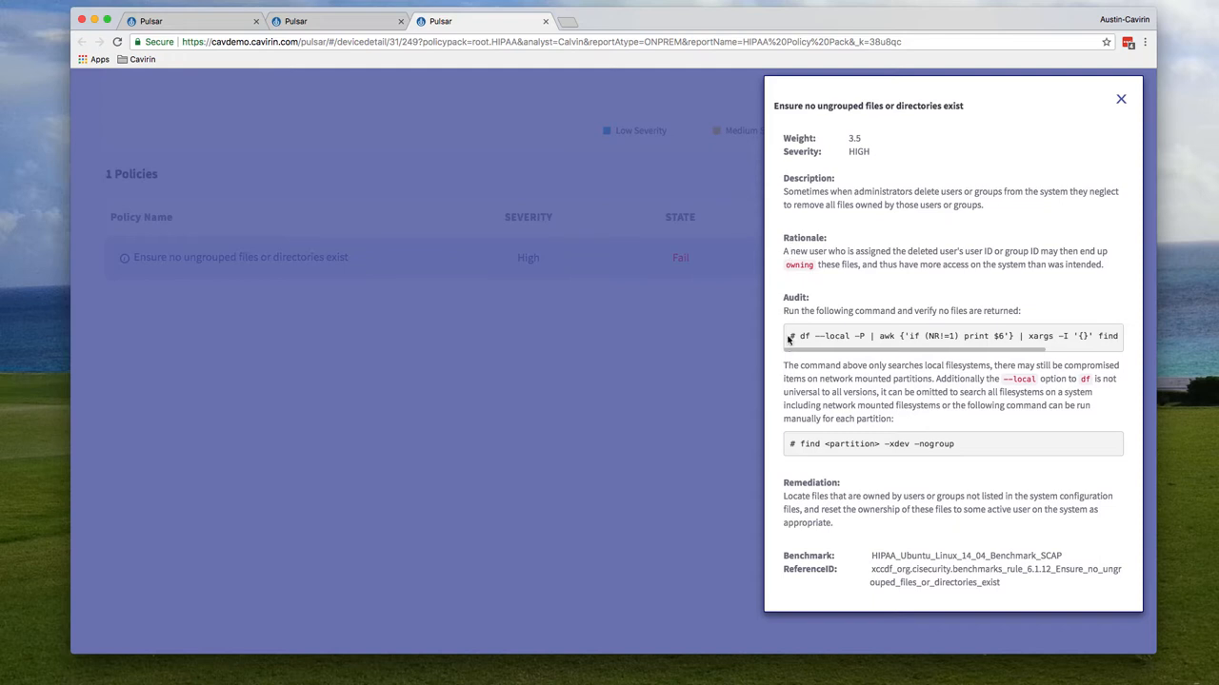
{"action": "mouse_move", "coordinate": [783, 511]}
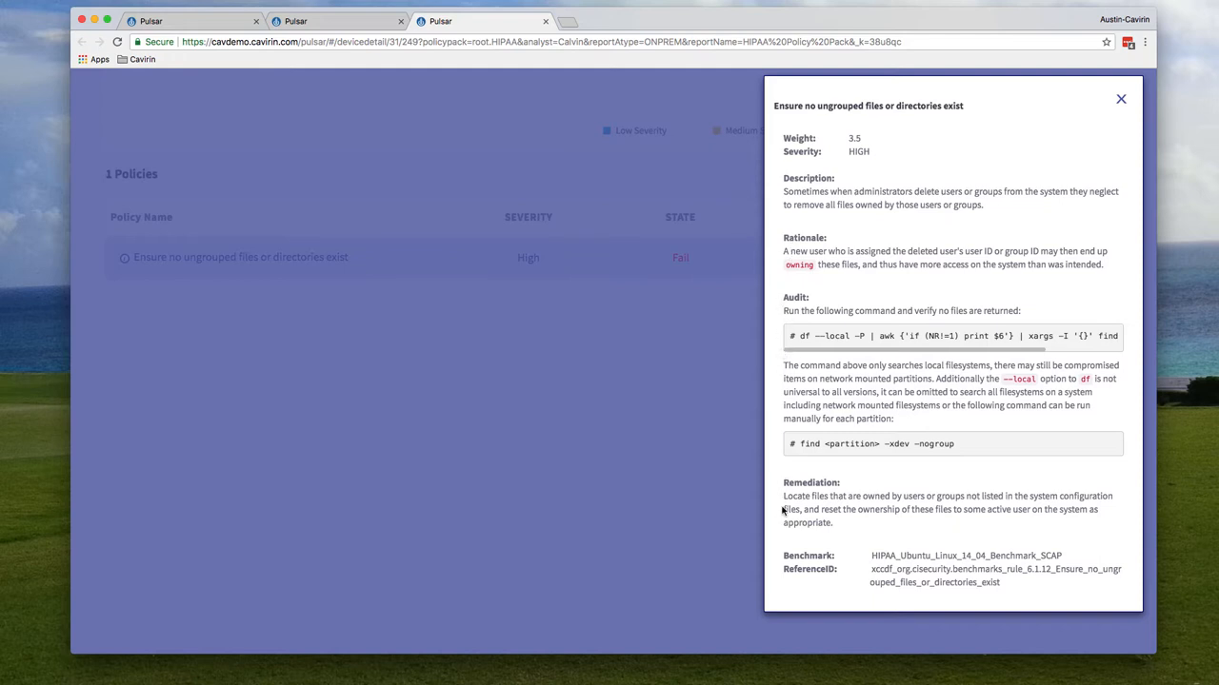
{"action": "mouse_move", "coordinate": [874, 587]}
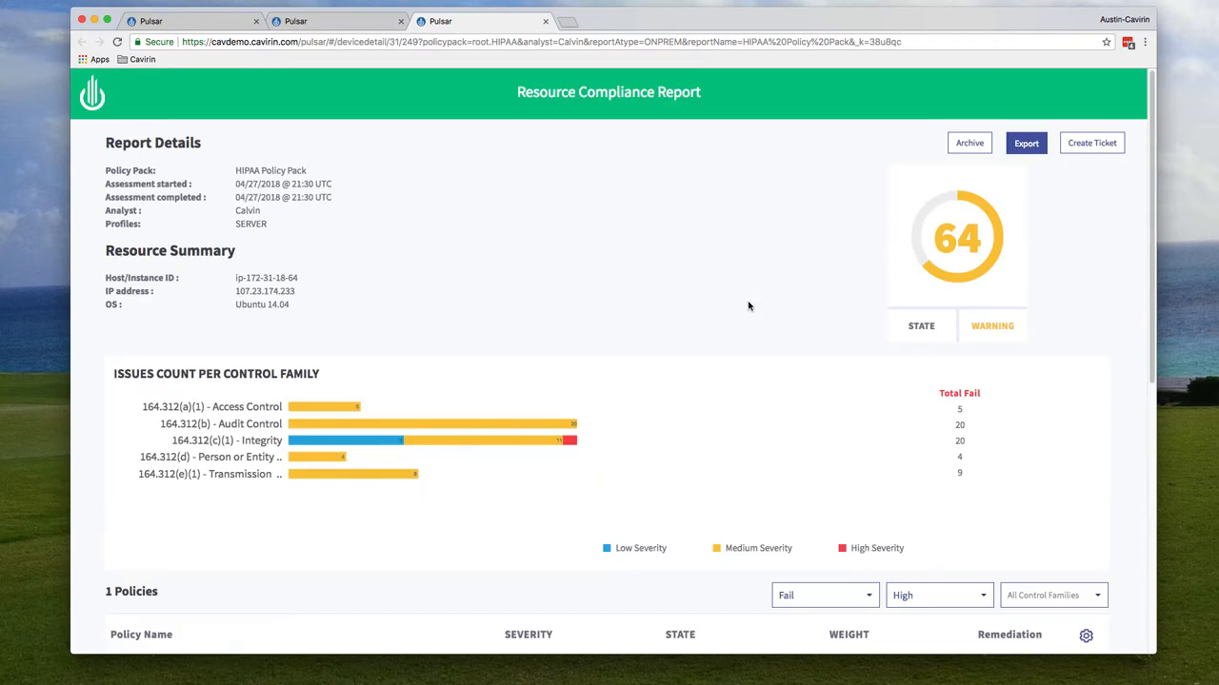
{"action": "mouse_move", "coordinate": [973, 208]}
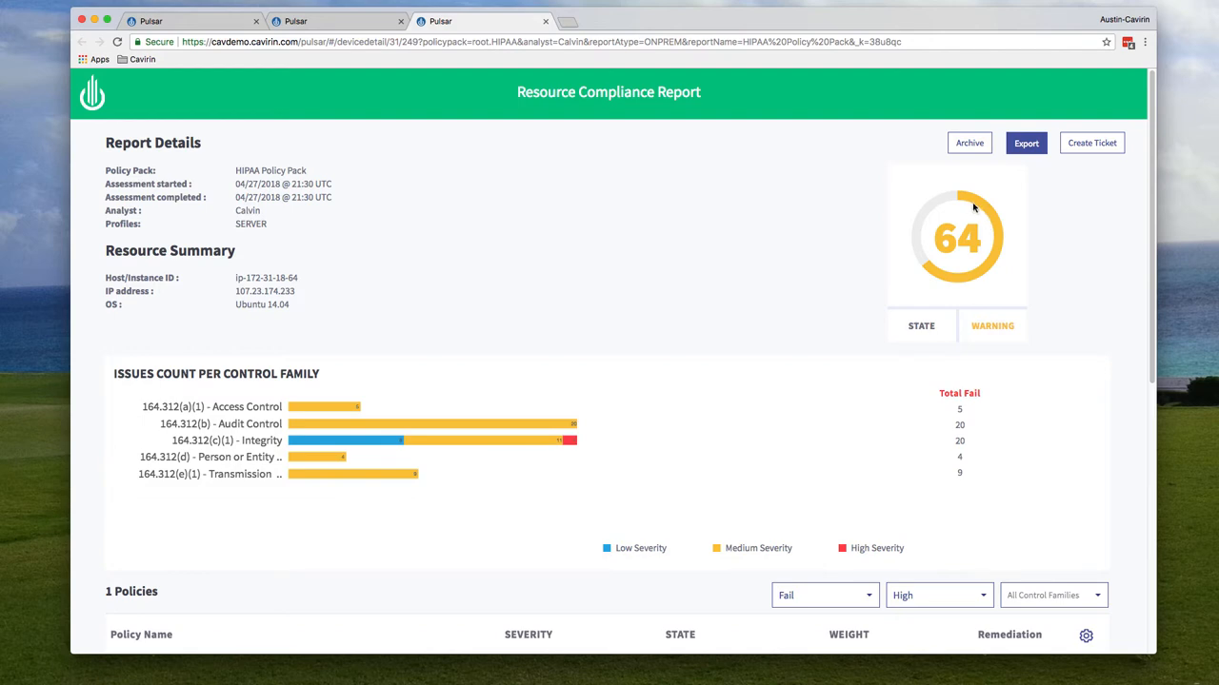
{"action": "mouse_move", "coordinate": [921, 270]}
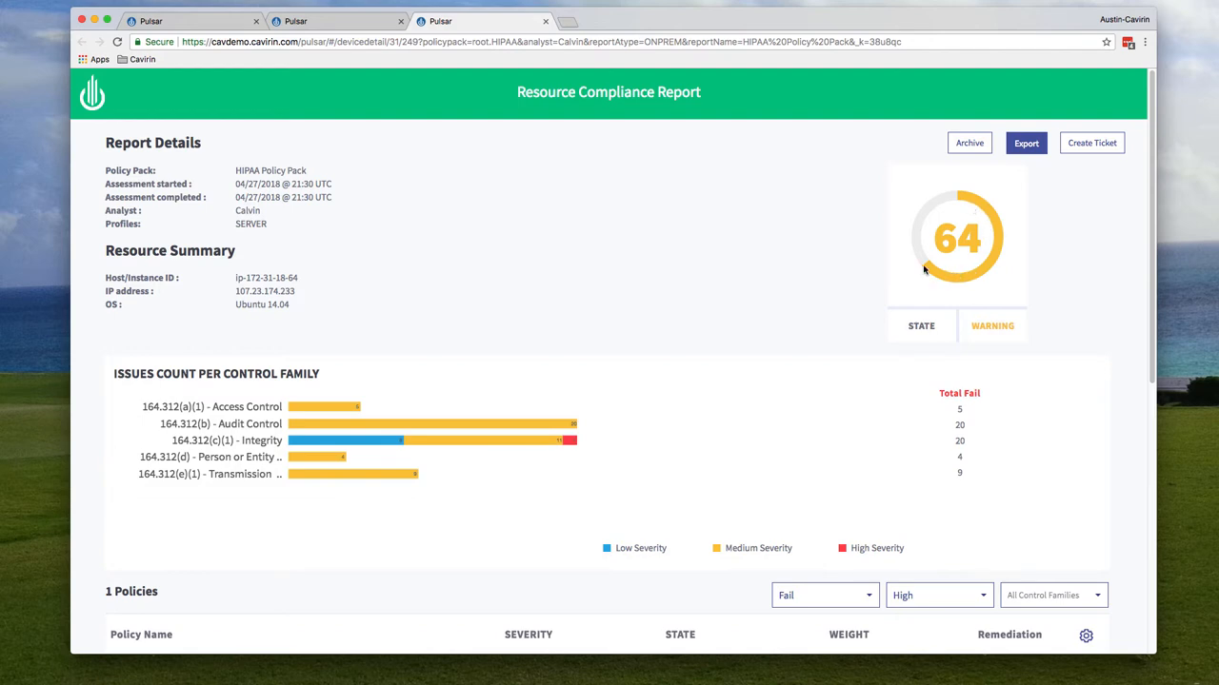
{"action": "mouse_move", "coordinate": [956, 274]}
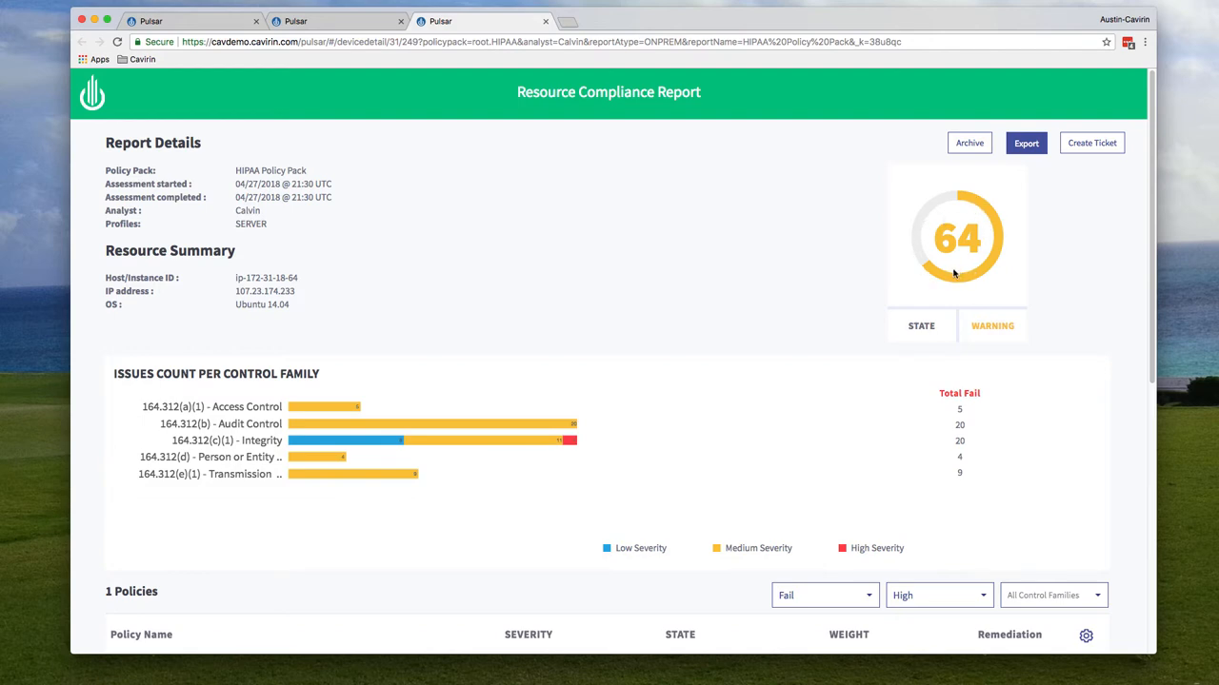
{"action": "mouse_move", "coordinate": [923, 220]}
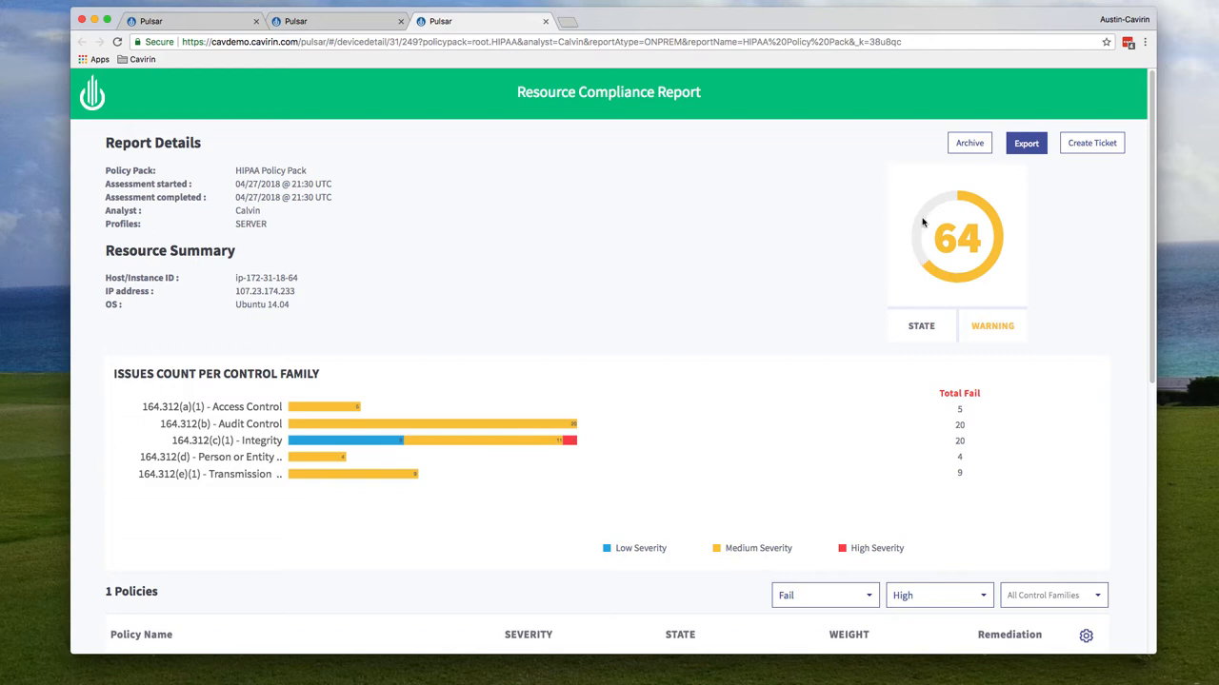
{"action": "mouse_move", "coordinate": [921, 259]}
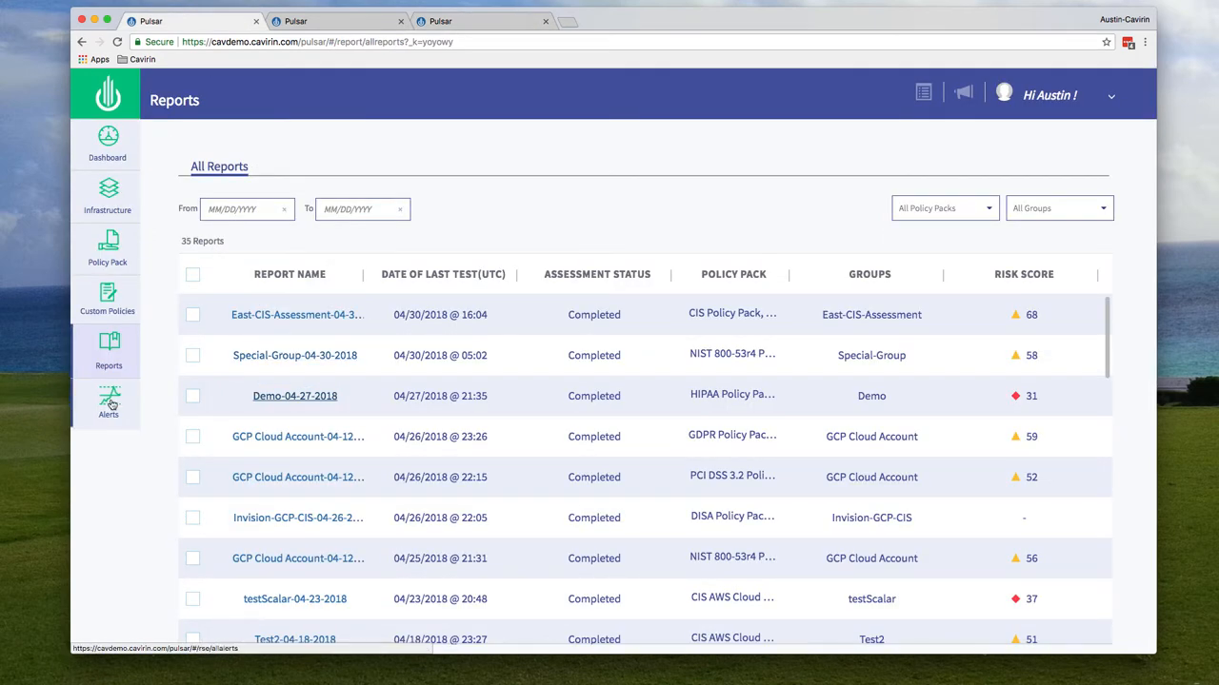
{"action": "left_click", "coordinate": [107, 400]}
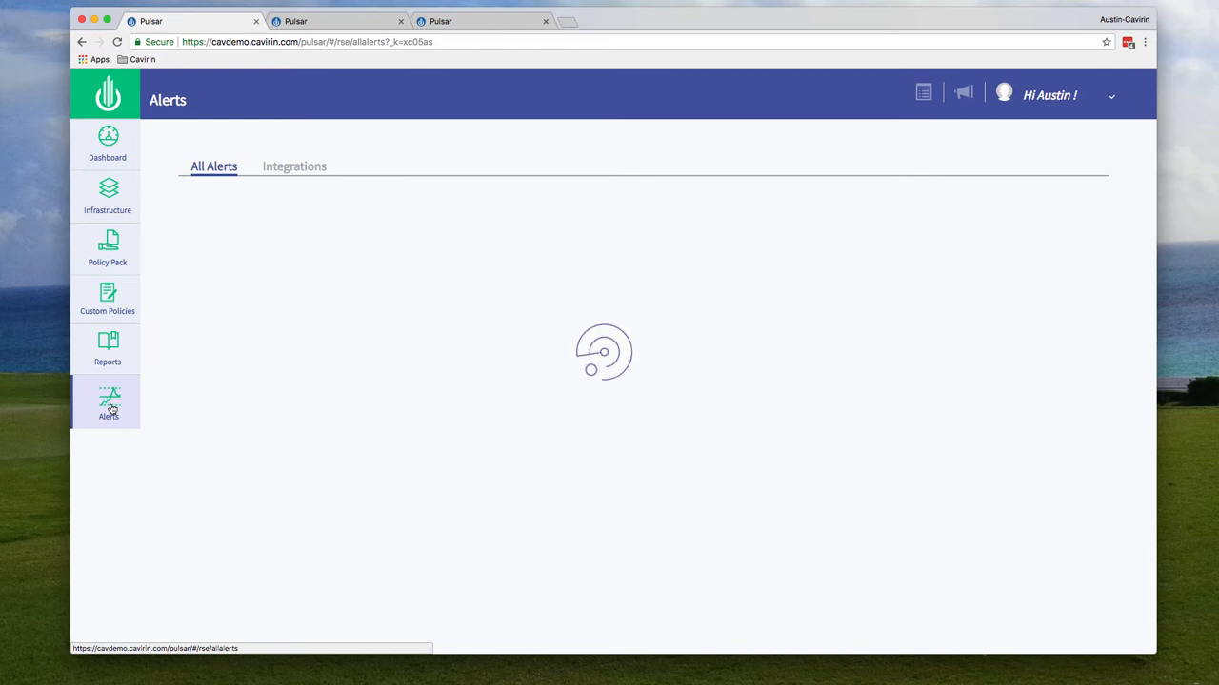
{"action": "left_click", "coordinate": [107, 400]}
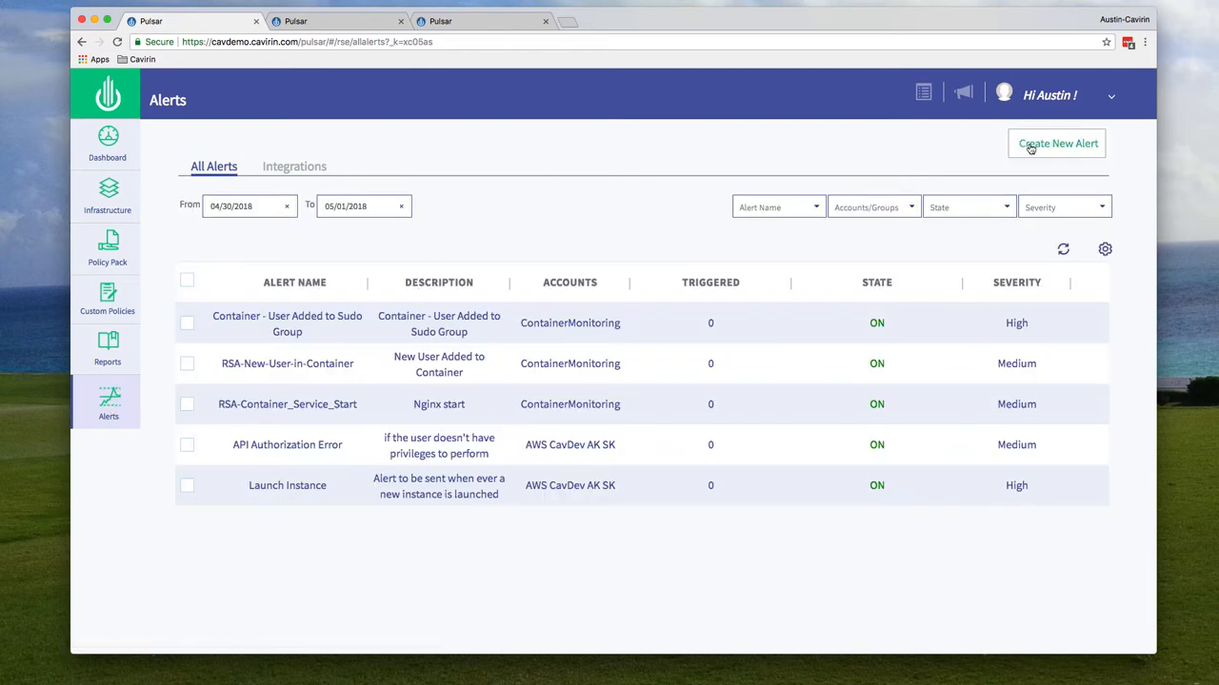
{"action": "left_click", "coordinate": [1056, 143]}
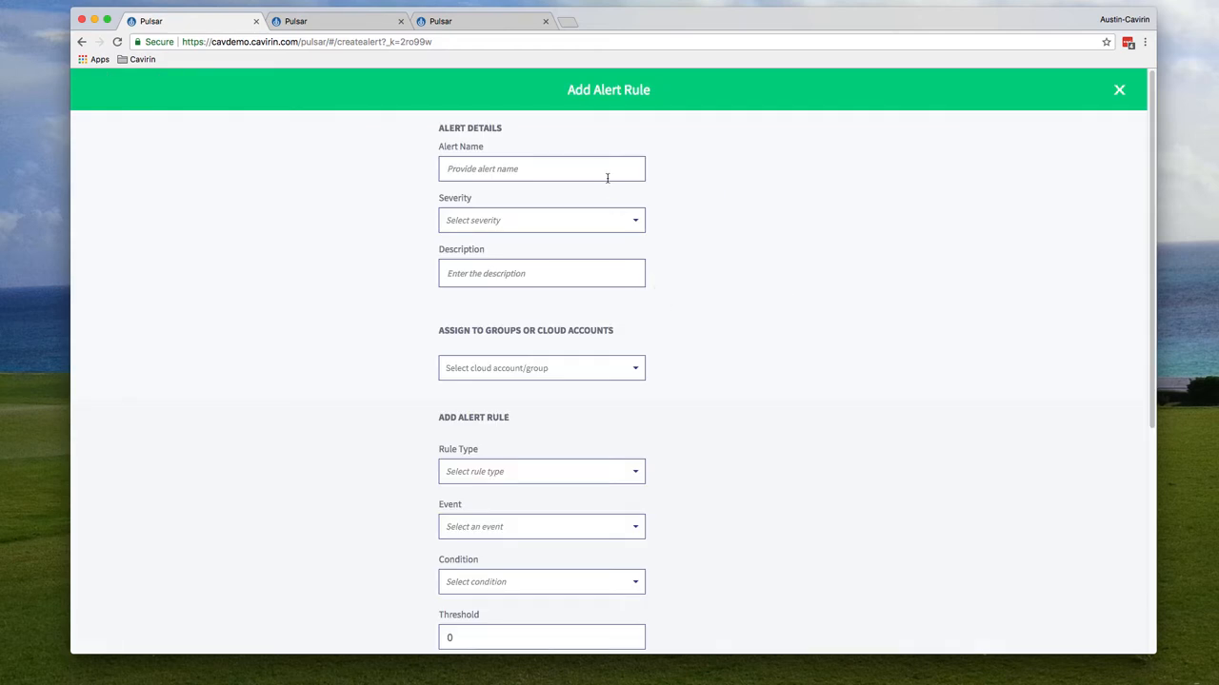
{"action": "mouse_move", "coordinate": [618, 232]}
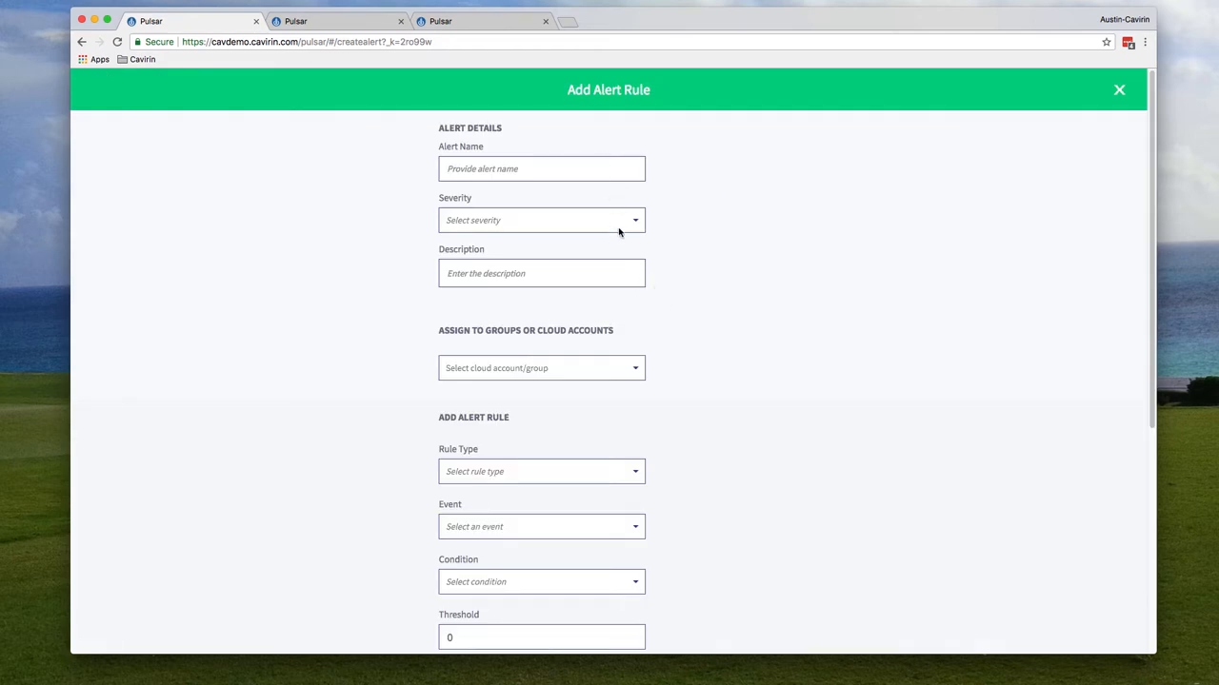
{"action": "left_click", "coordinate": [540, 219]}
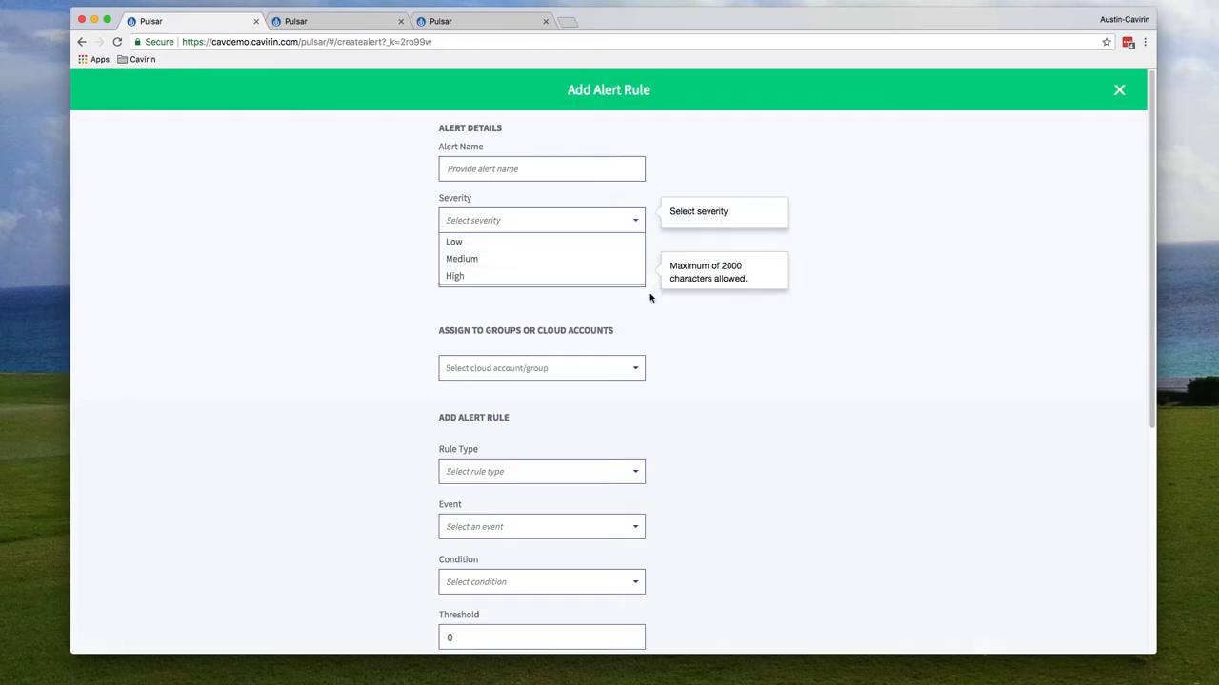
{"action": "scroll", "scroll_direction": "down", "scroll_amount": 3}
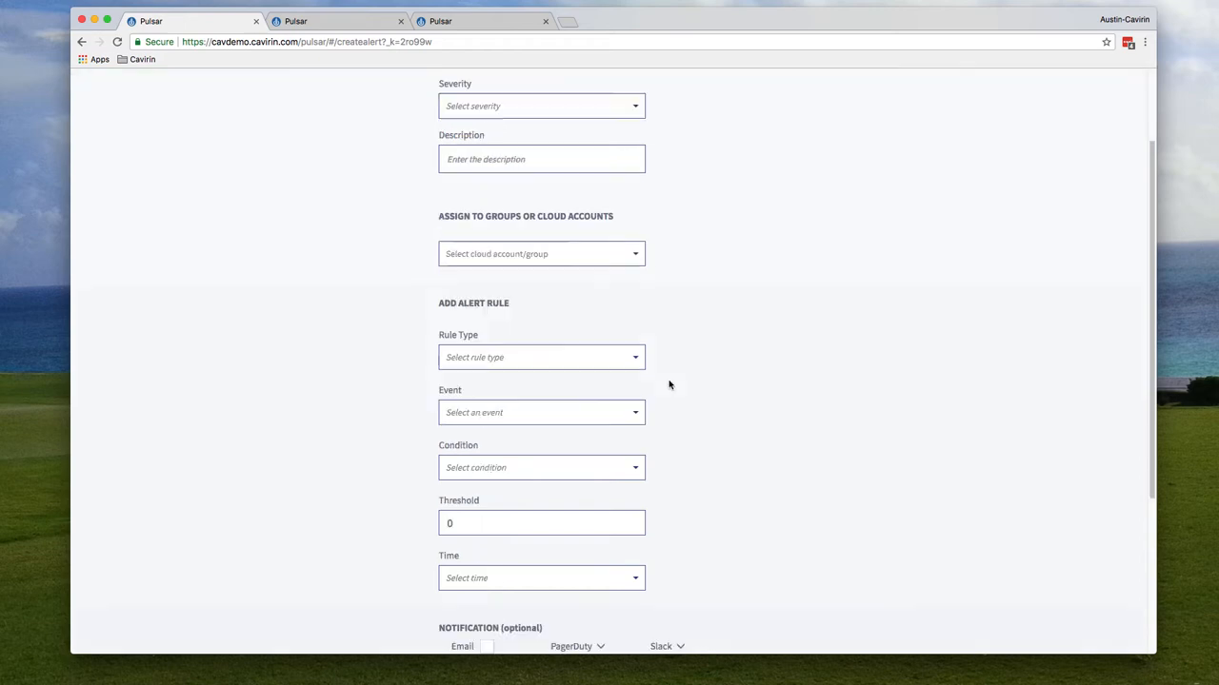
{"action": "scroll", "scroll_direction": "down", "scroll_amount": 3}
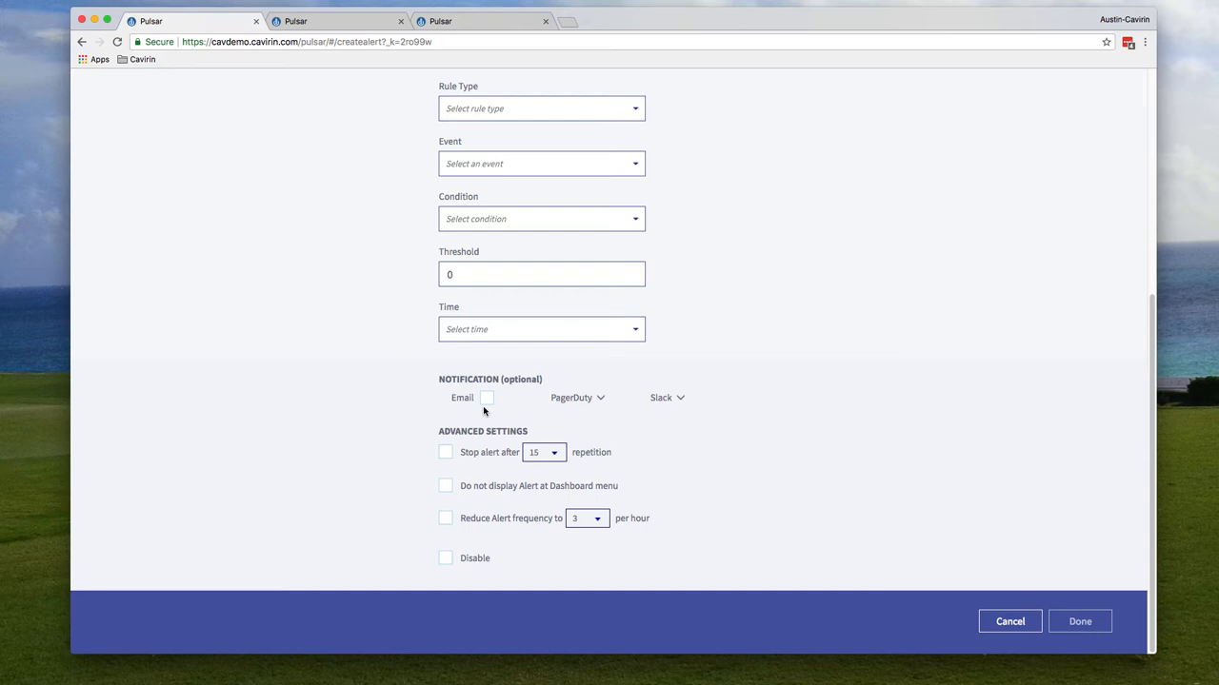
{"action": "mouse_move", "coordinate": [636, 458]}
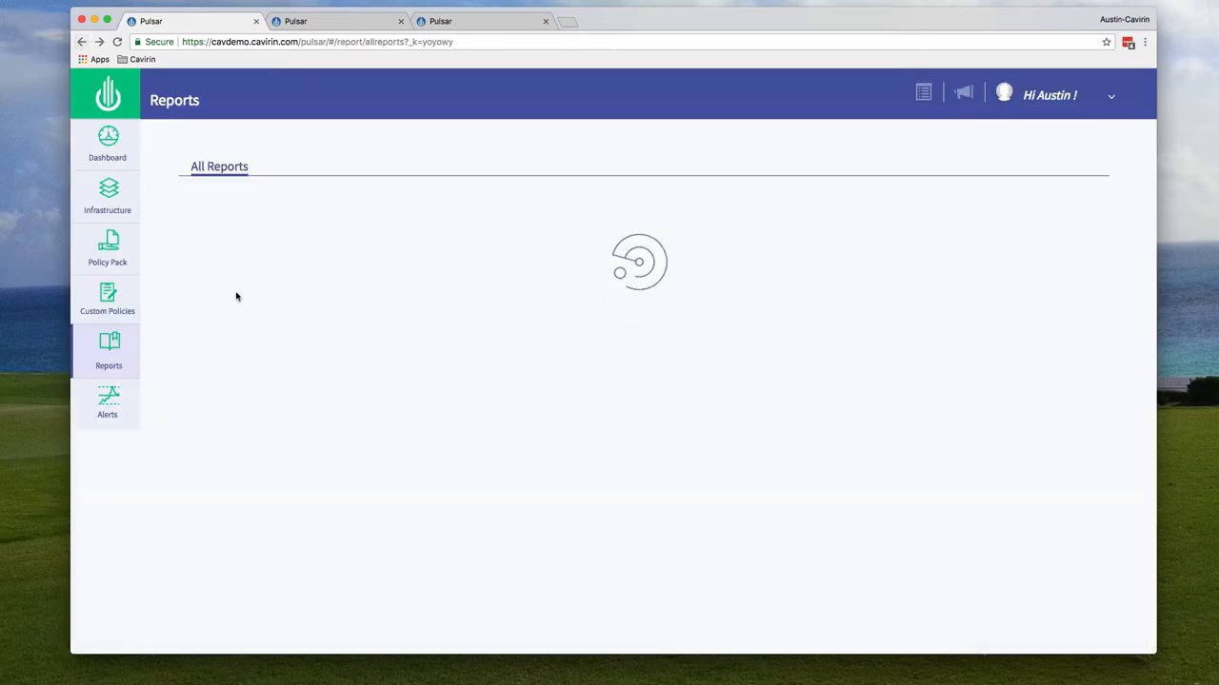
- View the Alerts integrations list (Slack, JIRA) and close the Add Integration dialog
{"action": "left_click", "coordinate": [108, 402]}
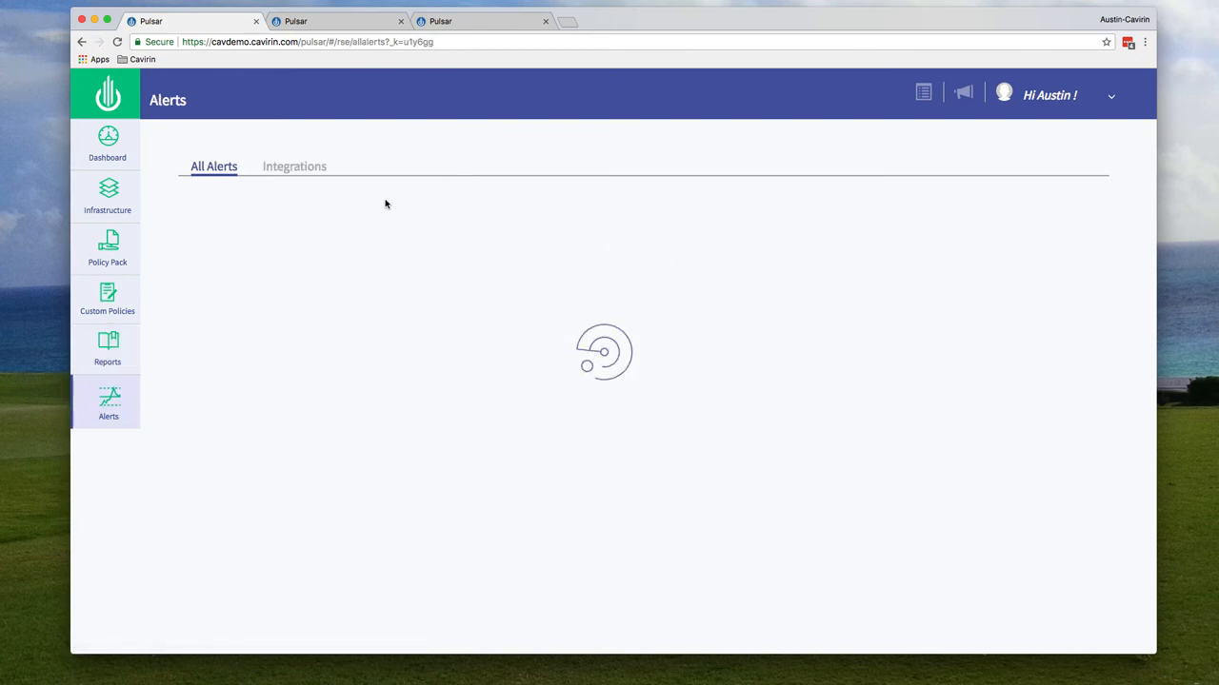
{"action": "left_click", "coordinate": [294, 166]}
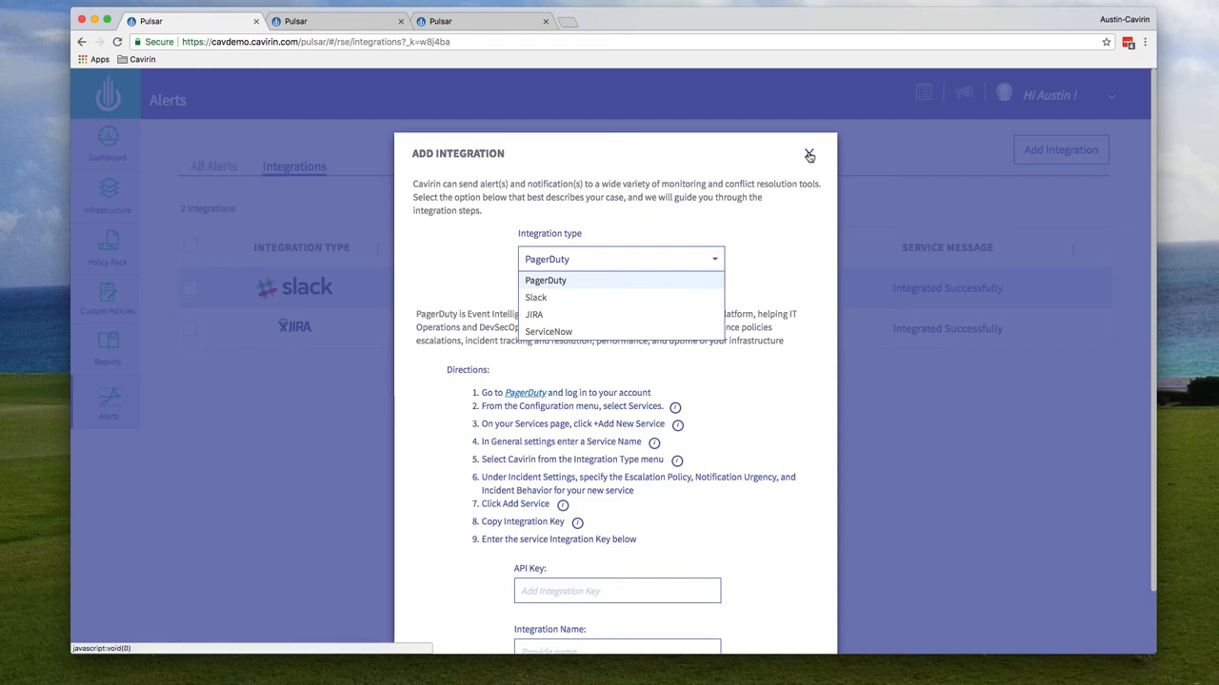
{"action": "left_click", "coordinate": [809, 154]}
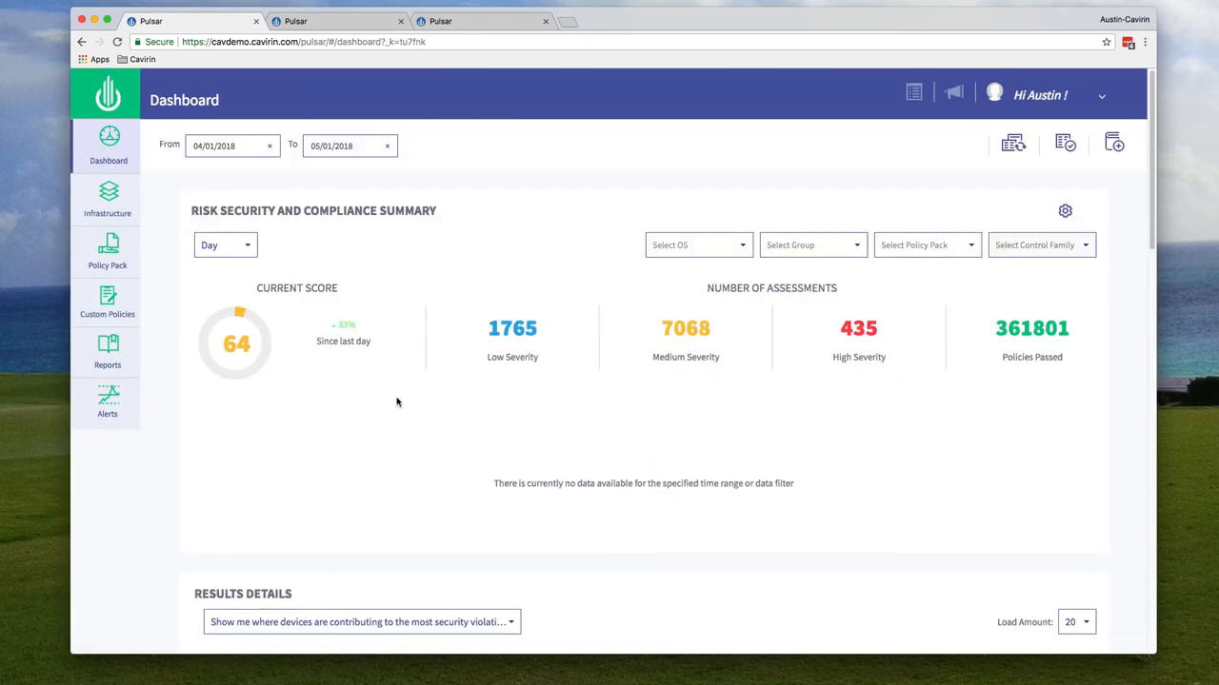
- Choose 'Remediate to target score' in Results Details and enter a target score of 100
{"action": "scroll", "scroll_direction": "down", "scroll_amount": 3}
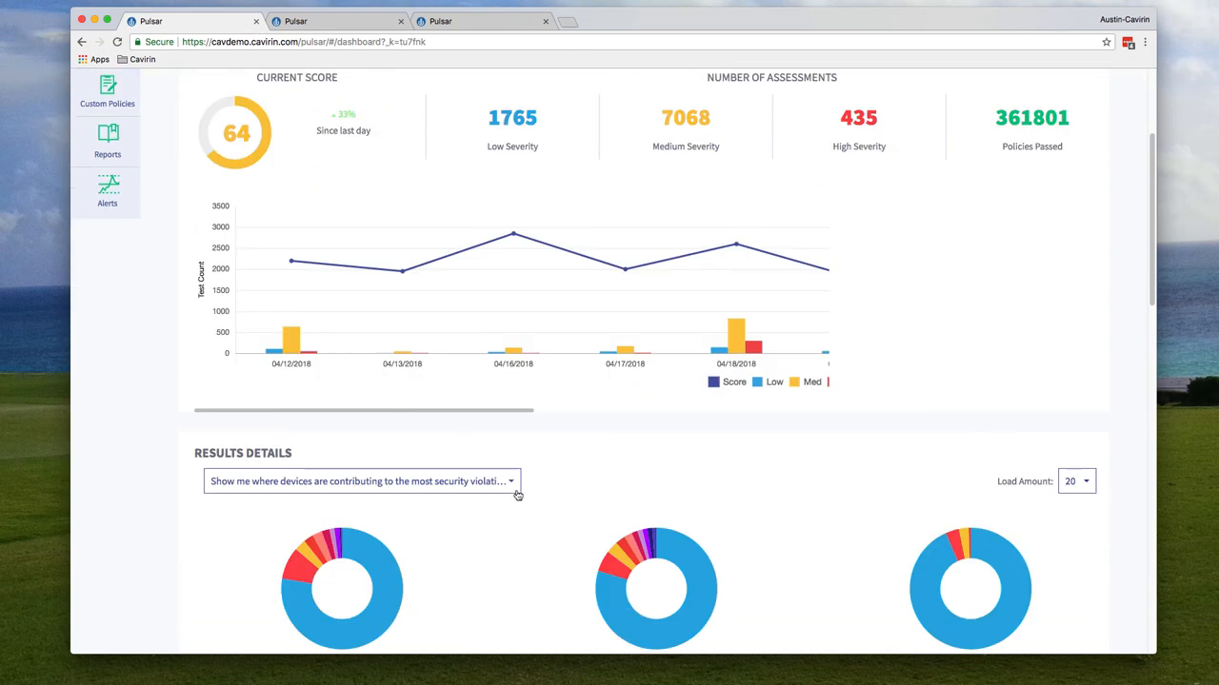
{"action": "left_click", "coordinate": [362, 480]}
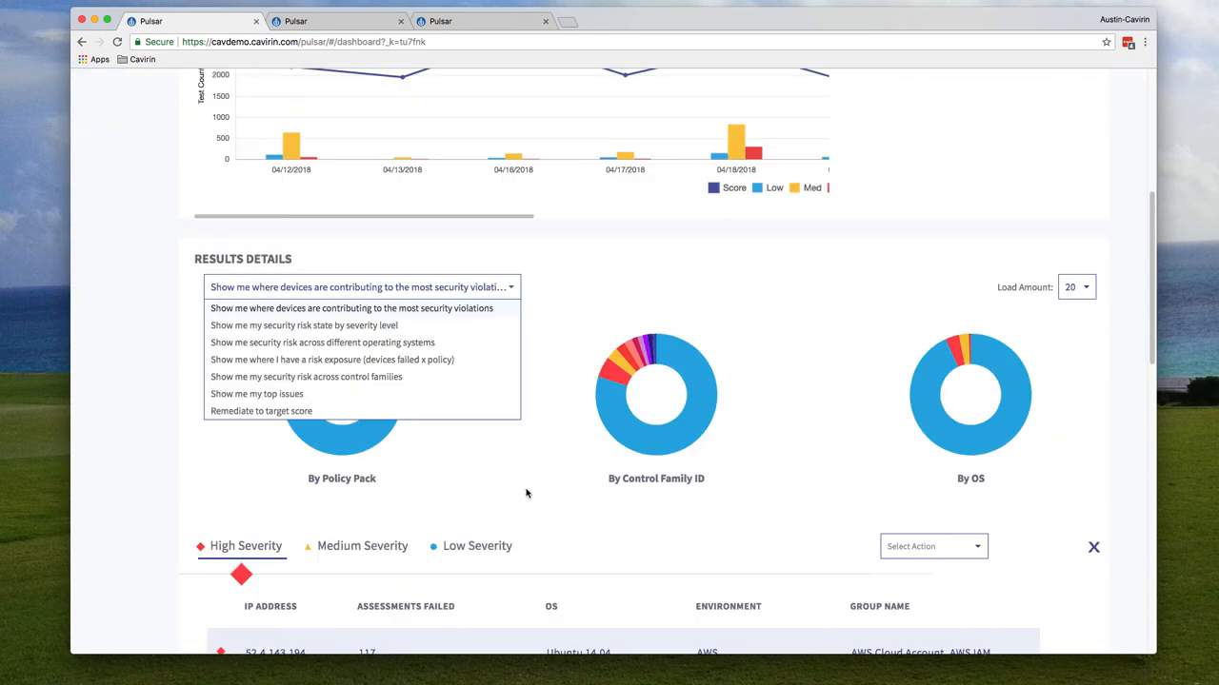
{"action": "mouse_move", "coordinate": [305, 376]}
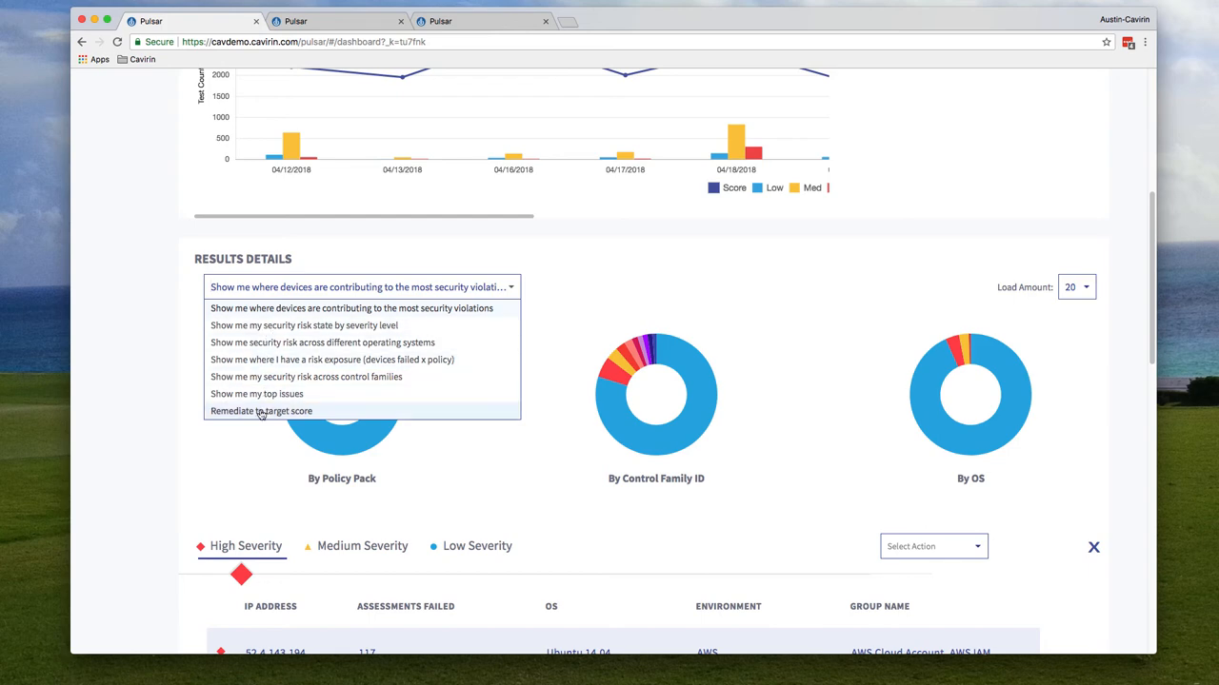
{"action": "left_click", "coordinate": [261, 411]}
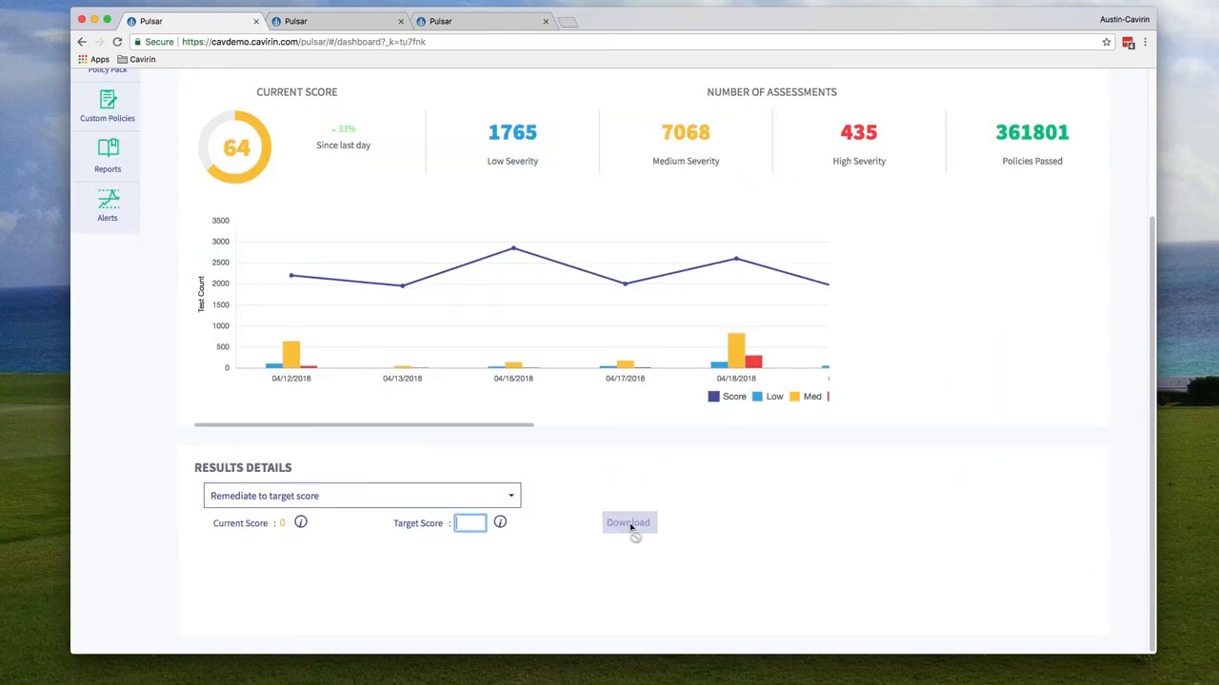
{"action": "type", "text": "100"}
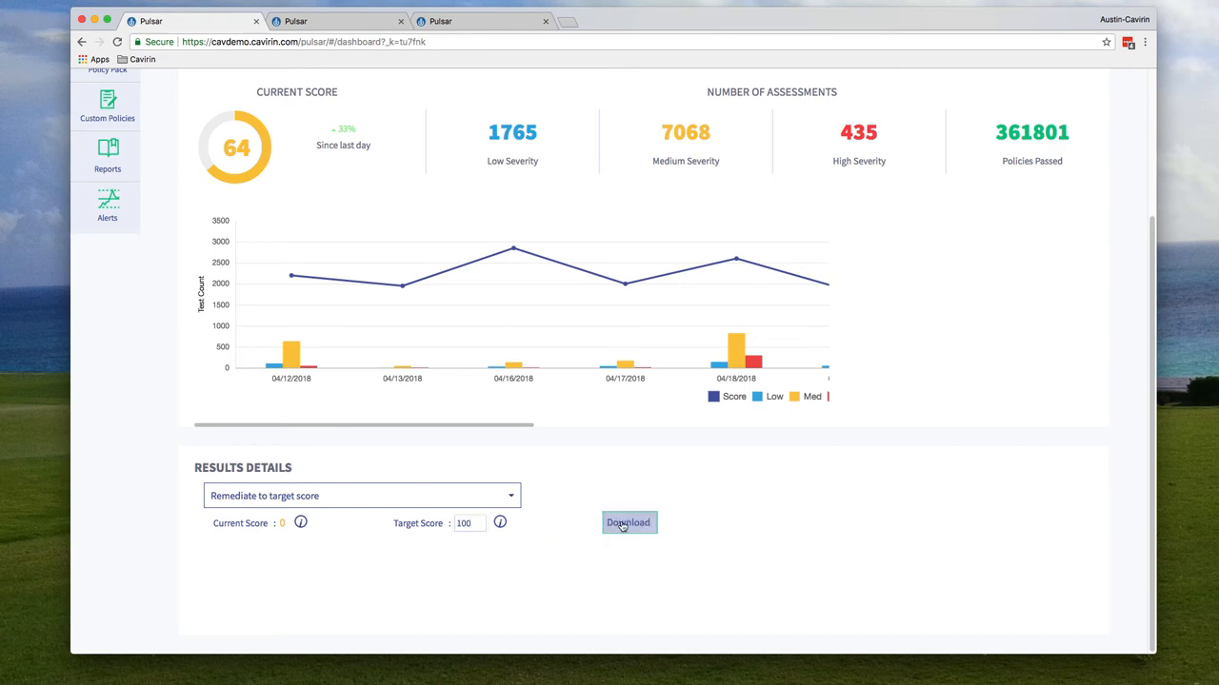
{"action": "mouse_move", "coordinate": [575, 525]}
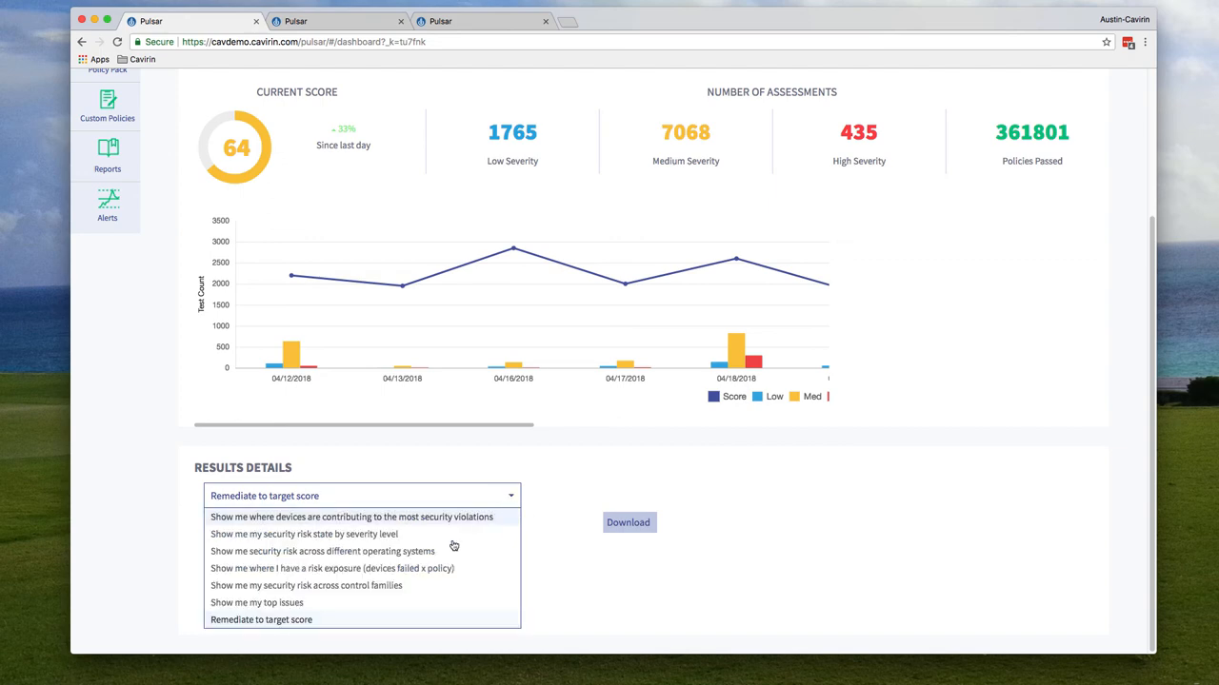
- Switch to the risk exposure view and expand the HIPAA Policy Pack node
{"action": "left_click", "coordinate": [332, 569]}
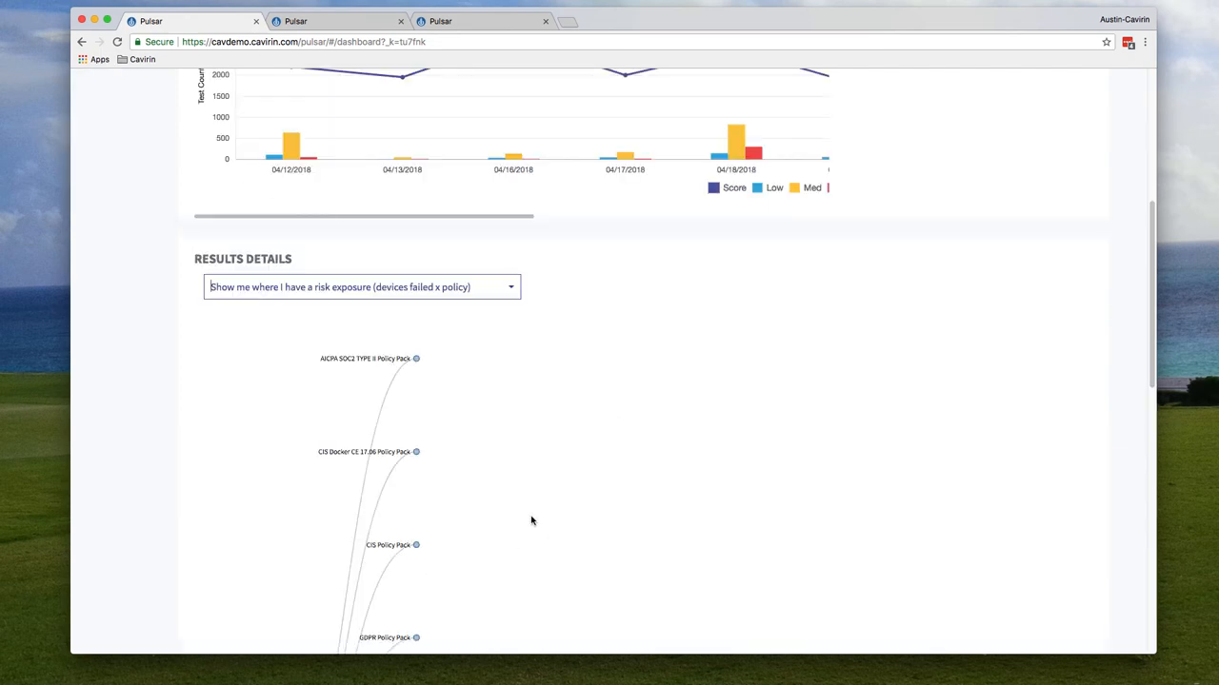
{"action": "scroll", "scroll_direction": "down", "scroll_amount": 3}
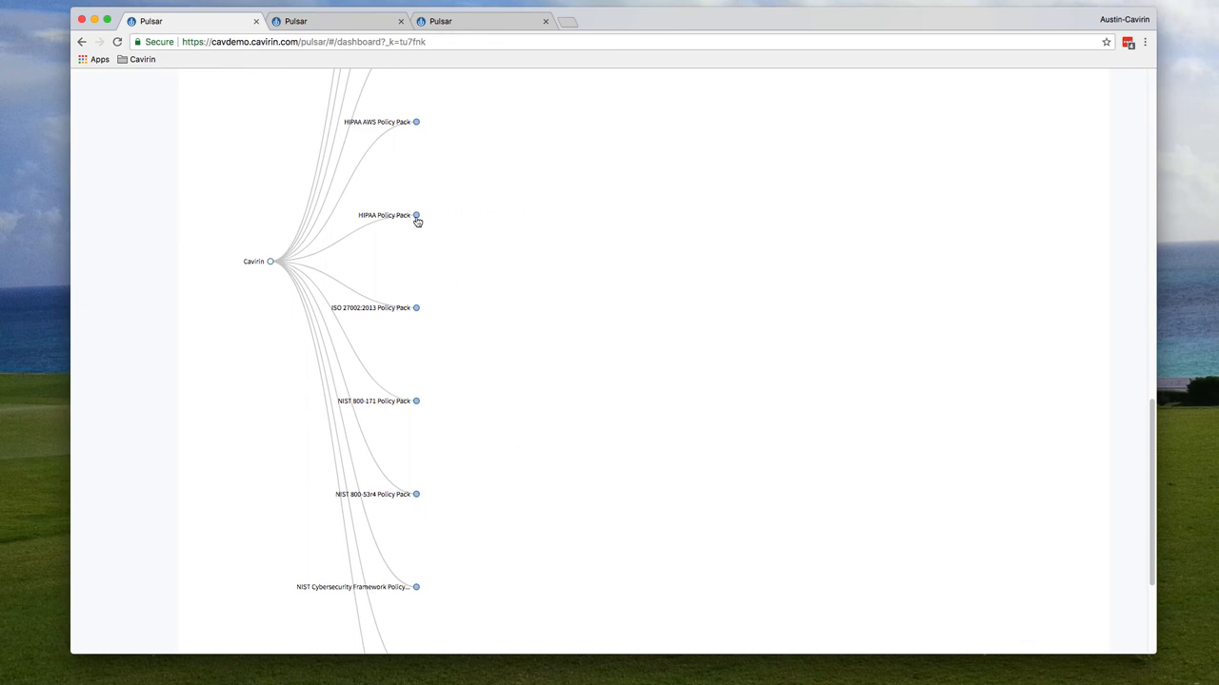
{"action": "left_click", "coordinate": [416, 215]}
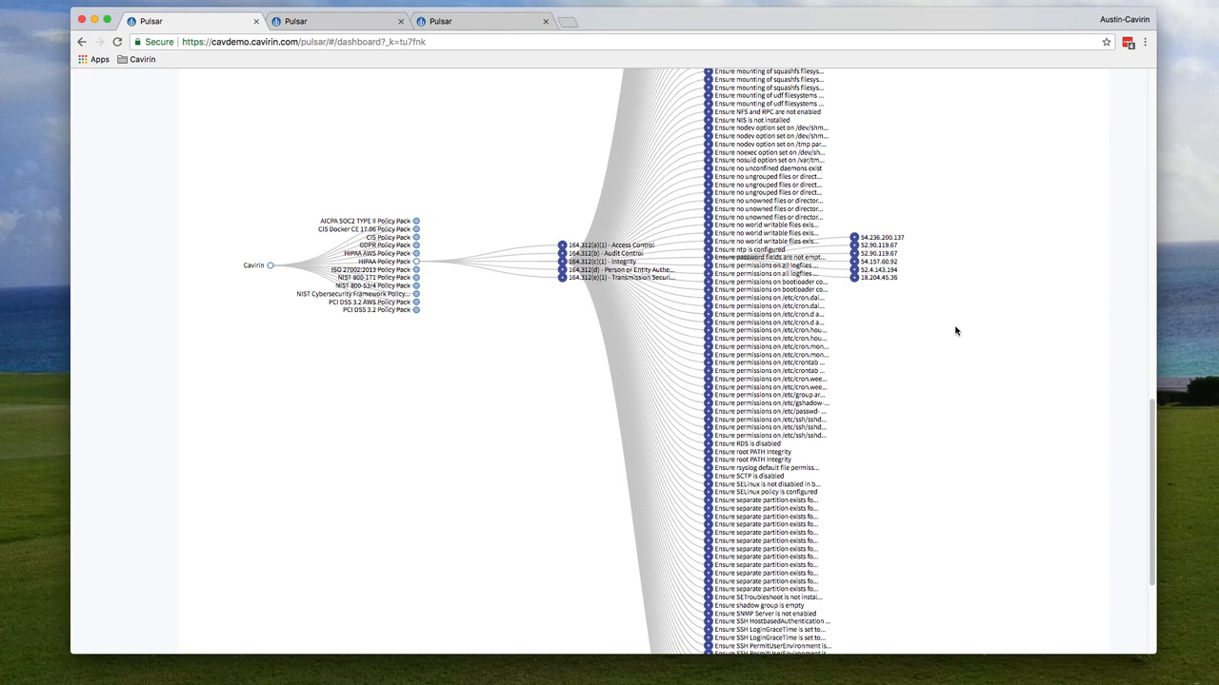
{"action": "mouse_move", "coordinate": [837, 269]}
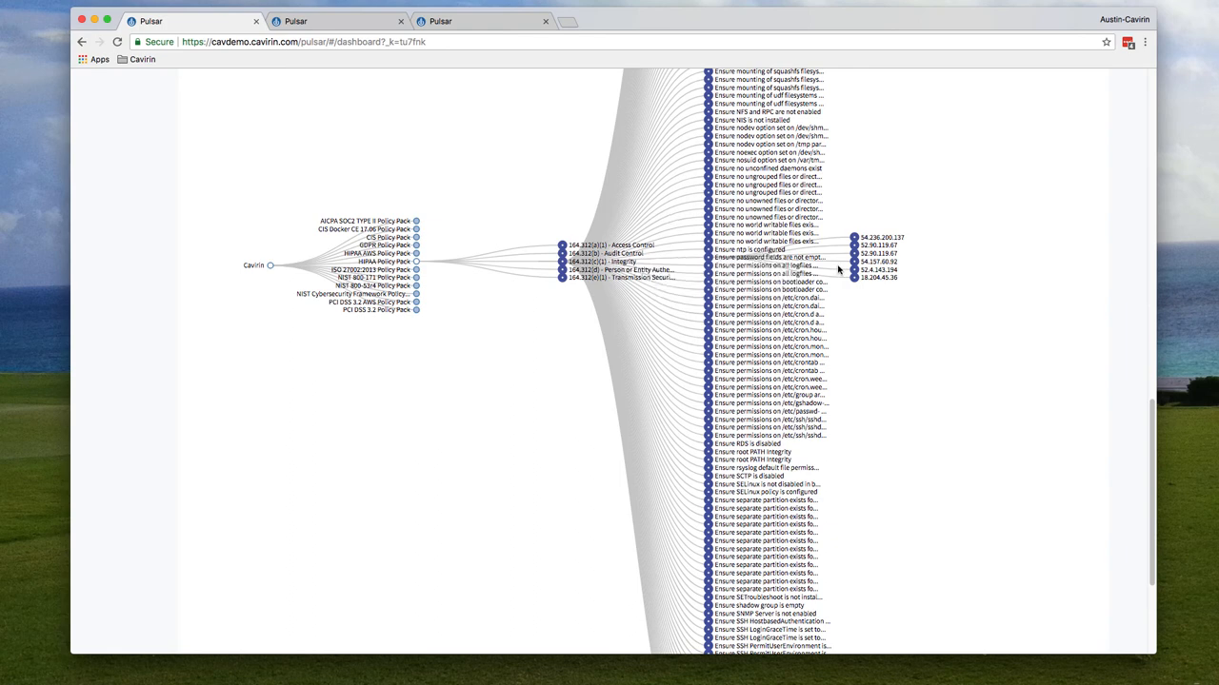
{"action": "mouse_move", "coordinate": [885, 305]}
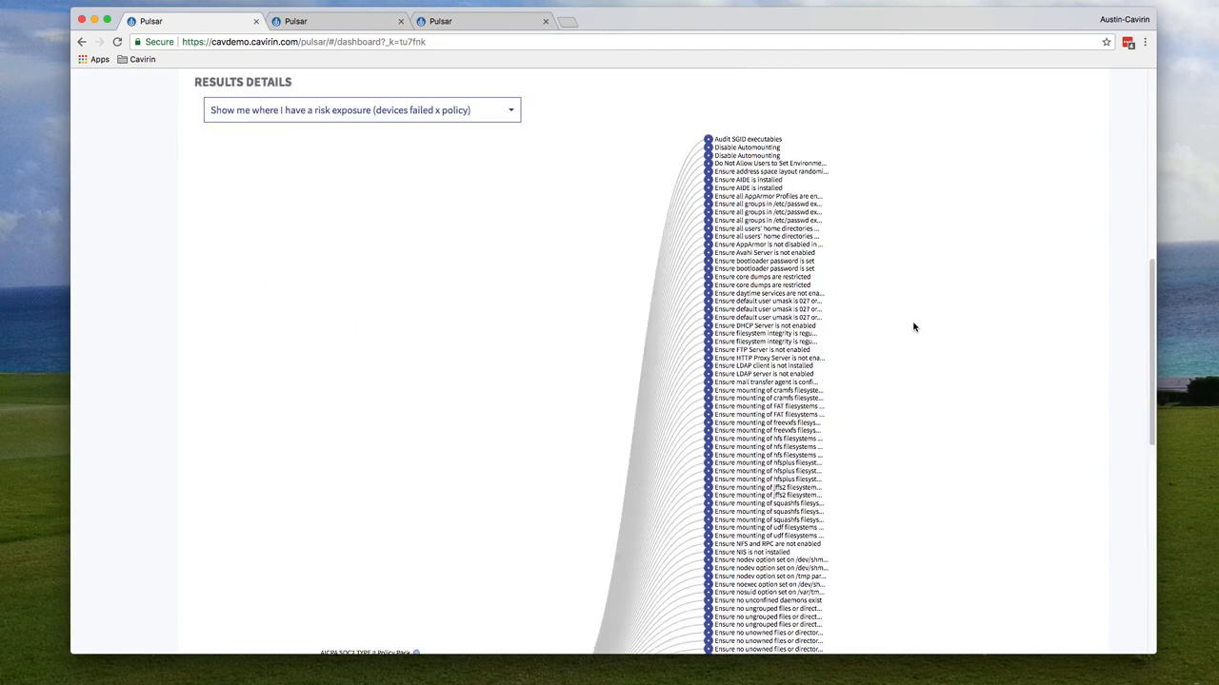
{"action": "scroll", "scroll_direction": "up", "scroll_amount": 3}
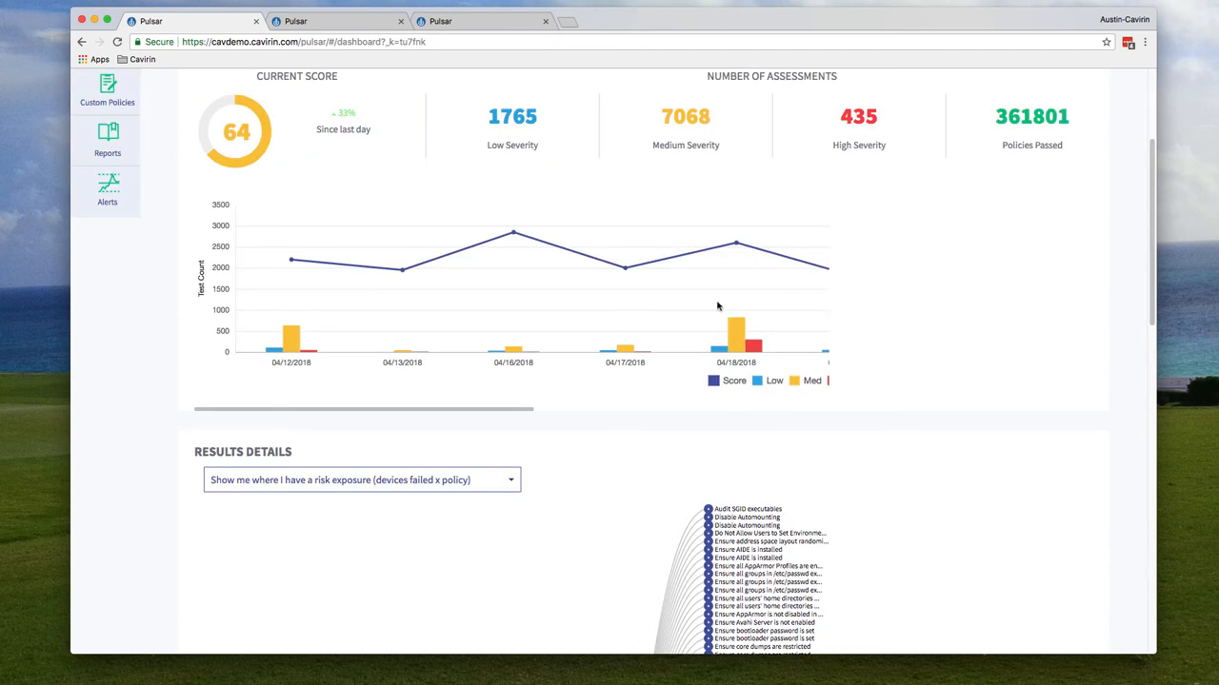
{"action": "mouse_move", "coordinate": [994, 299]}
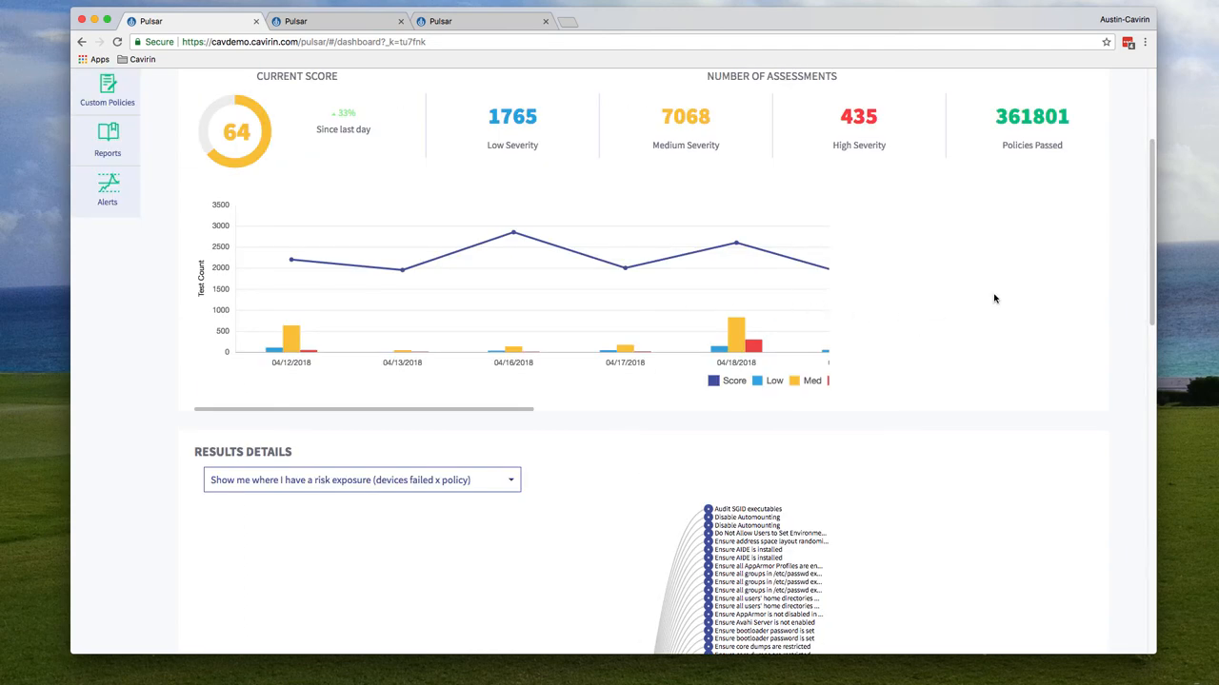